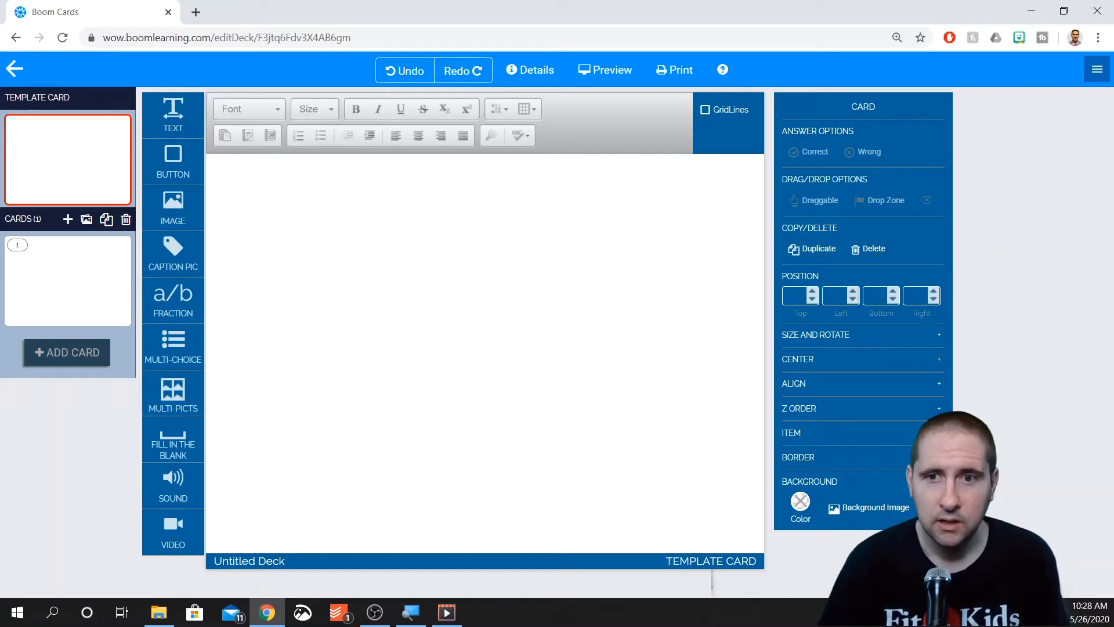
mouse_move(458, 373)
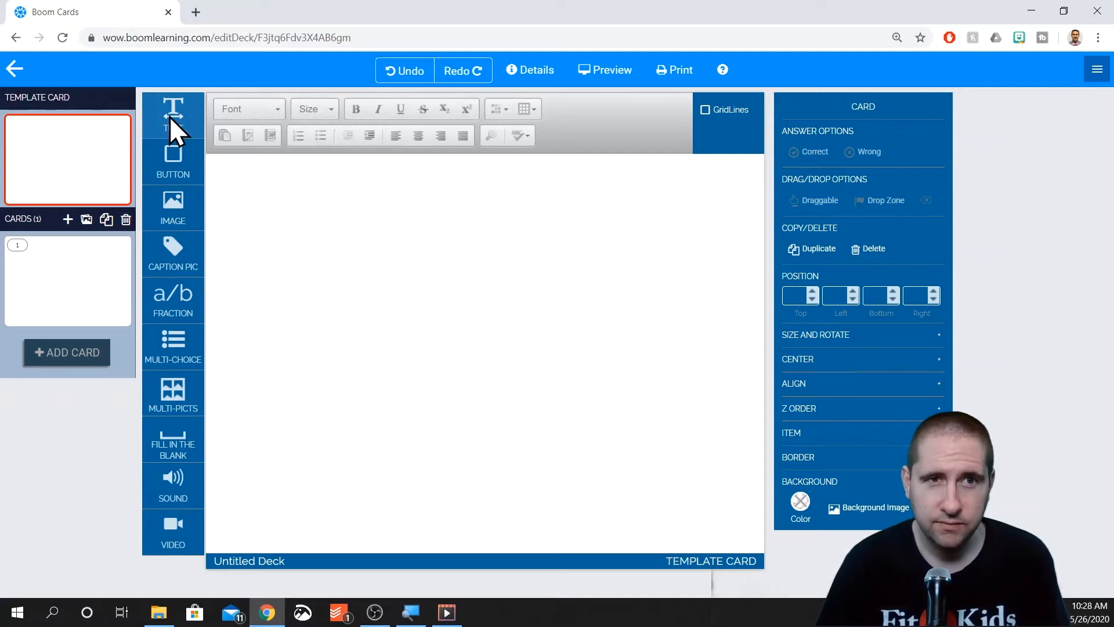
Add a text box to the template card reading 'Here is a text box.'
click(173, 114)
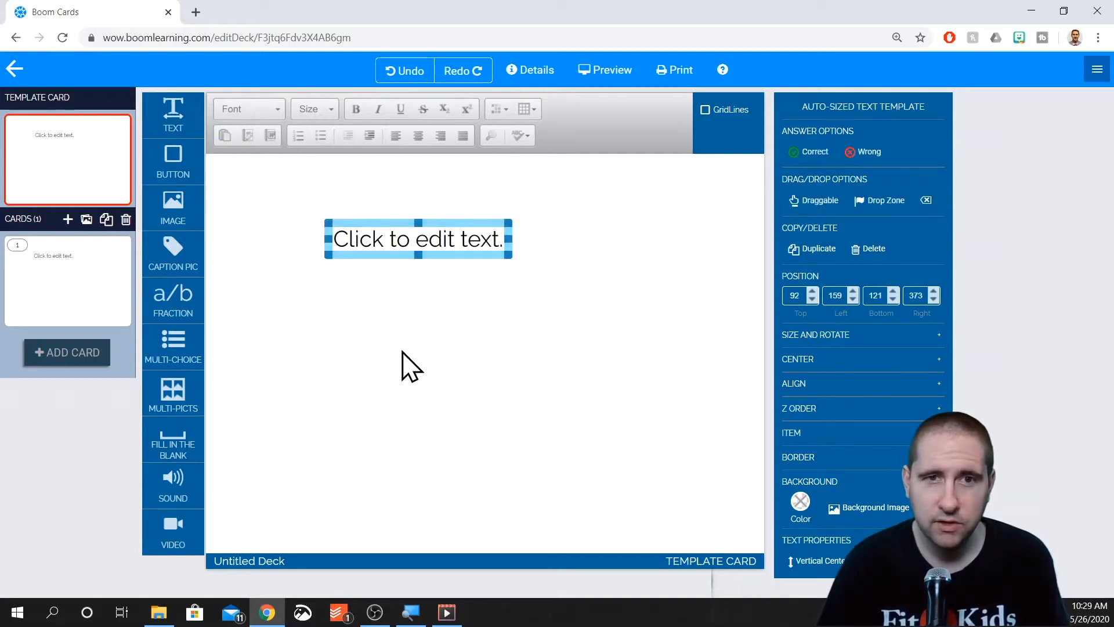
click(418, 238)
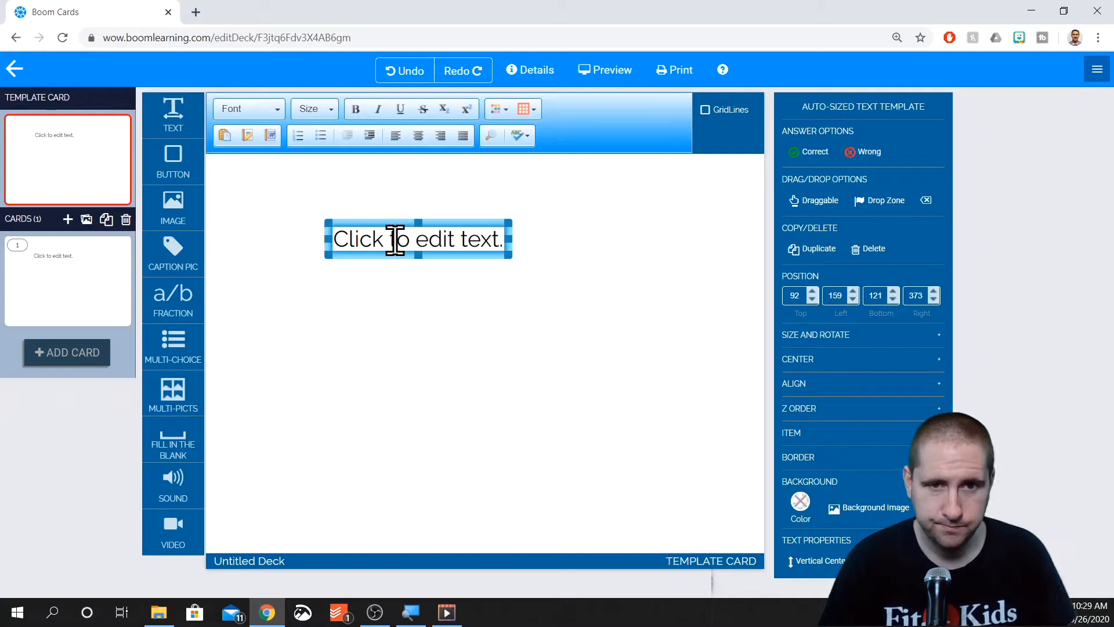
text(Herr)
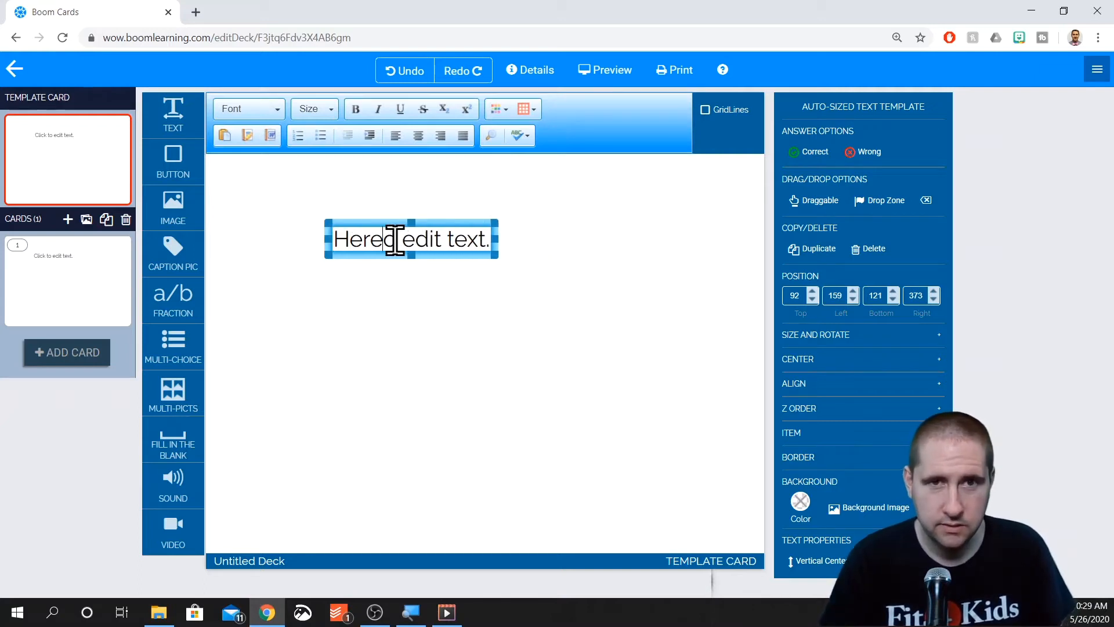
text(Here is a t)
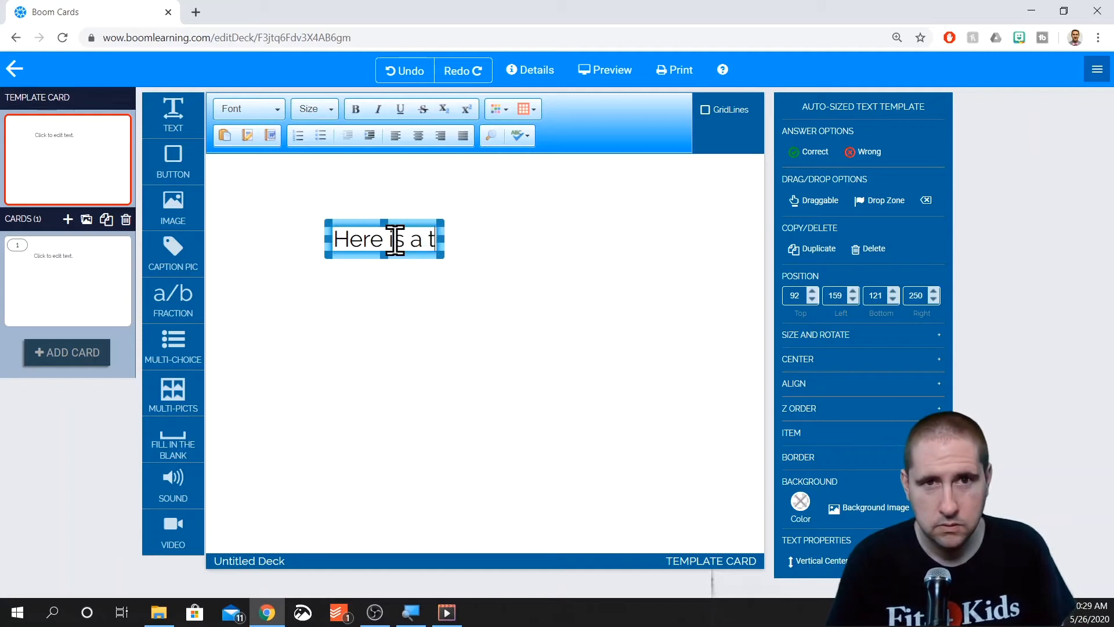
text(ext box.)
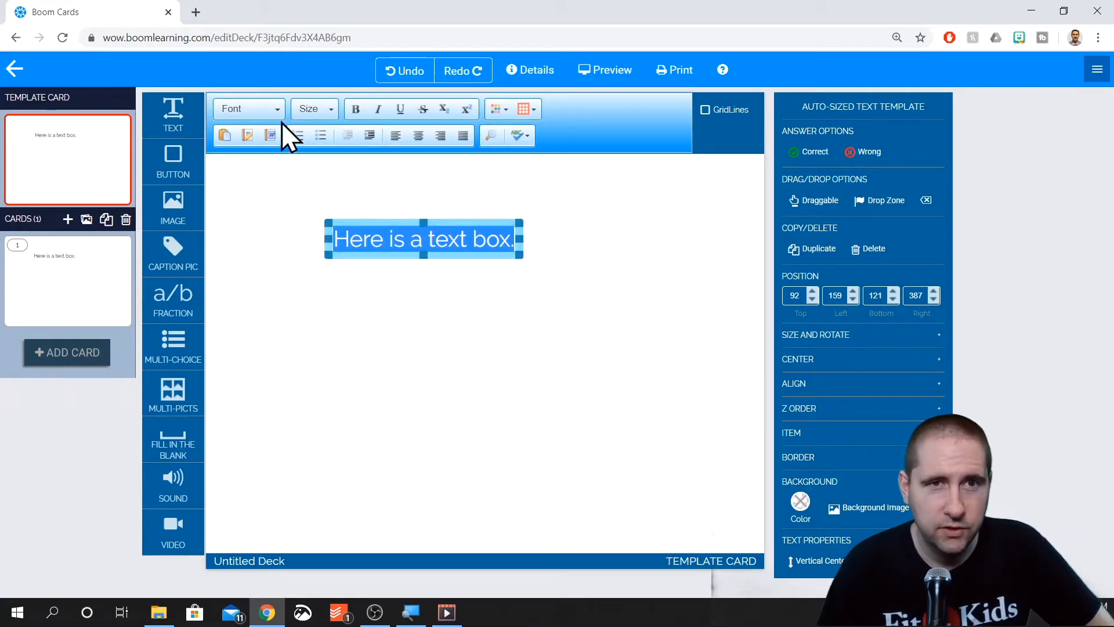
Set the text box font to Pacifico at size 64
click(248, 108)
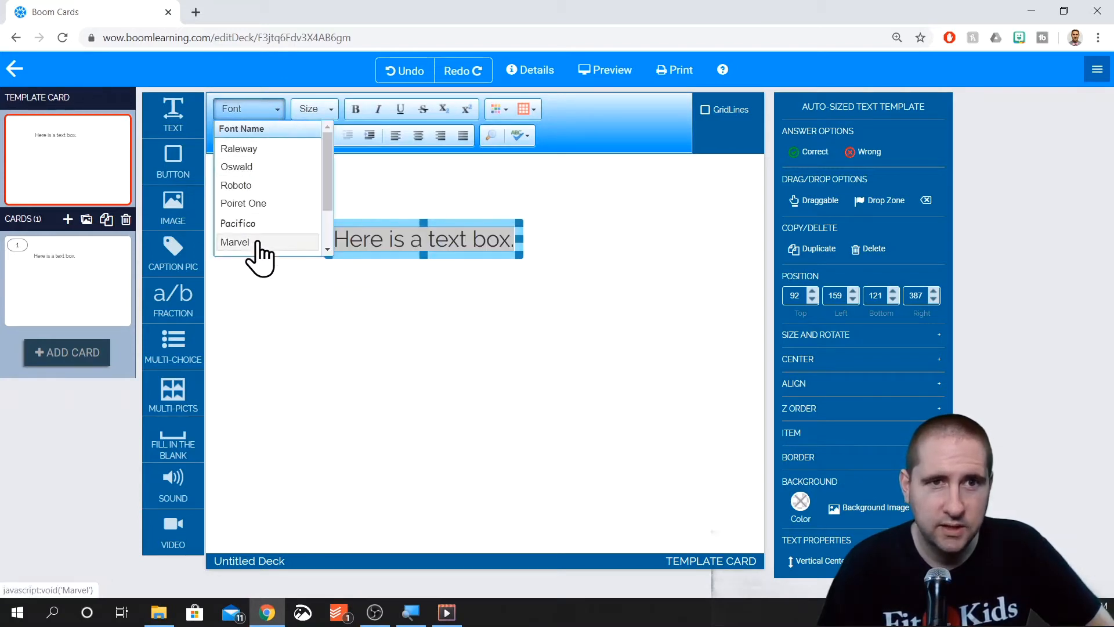
click(238, 223)
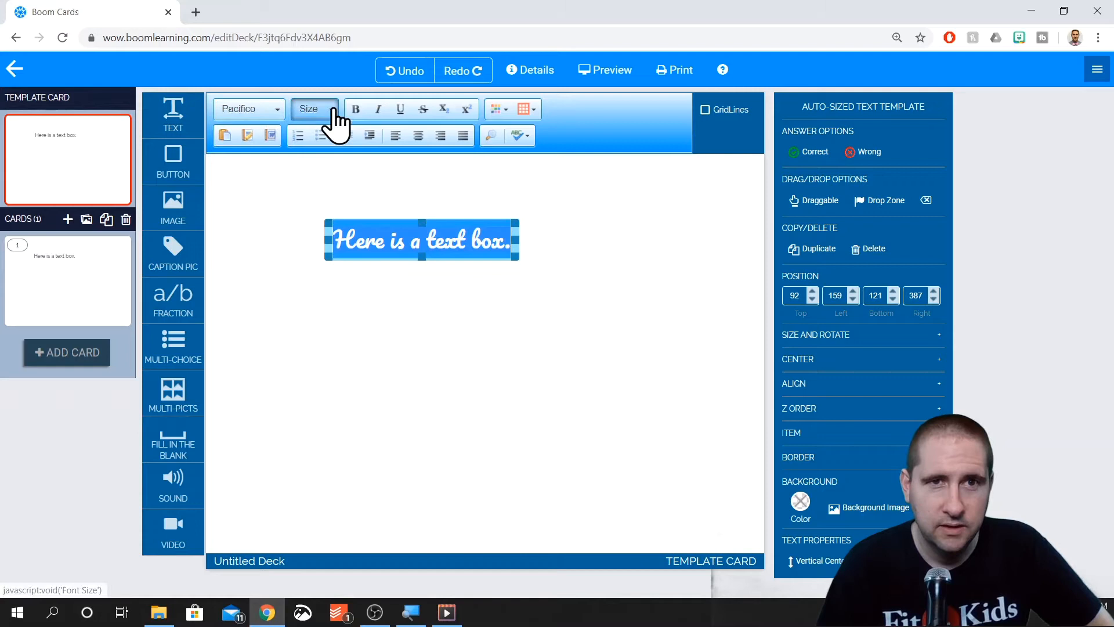
click(307, 108)
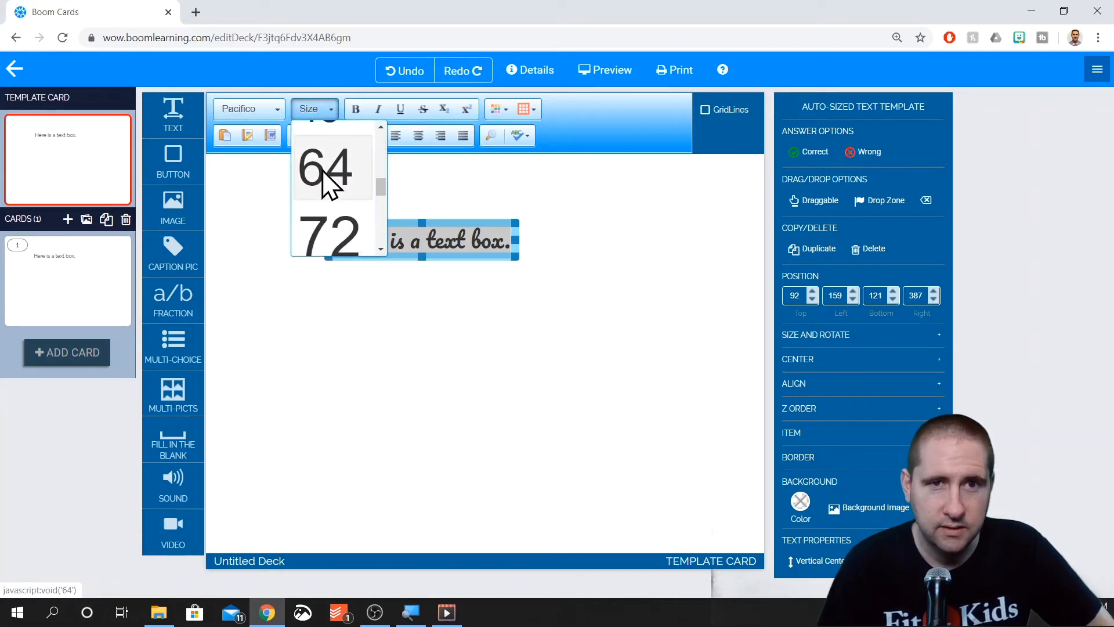
click(325, 168)
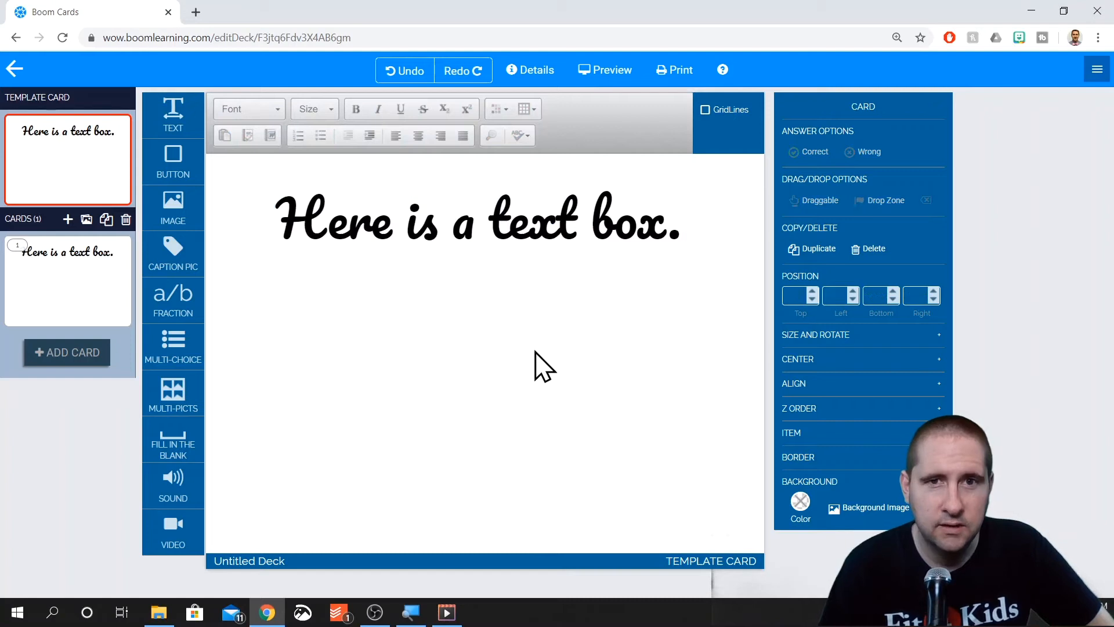
click(476, 220)
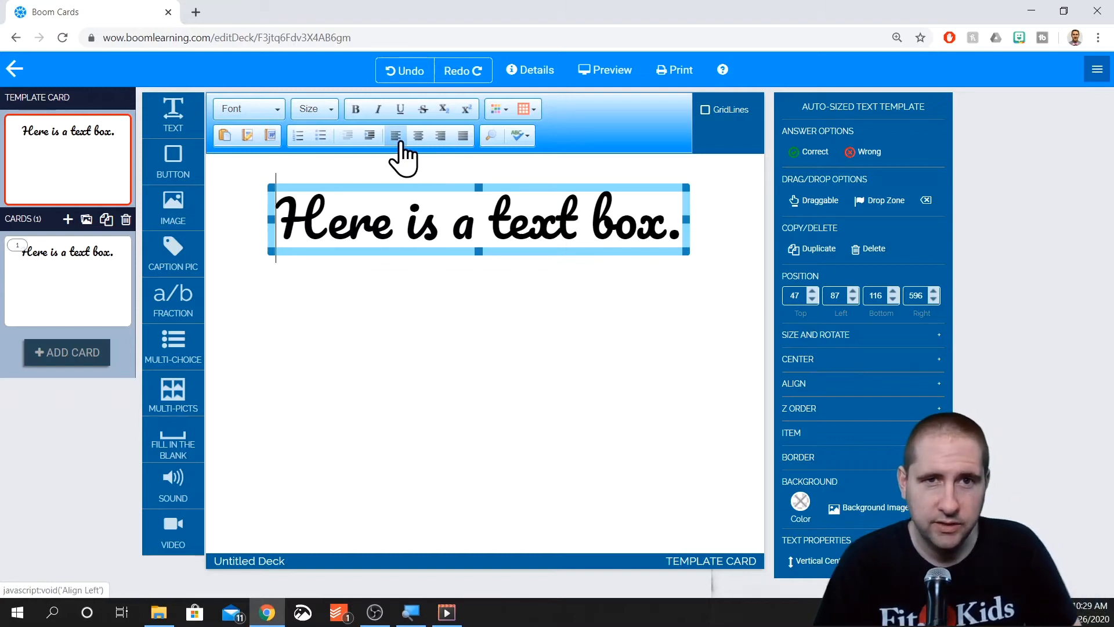
mouse_move(395, 135)
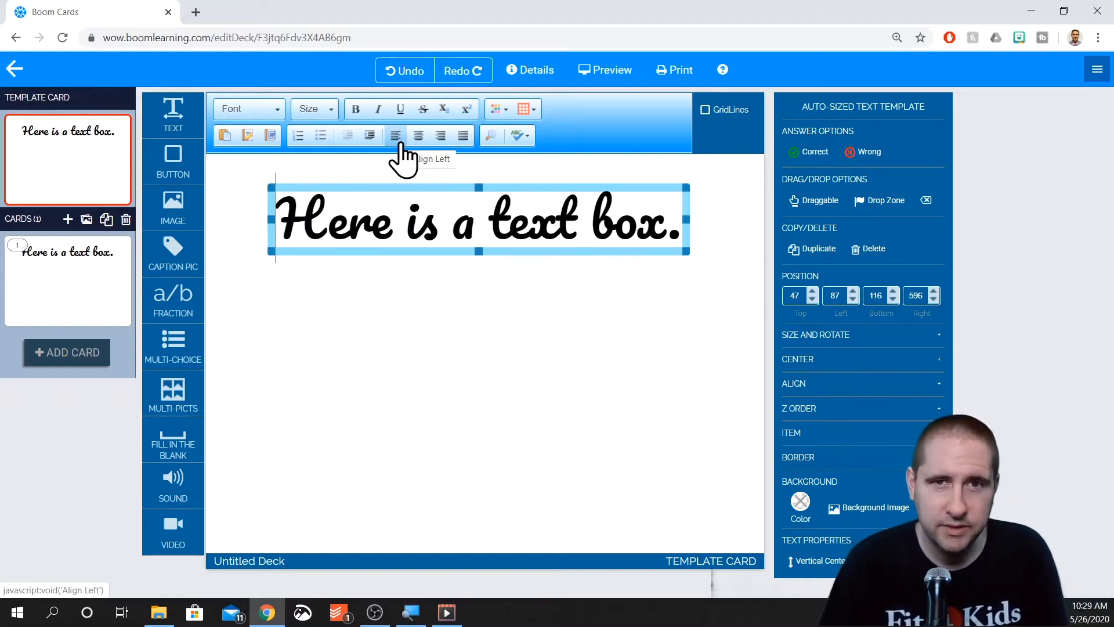
click(499, 109)
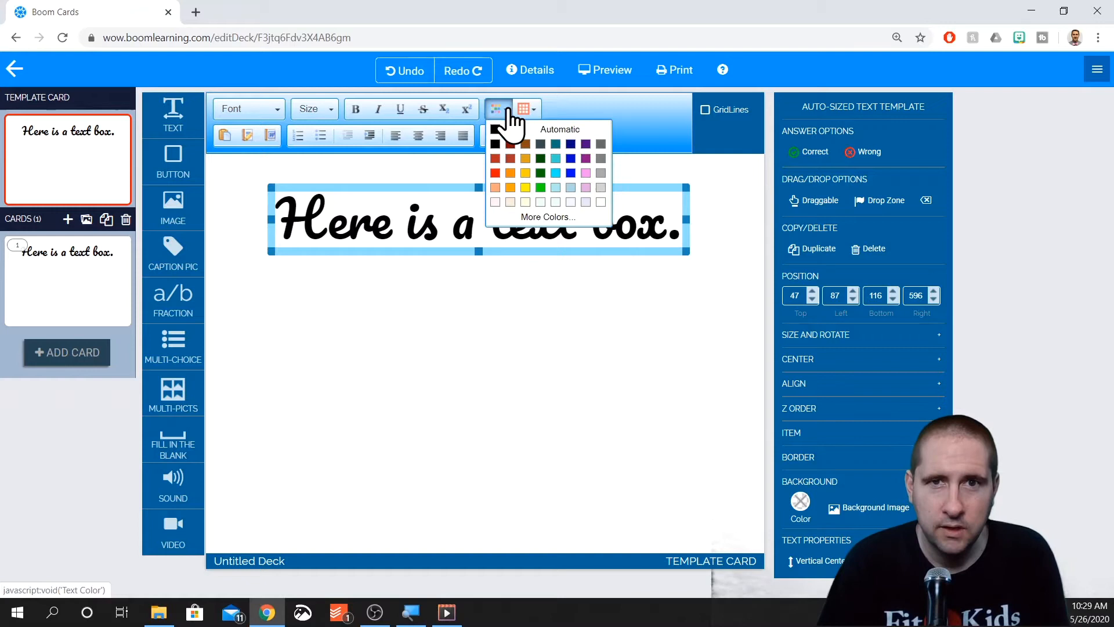
click(495, 173)
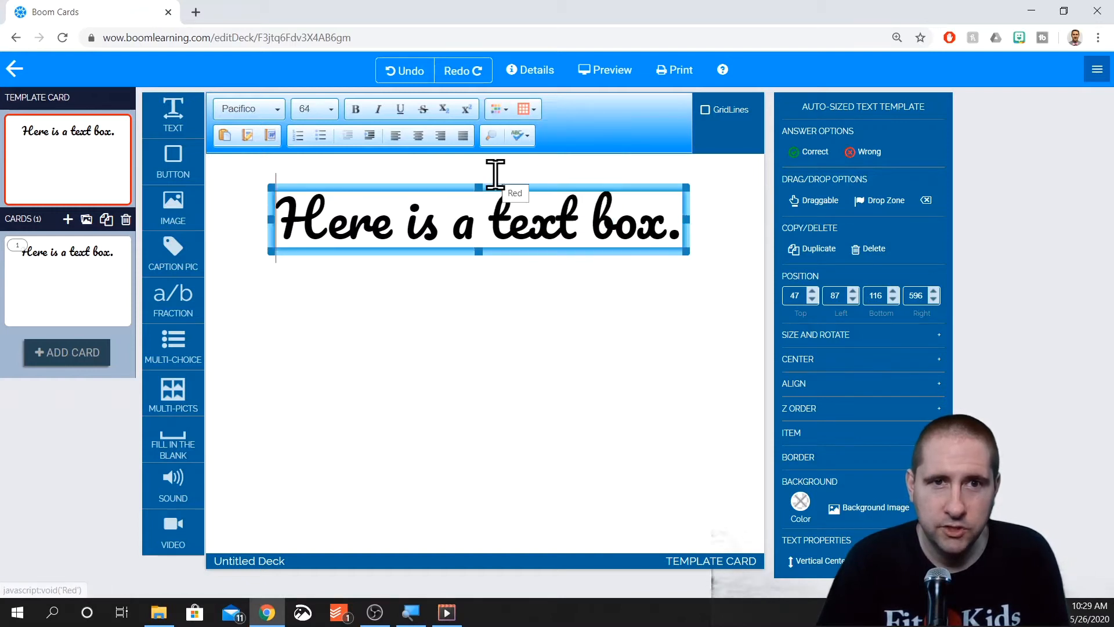
double_click(339, 220)
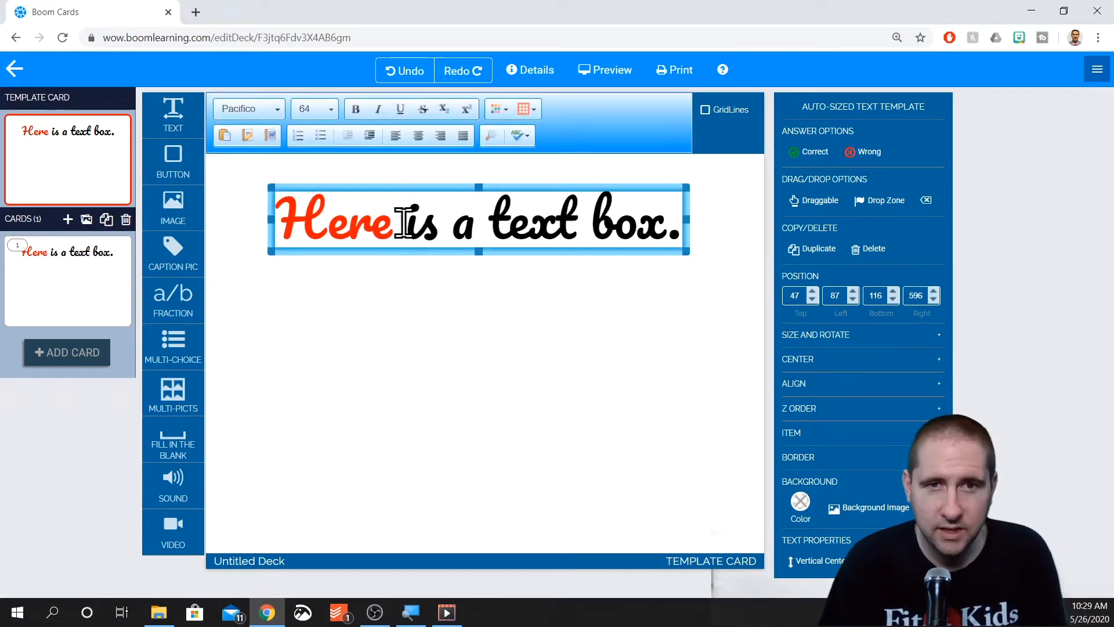
click(505, 109)
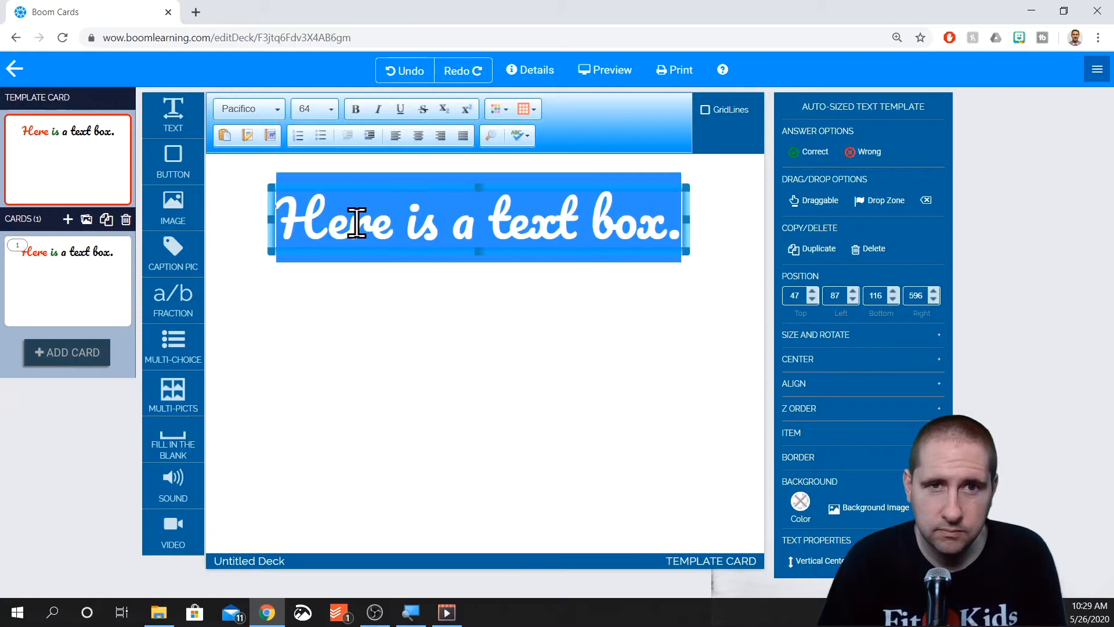
click(495, 109)
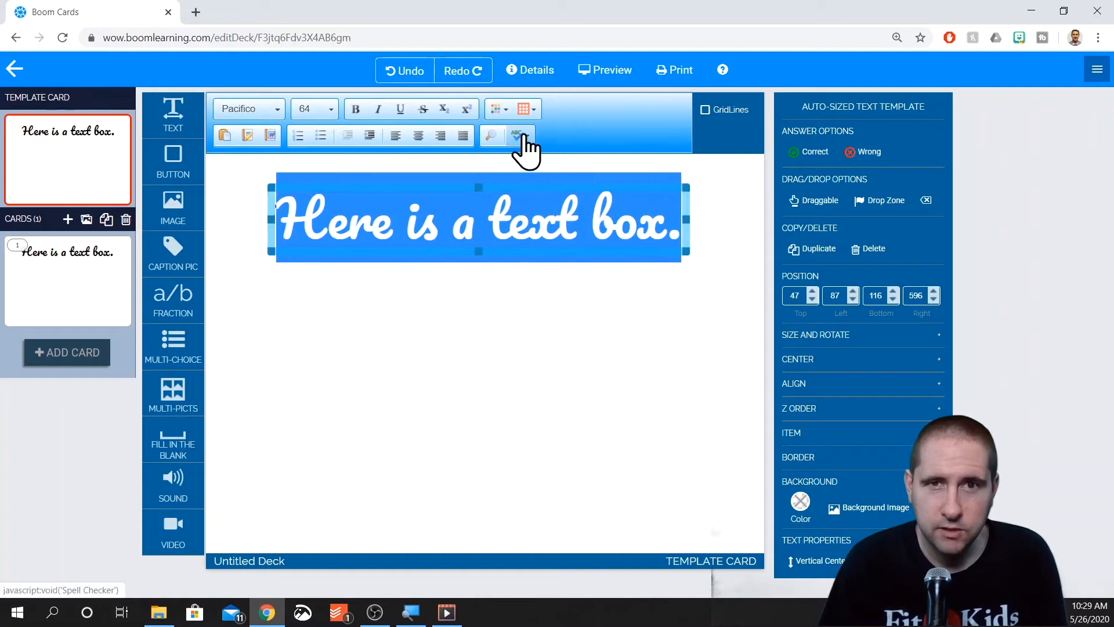
click(522, 108)
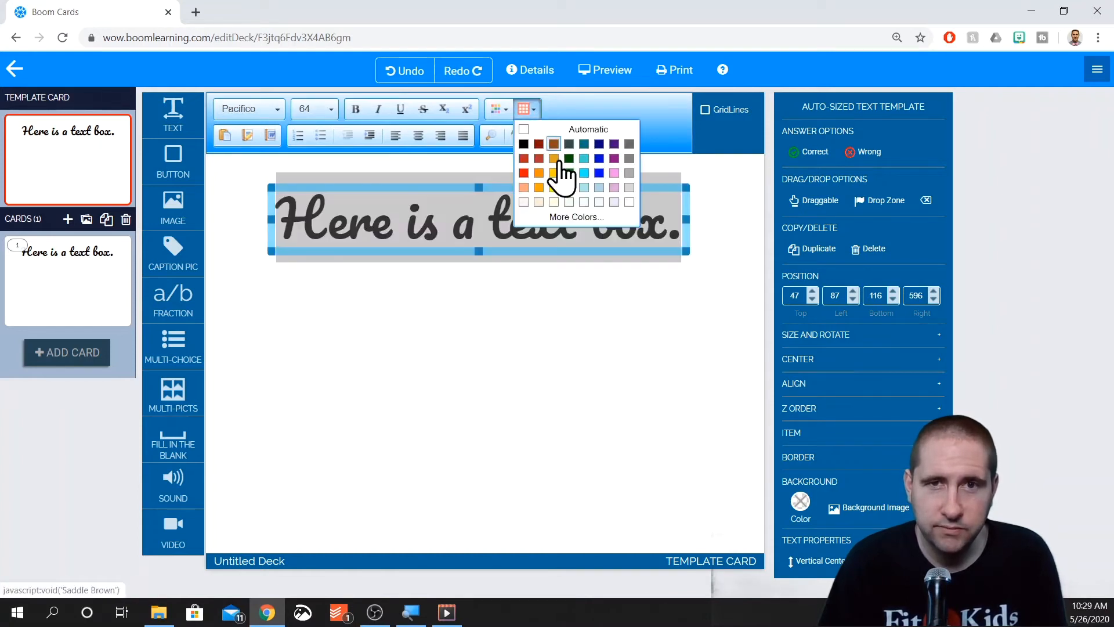
click(523, 173)
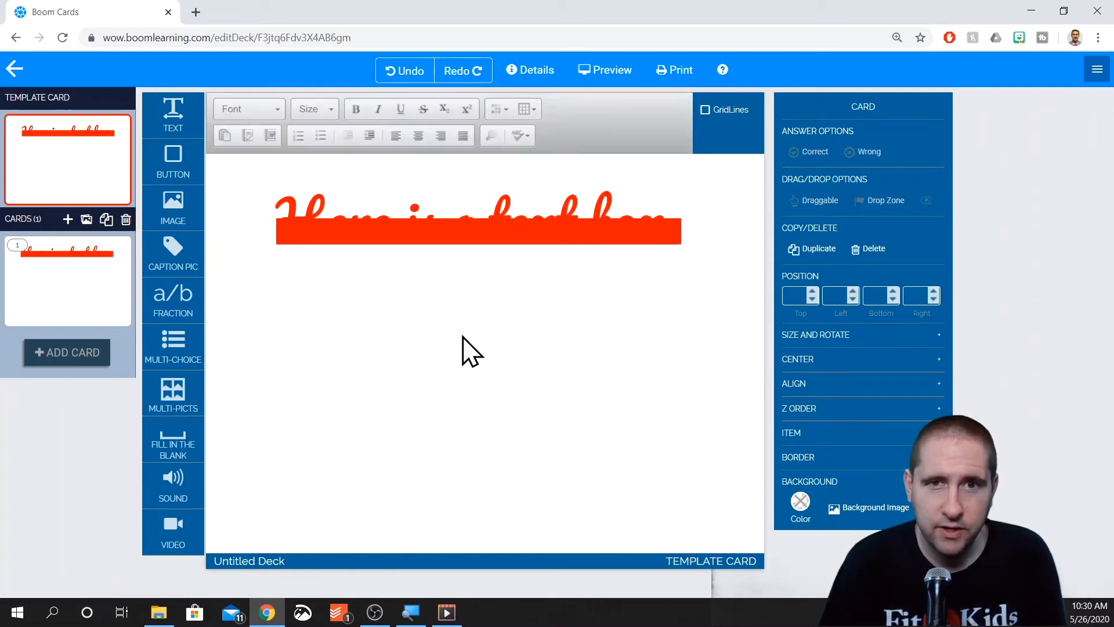
click(476, 219)
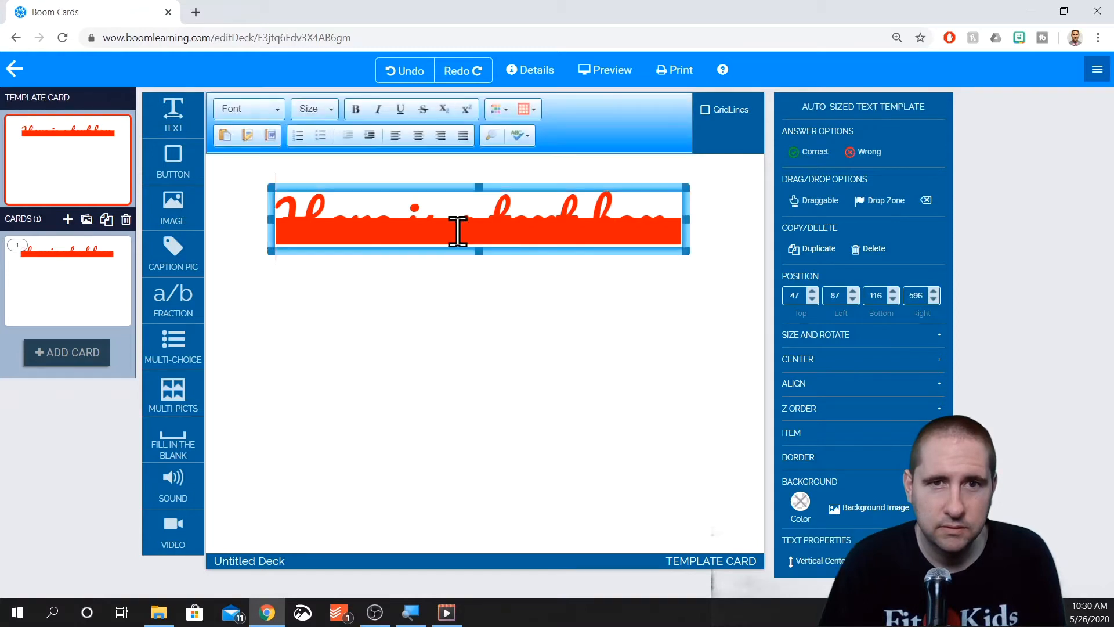
click(524, 108)
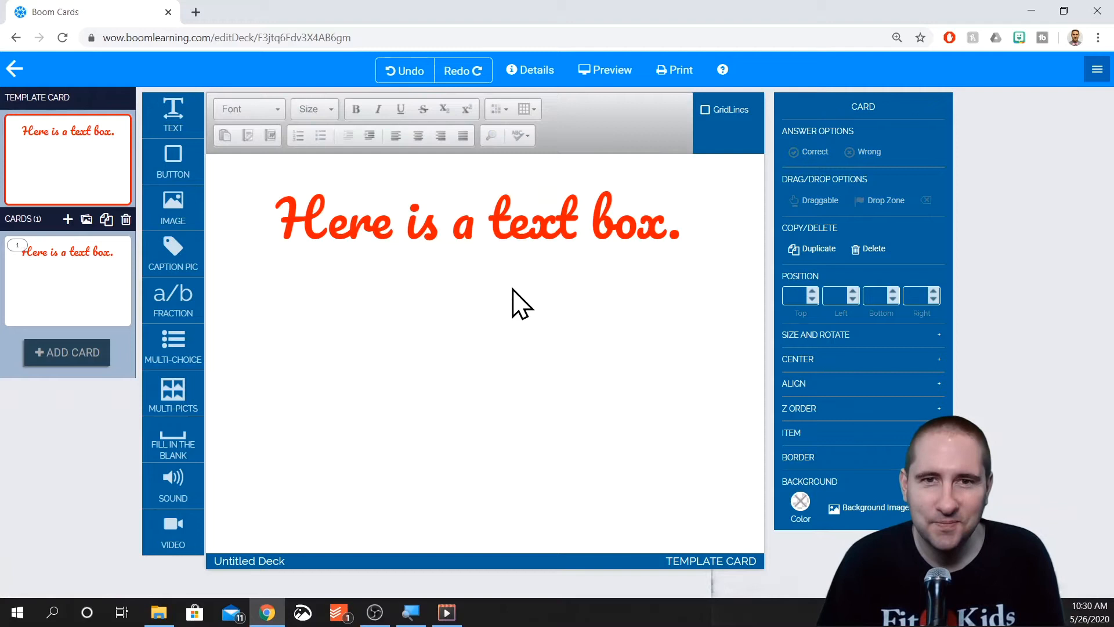
click(476, 218)
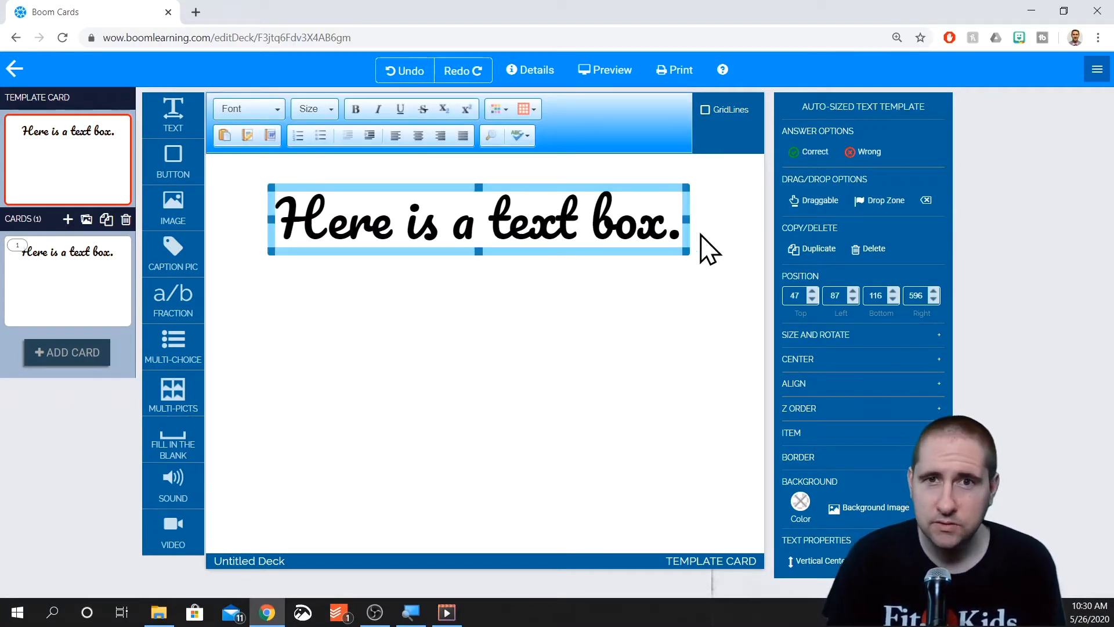
mouse_move(631, 257)
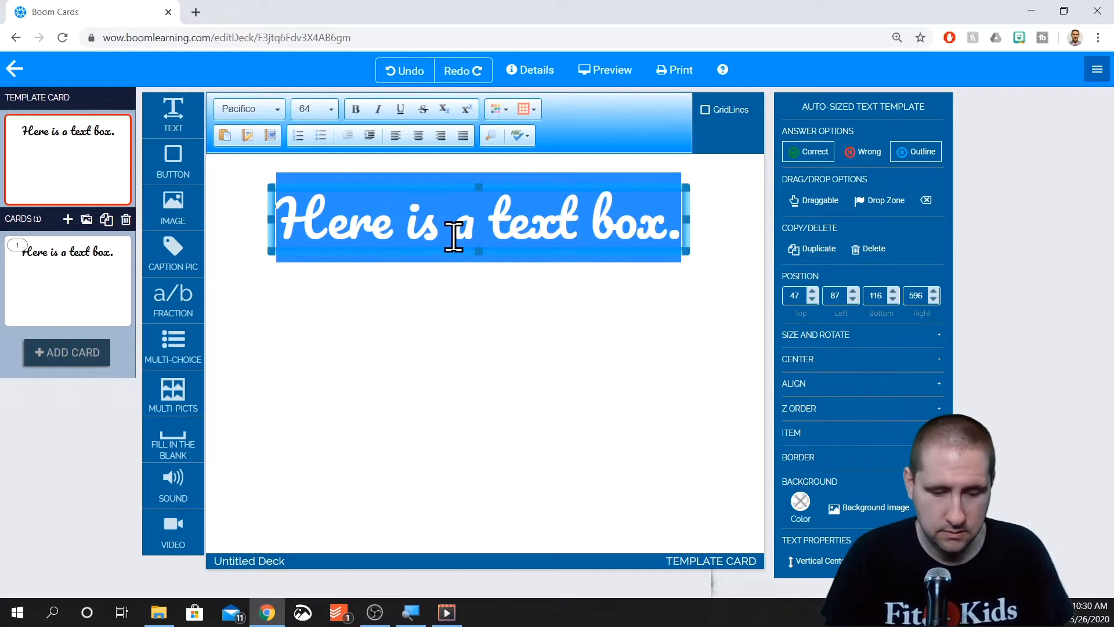
Change the text to 'The correct box' and mark it as a correct answer
text(The correct box)
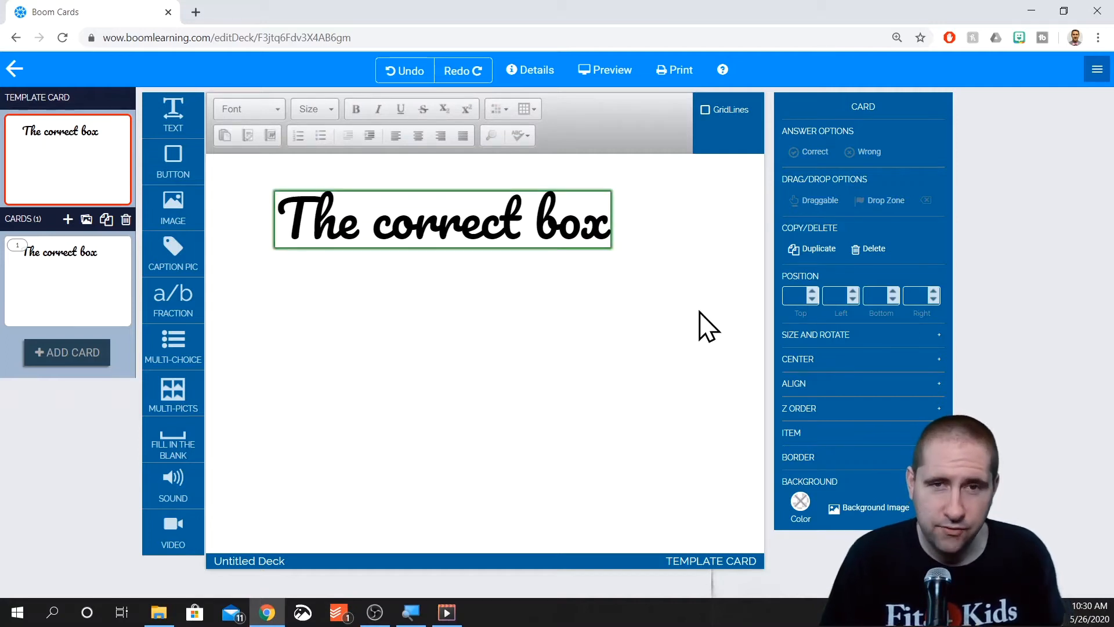
click(440, 218)
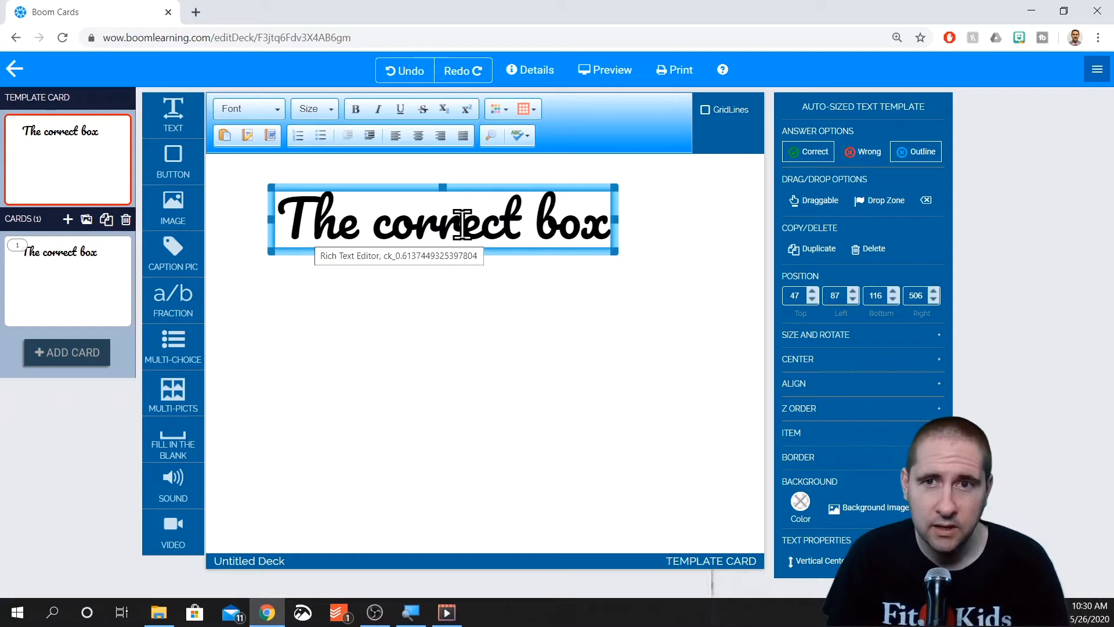
mouse_move(817, 249)
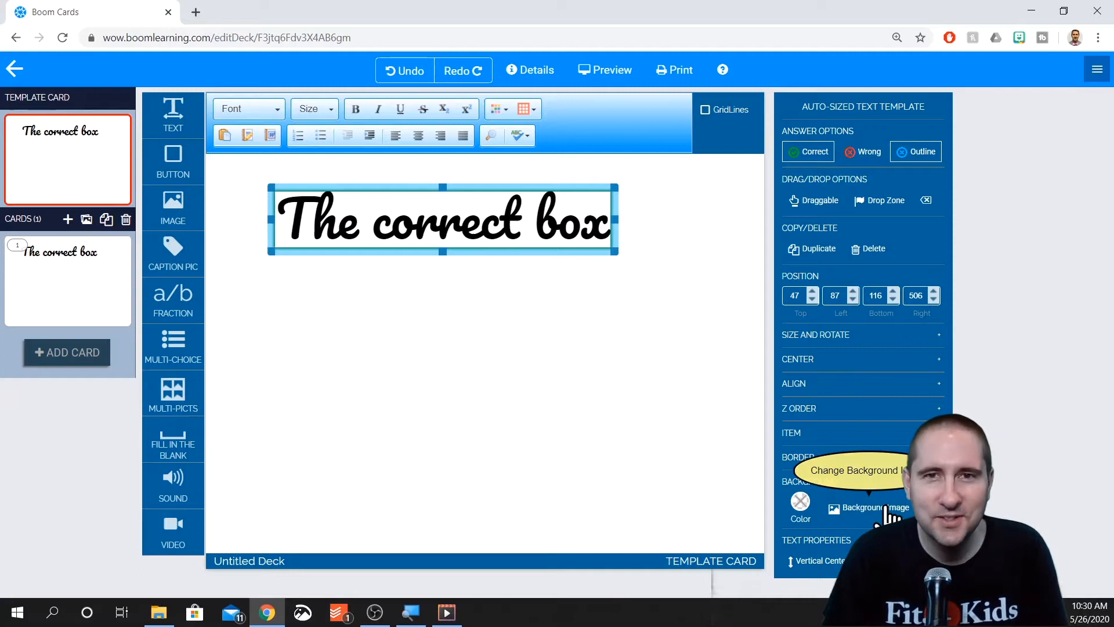
mouse_move(817, 248)
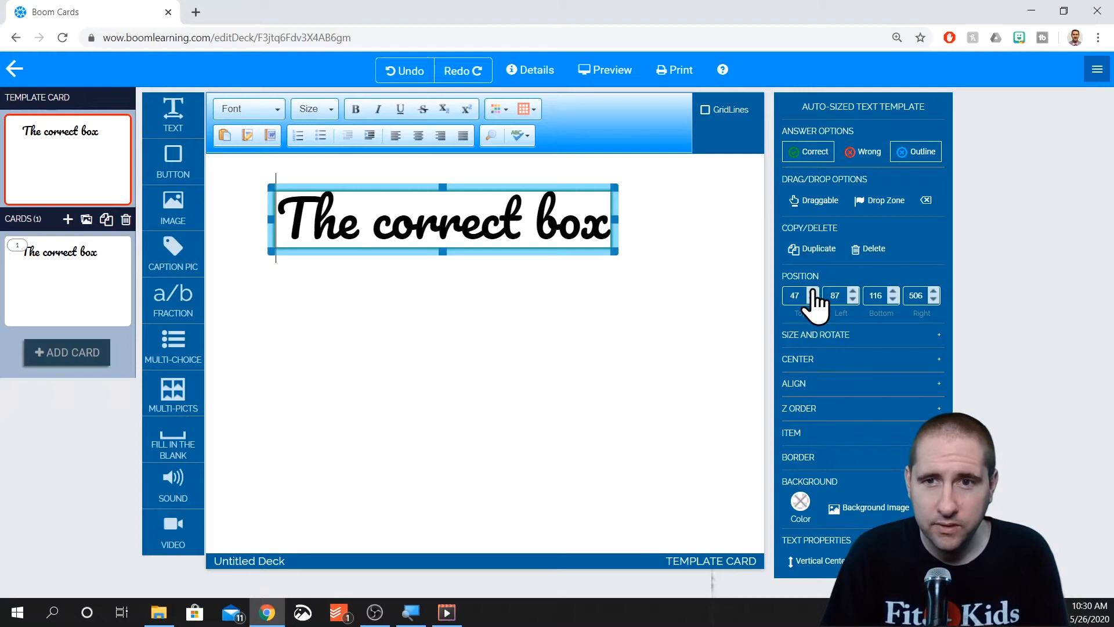
mouse_move(945, 298)
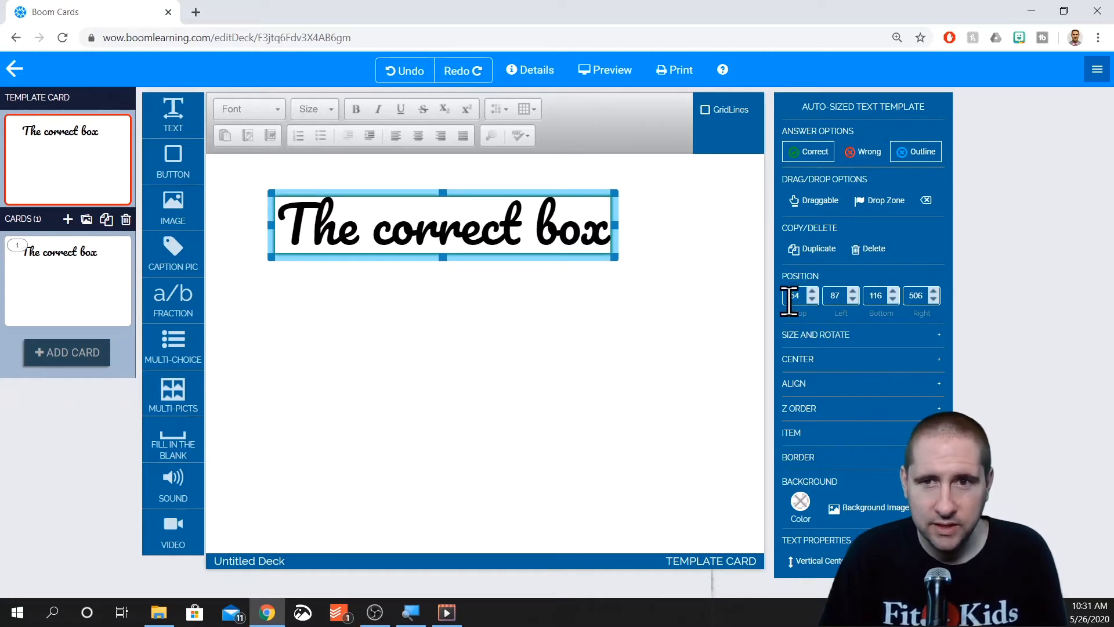
Change the correct box's Top position from 47 to 150
click(899, 292)
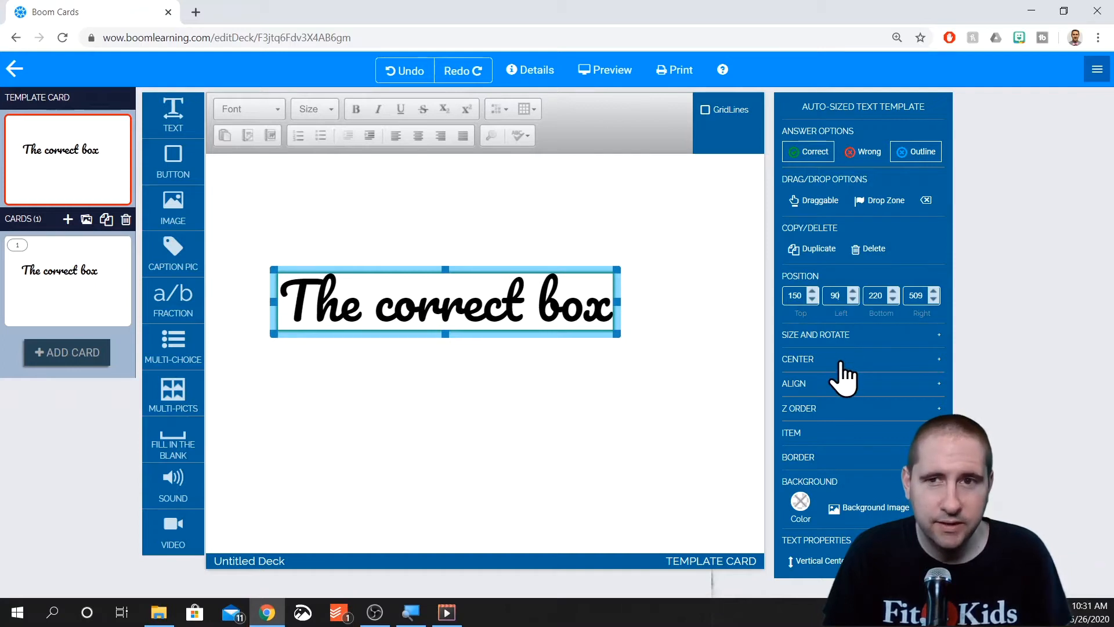
mouse_move(817, 348)
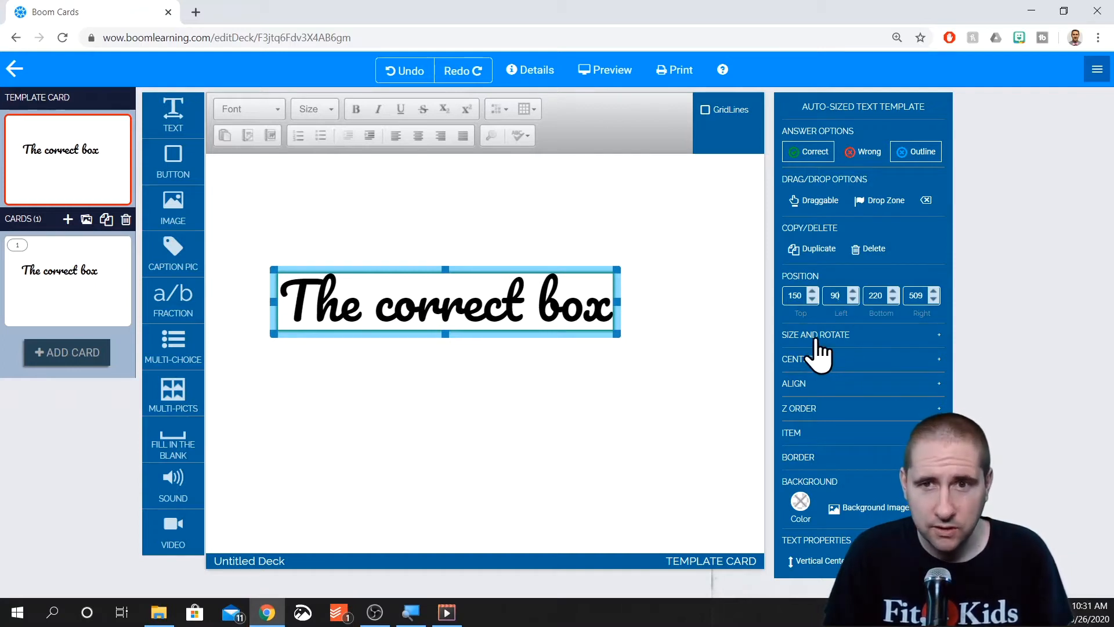
Resize the correct box, narrowing its width to about 455
click(815, 335)
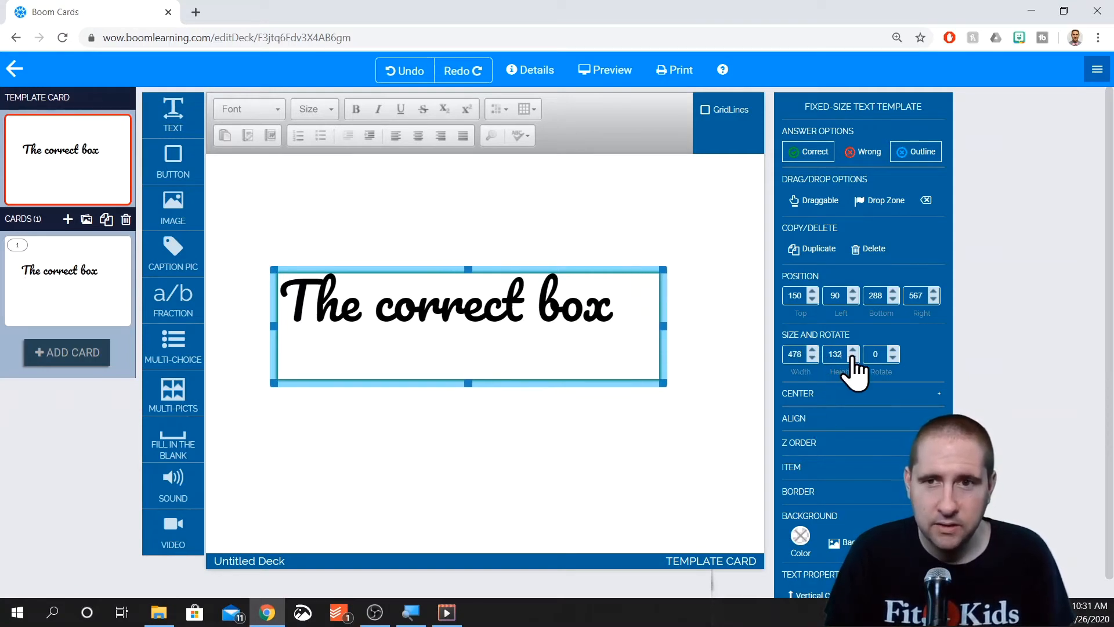
click(854, 357)
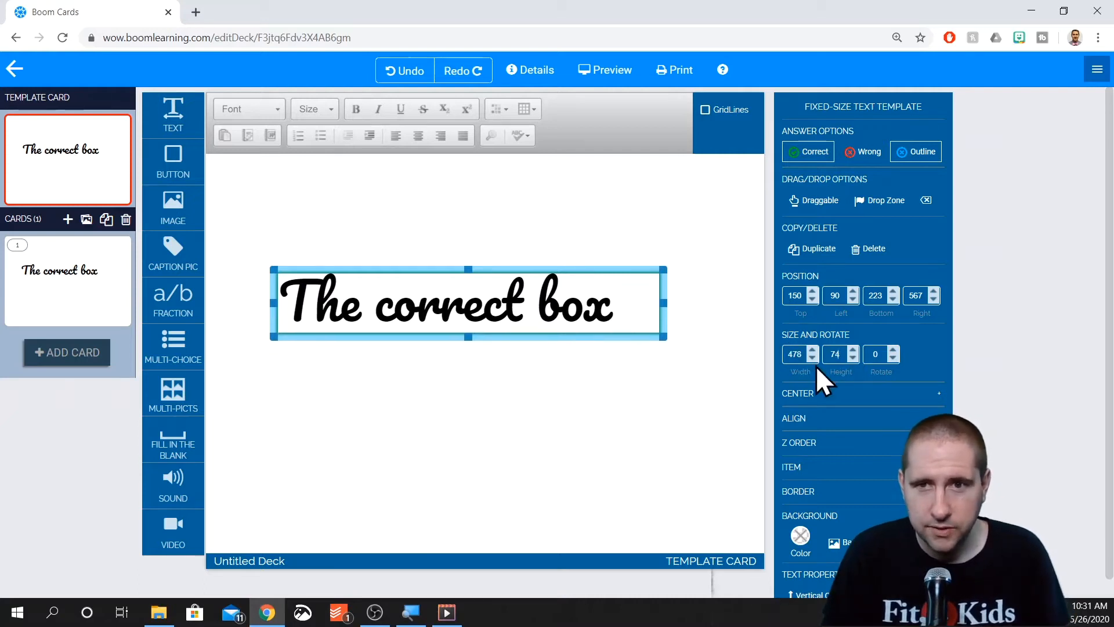
click(813, 358)
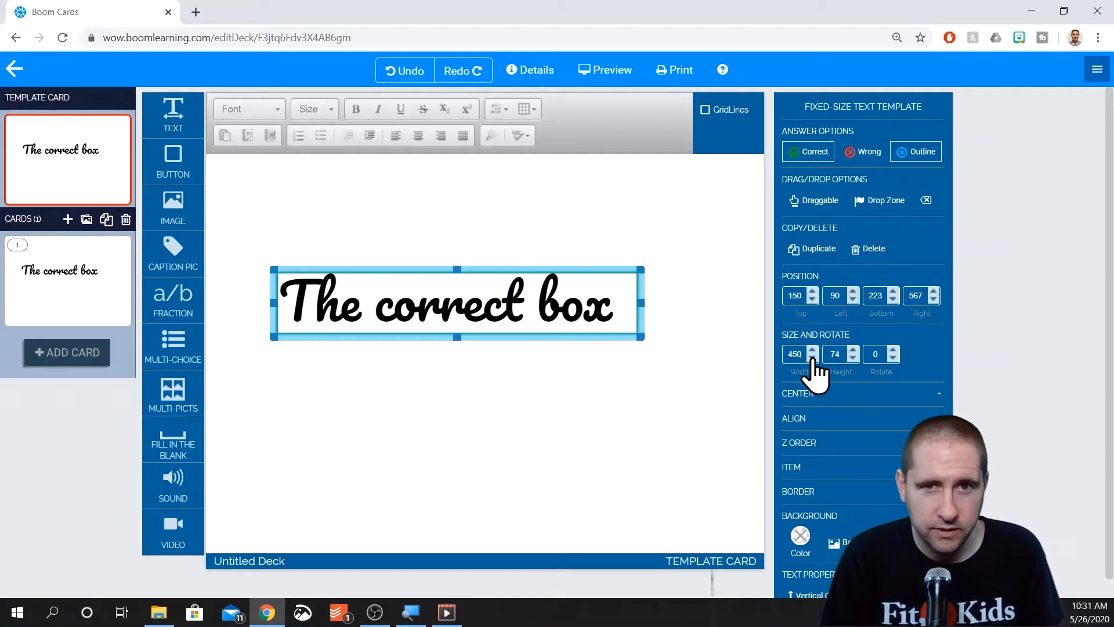
click(813, 358)
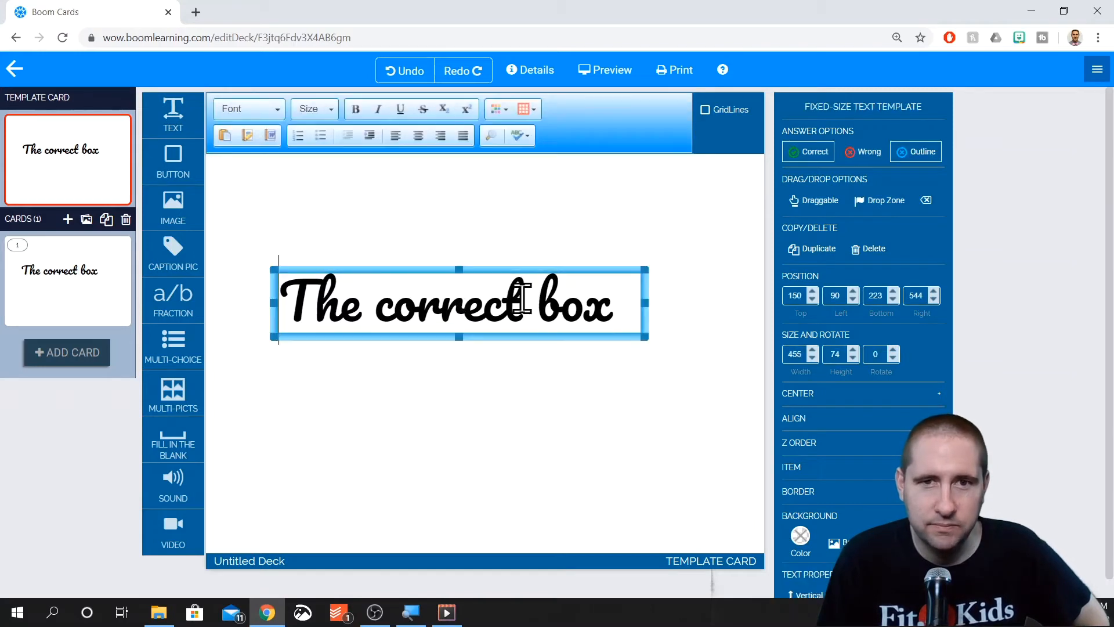
Center the correct-answer box horizontally and vertically on the card
click(797, 393)
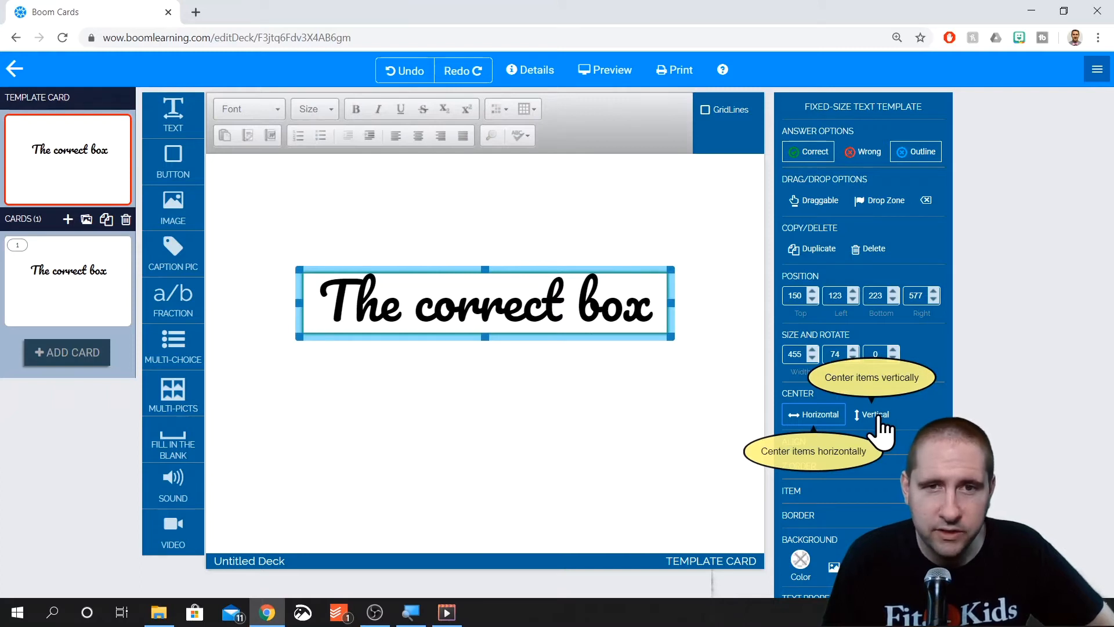
click(876, 414)
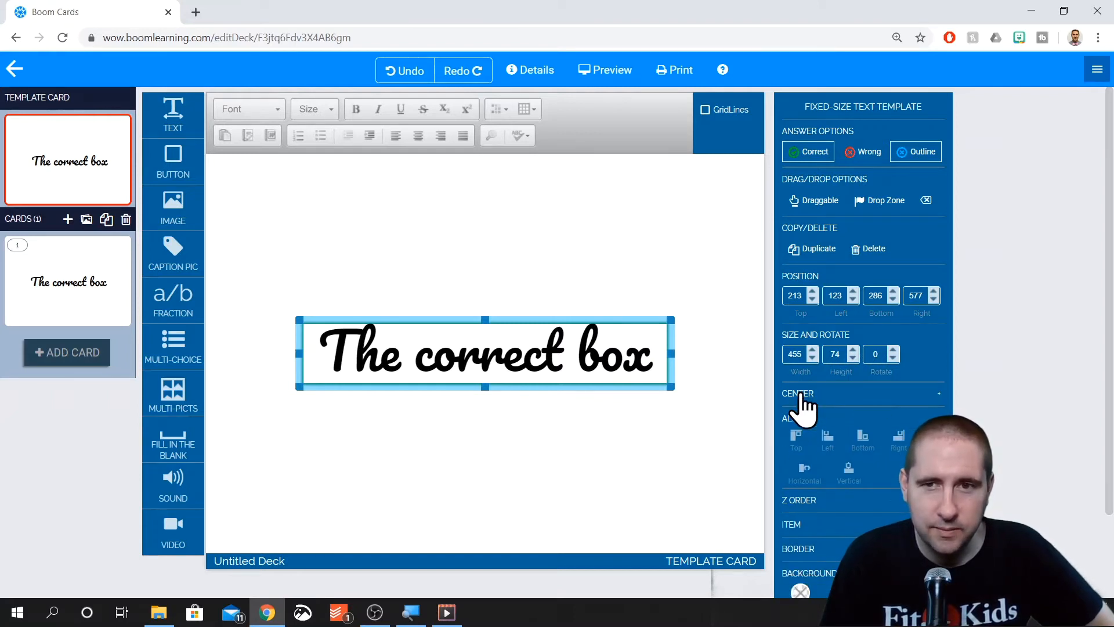
click(798, 276)
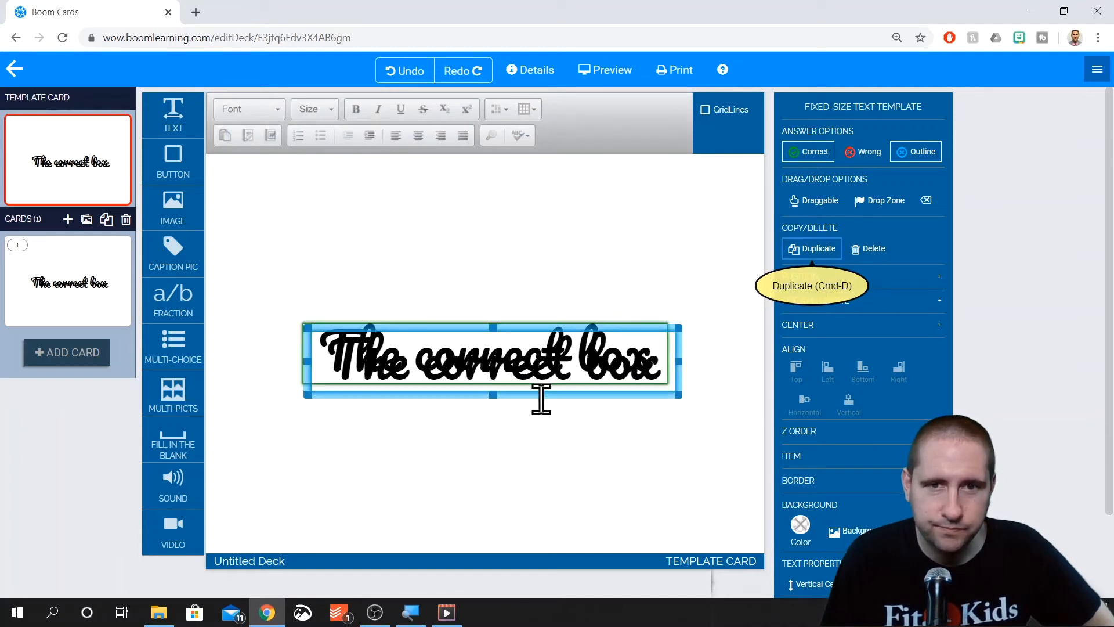
Duplicate the correct box and edit the copy into the wrong-answer box
click(811, 248)
text(wrong)
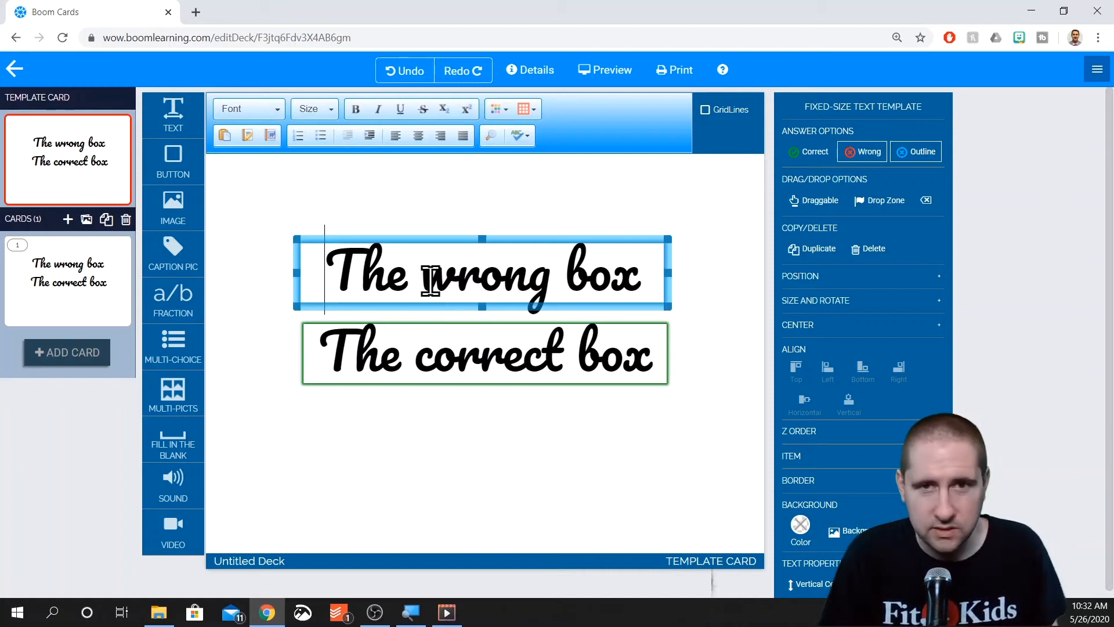
click(485, 353)
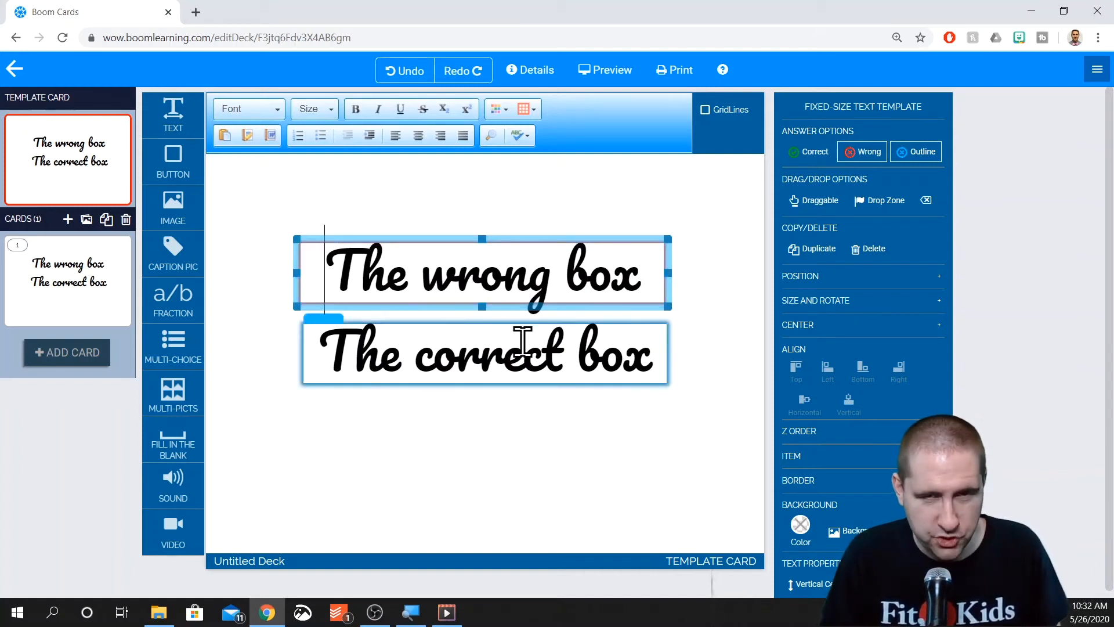
Select both answer boxes and align their edges
click(485, 353)
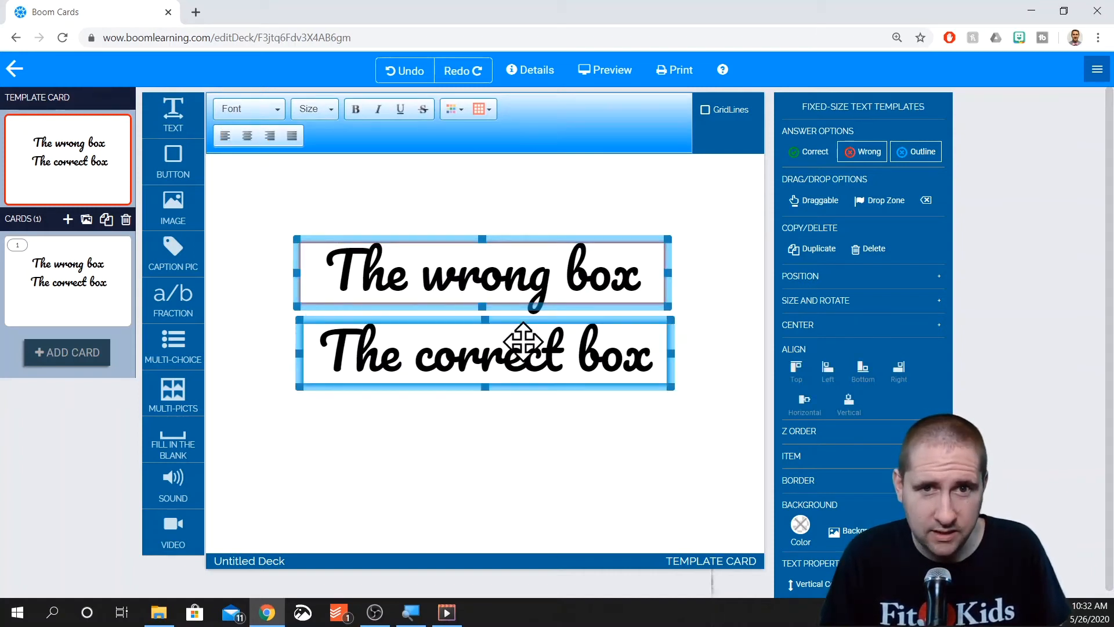
mouse_move(803, 403)
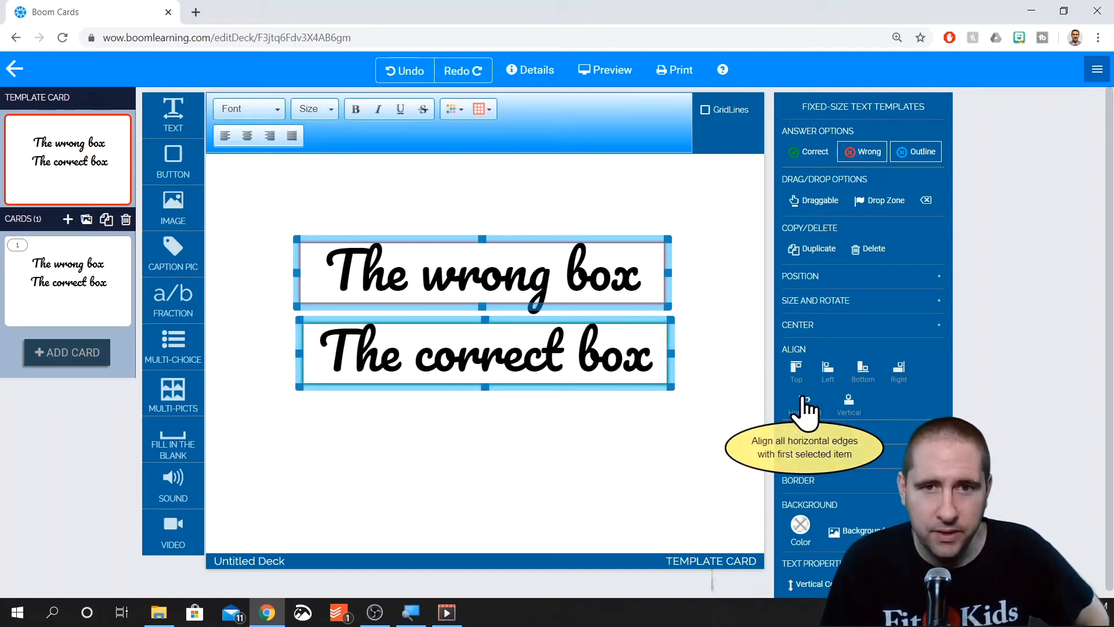
click(803, 405)
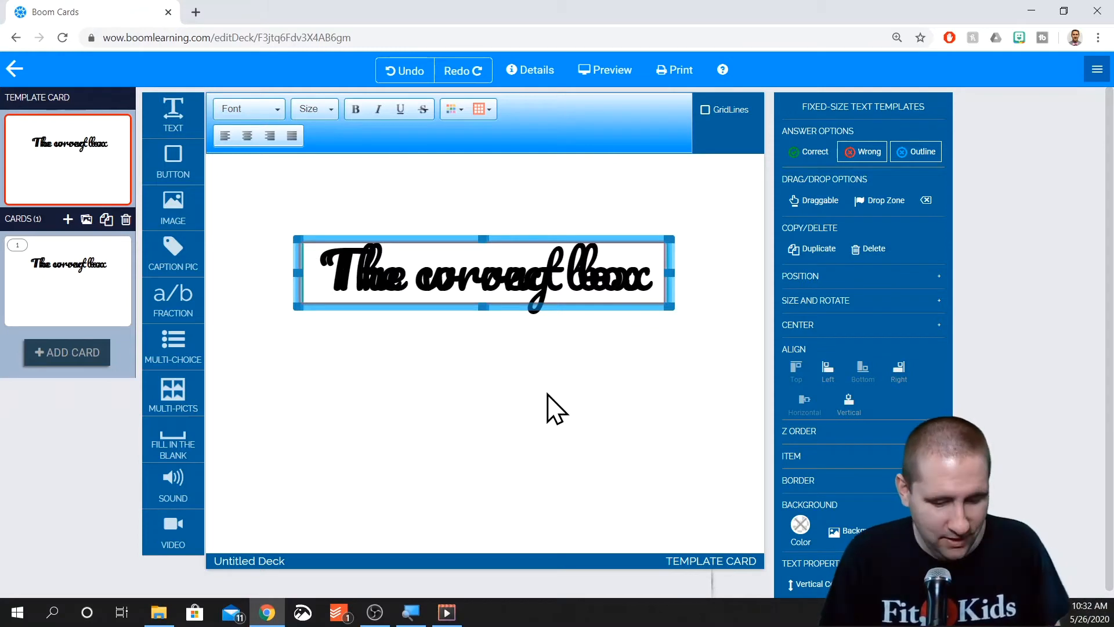
mouse_move(553, 400)
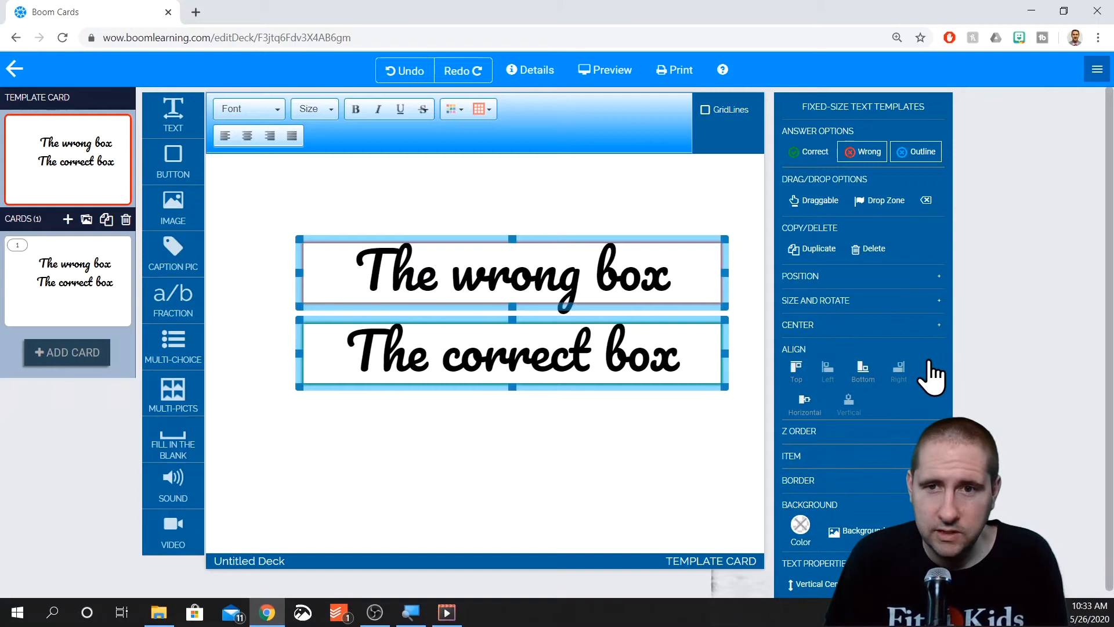
click(794, 348)
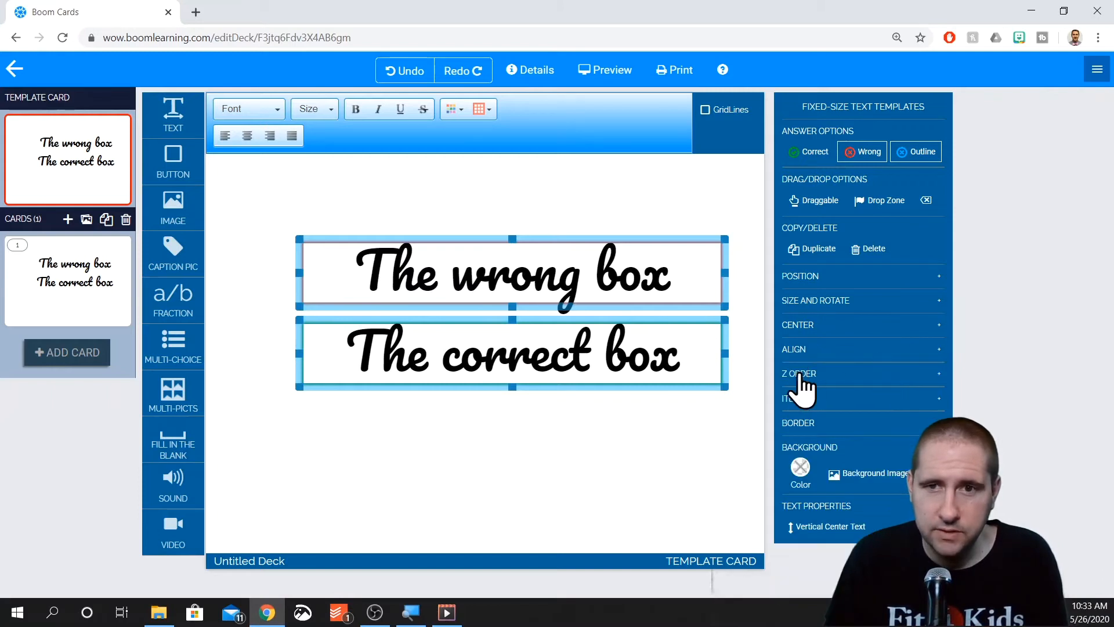
click(798, 373)
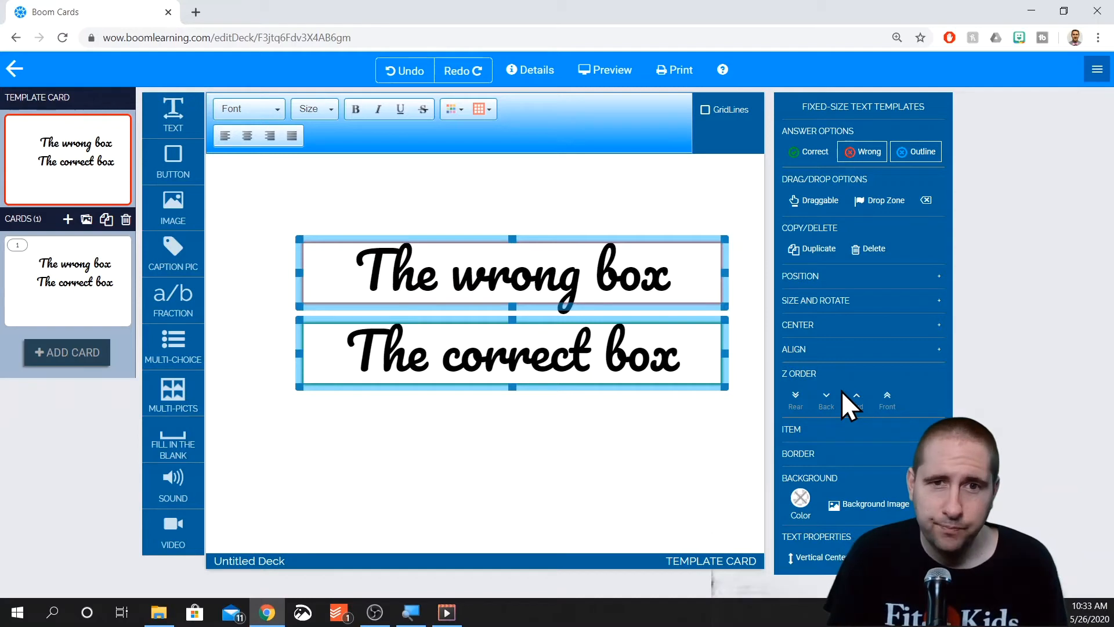
mouse_move(795, 396)
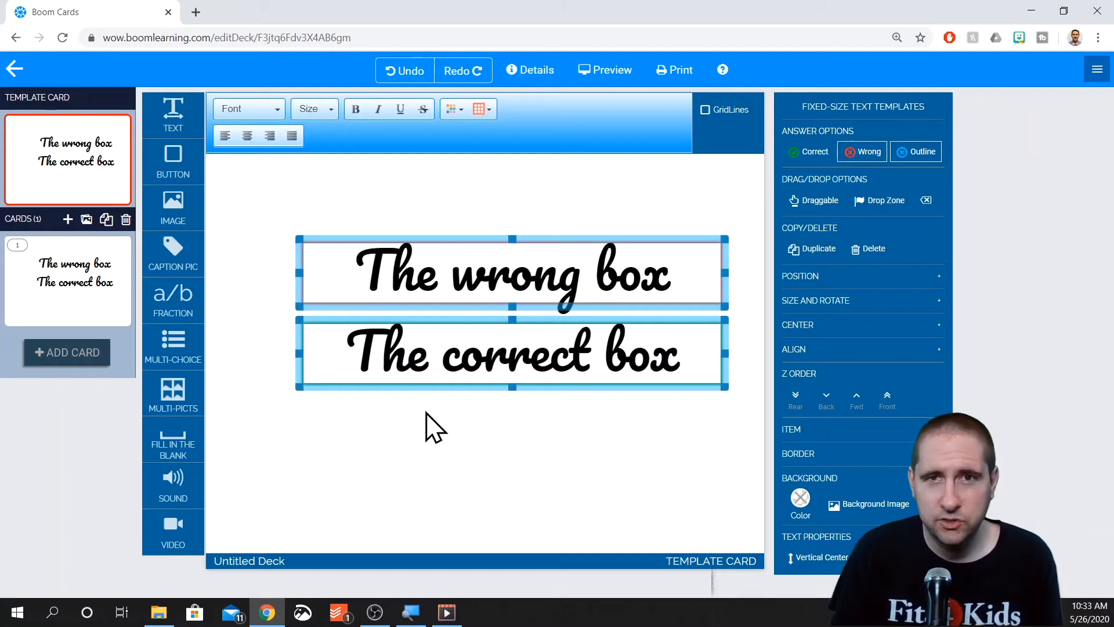
mouse_move(855, 412)
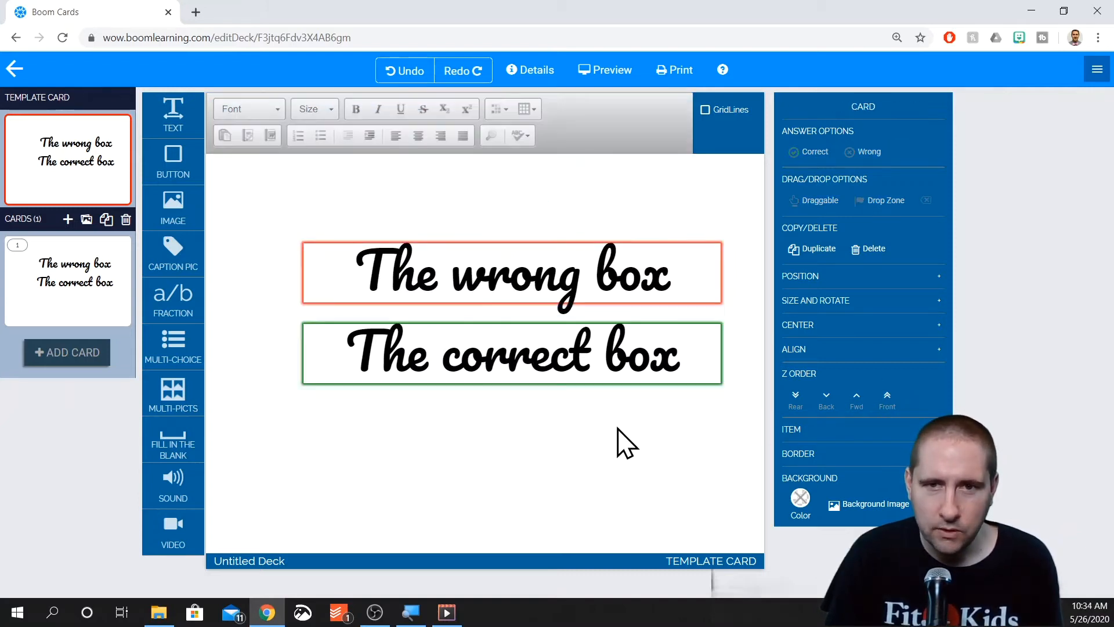
mouse_move(887, 400)
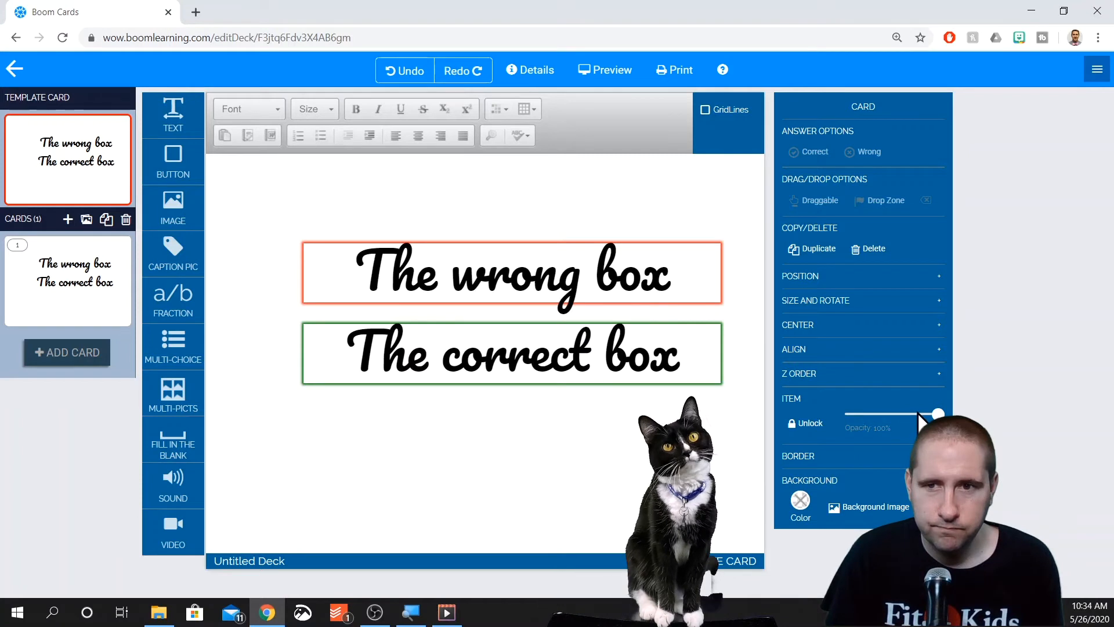
click(512, 273)
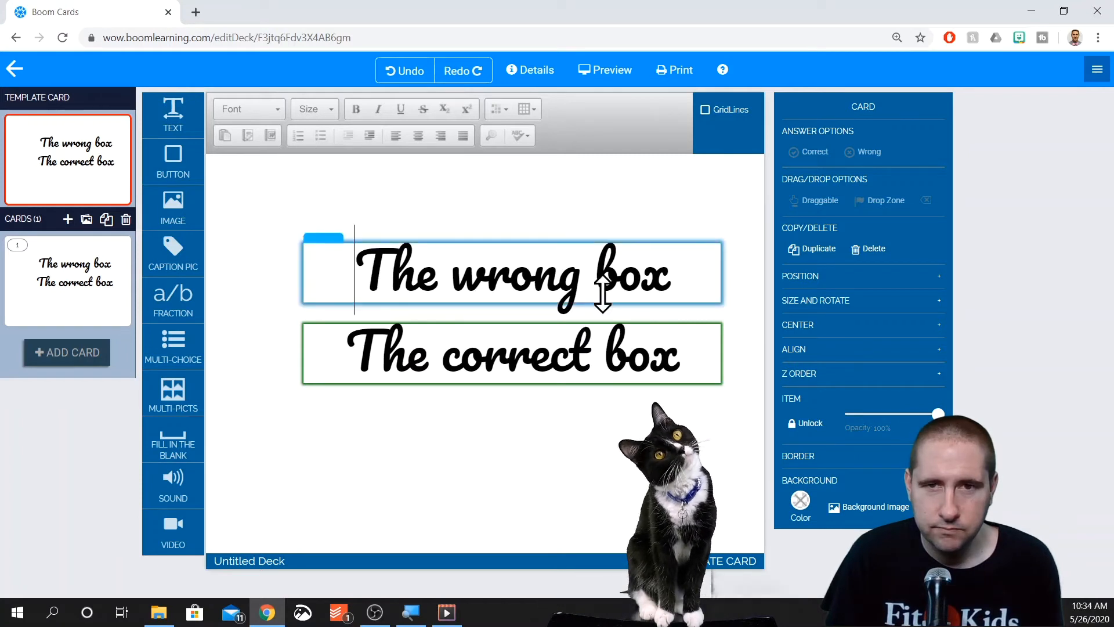
click(510, 273)
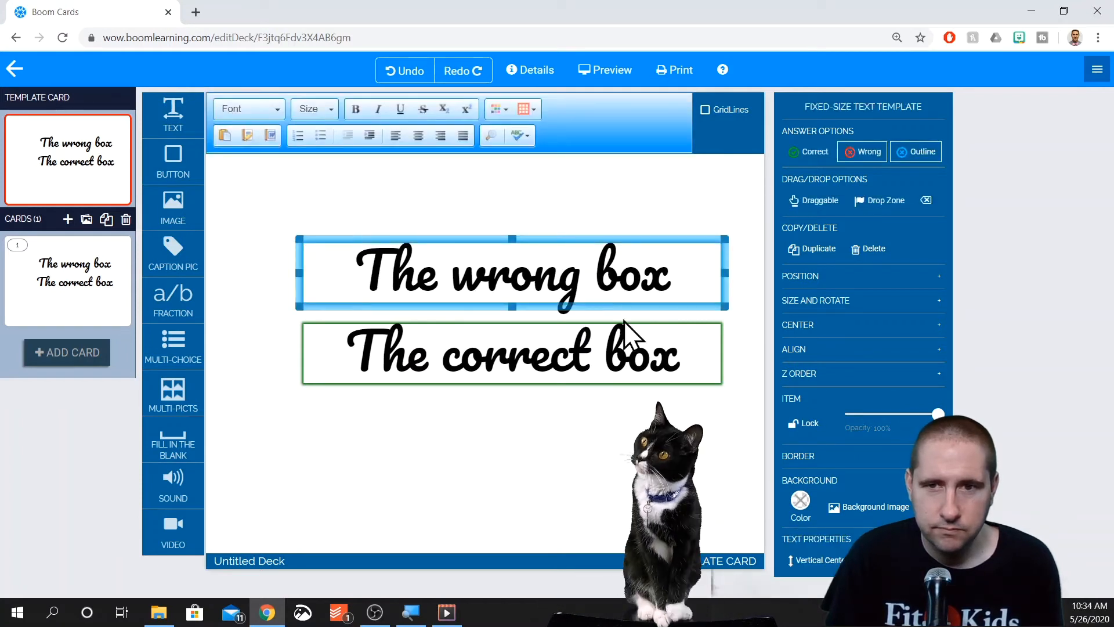
drag(938, 414, 903, 414)
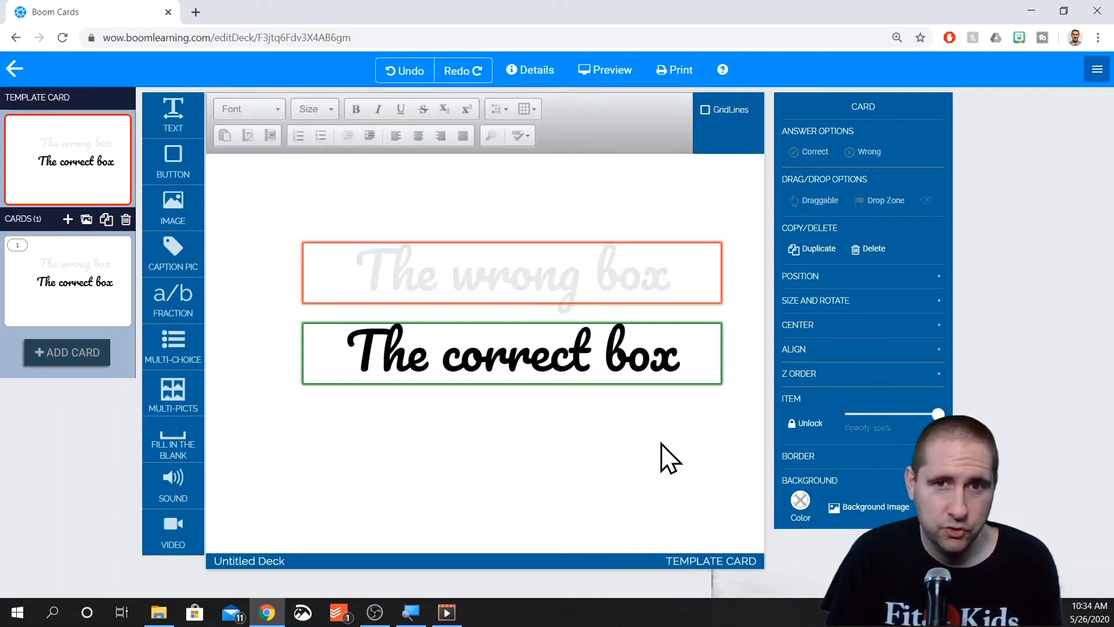
click(511, 272)
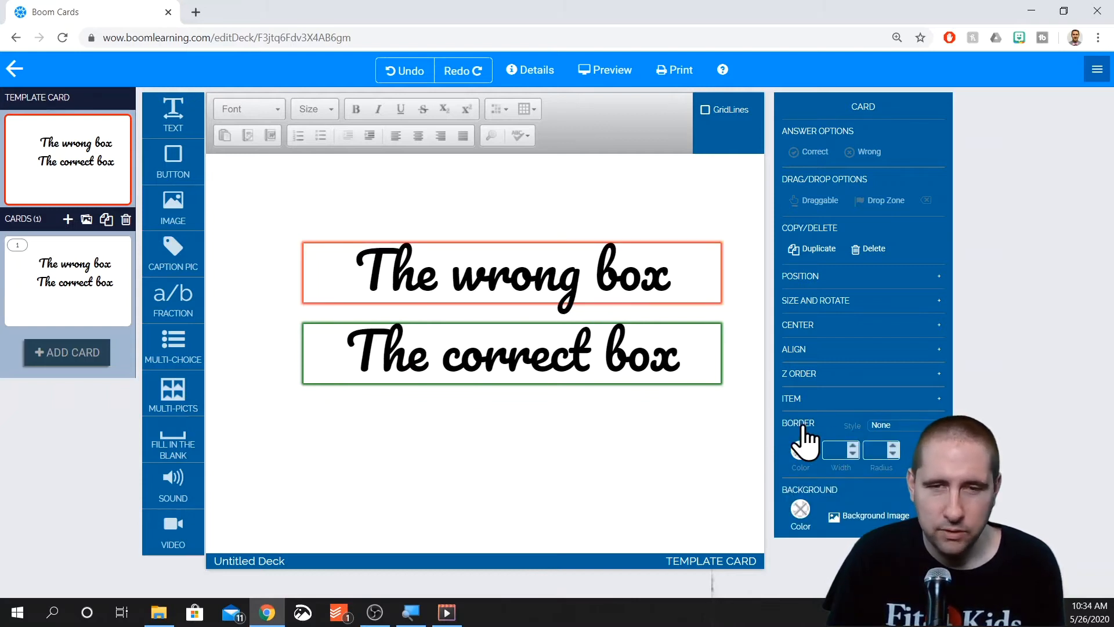
Give both selected answer boxes a thick dark green border
click(511, 273)
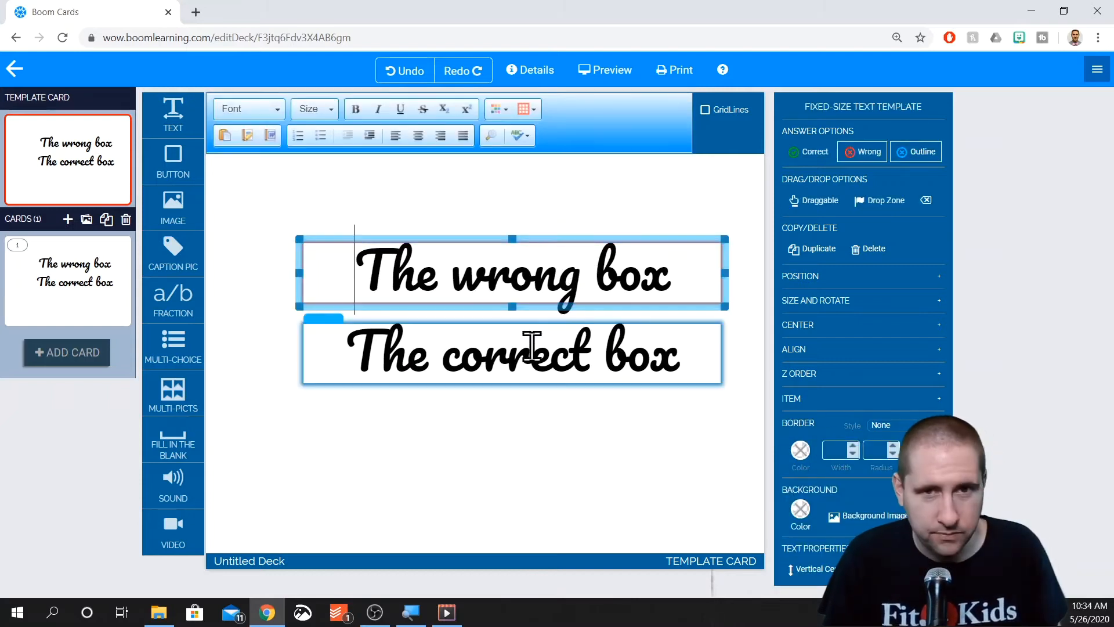
click(511, 351)
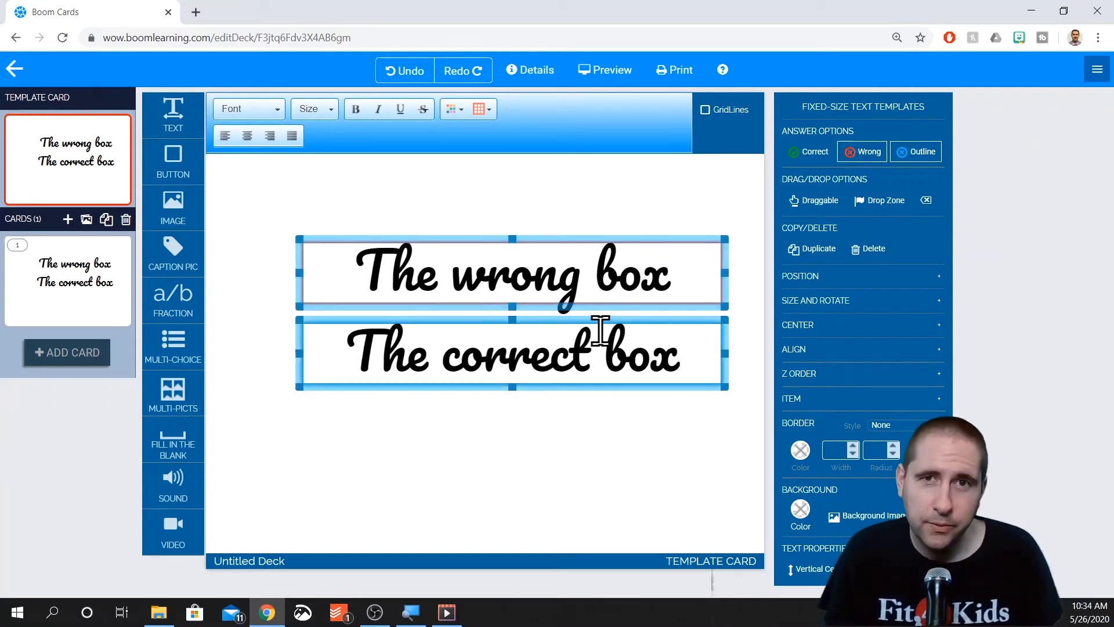
mouse_move(795, 449)
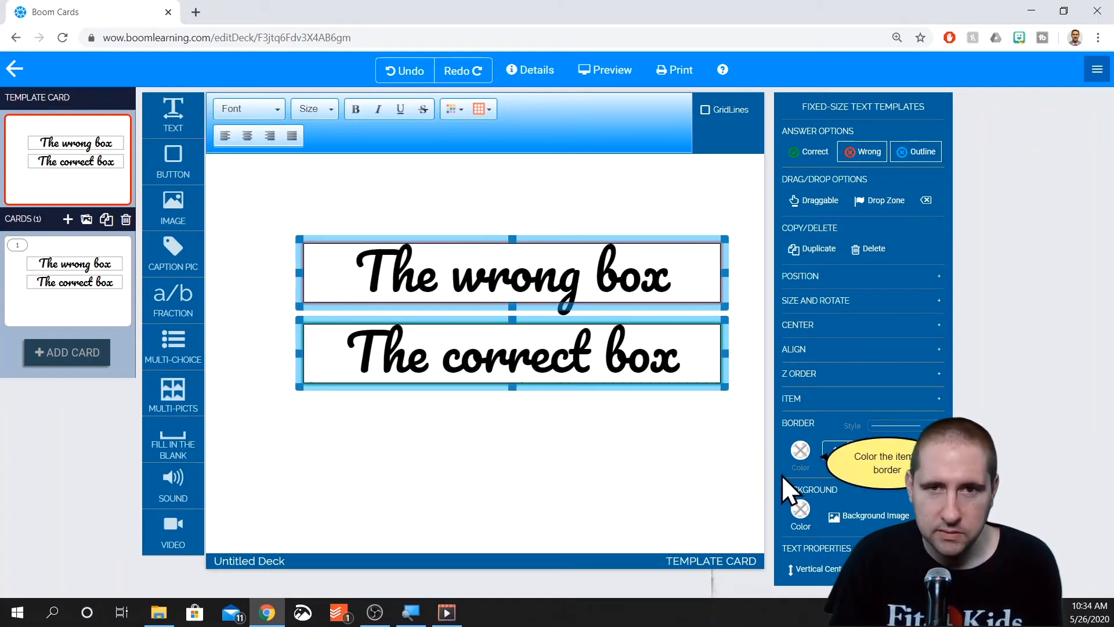
click(799, 449)
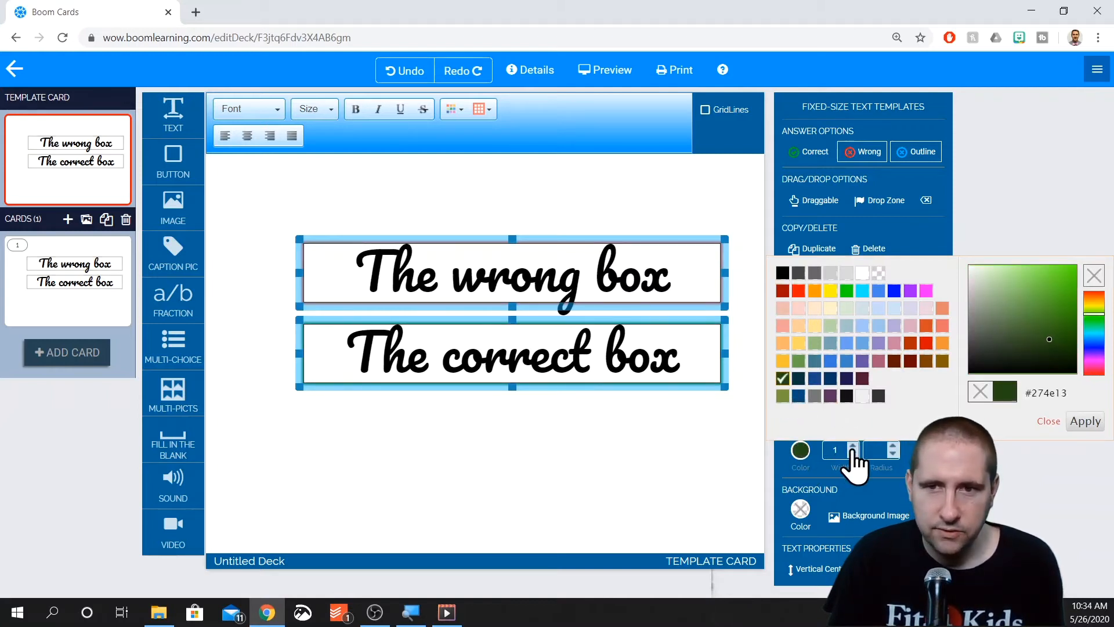
click(855, 446)
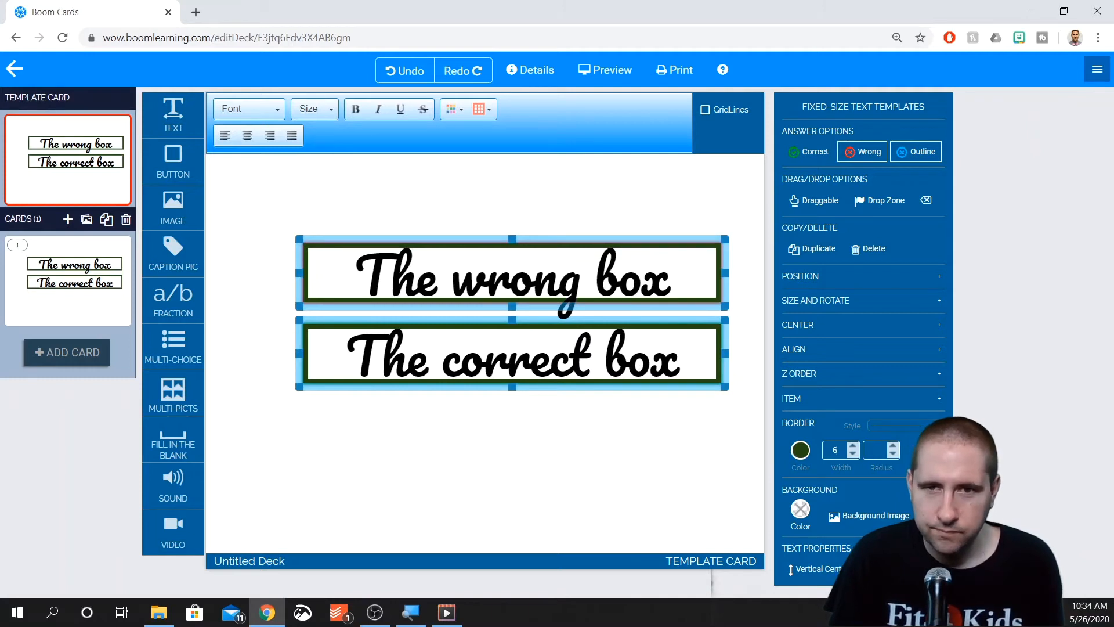
Try dashed and dotted border styles, then return to solid
click(895, 425)
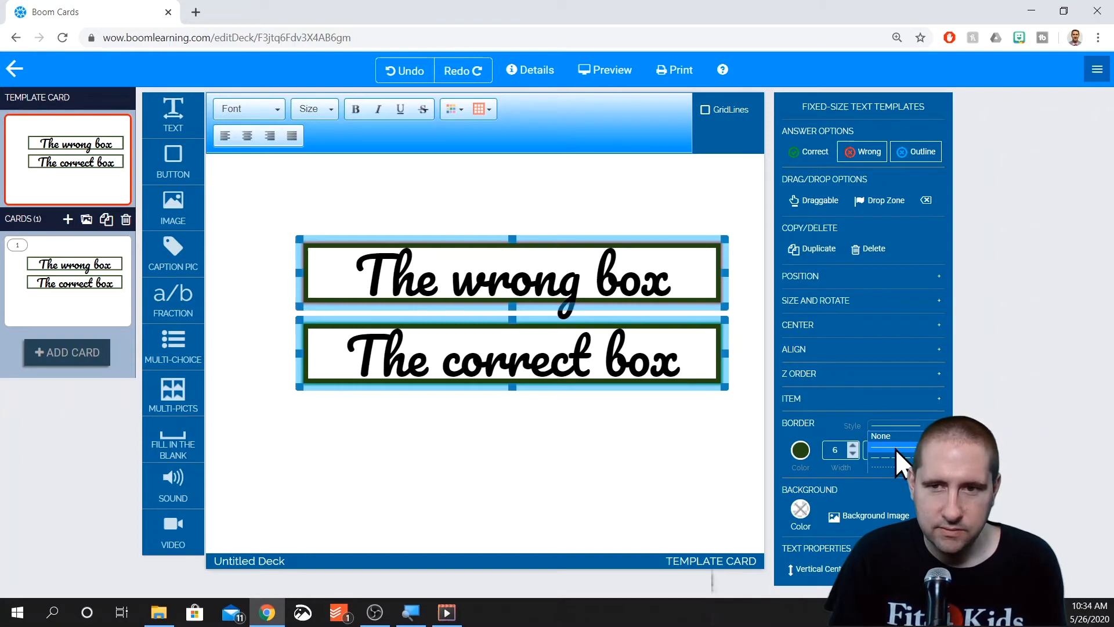
click(894, 465)
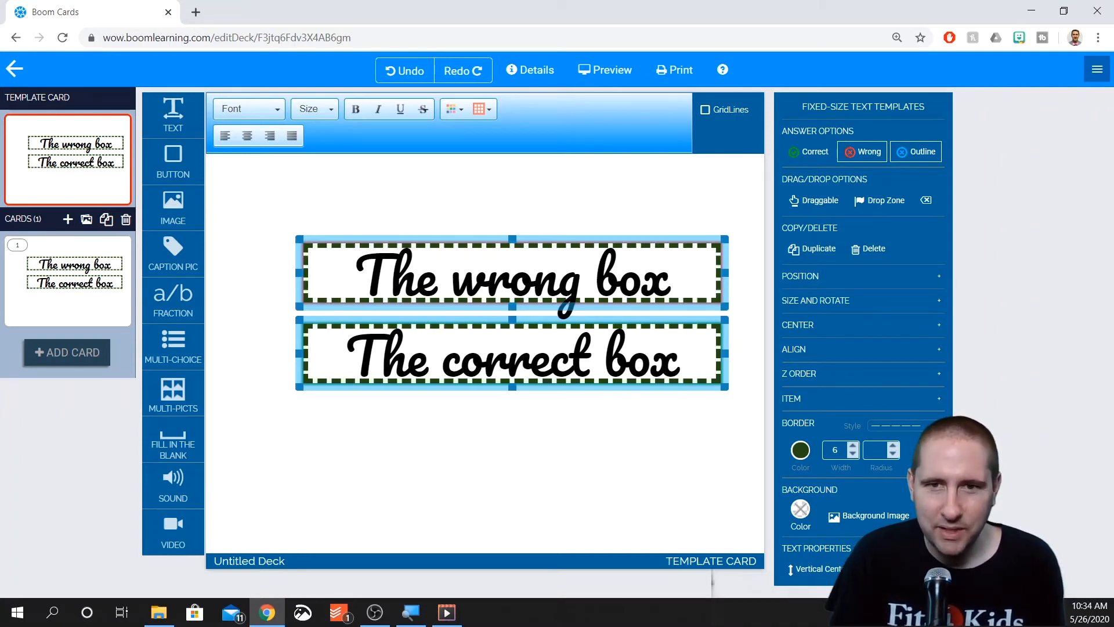
click(899, 425)
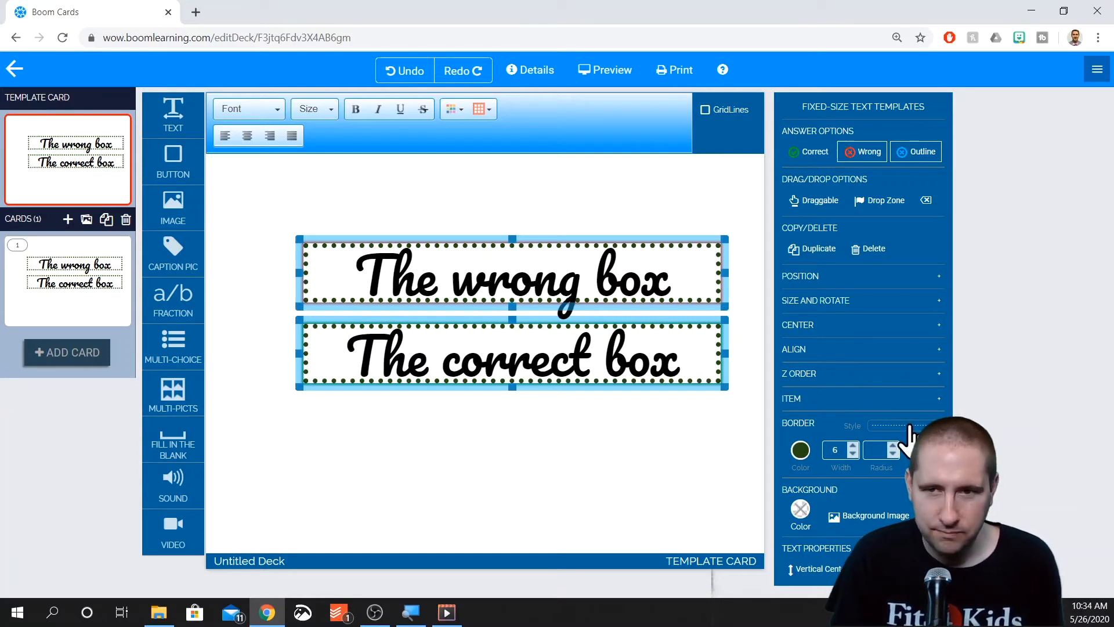
click(896, 424)
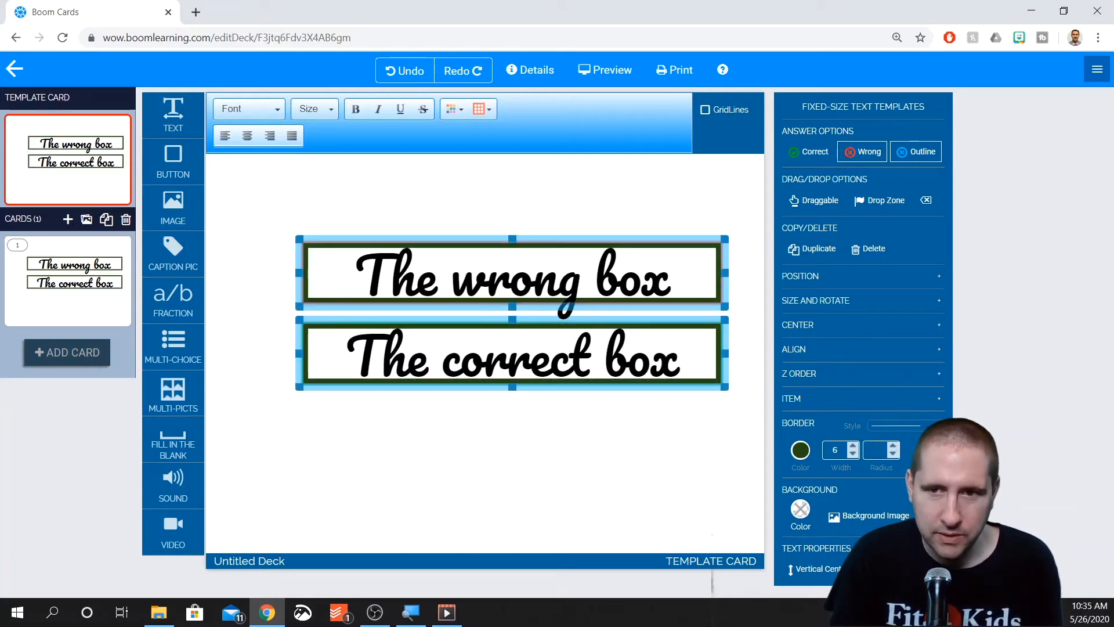
Thicken the borders and set the corner radius to 40 for pill-shaped boxes
click(893, 449)
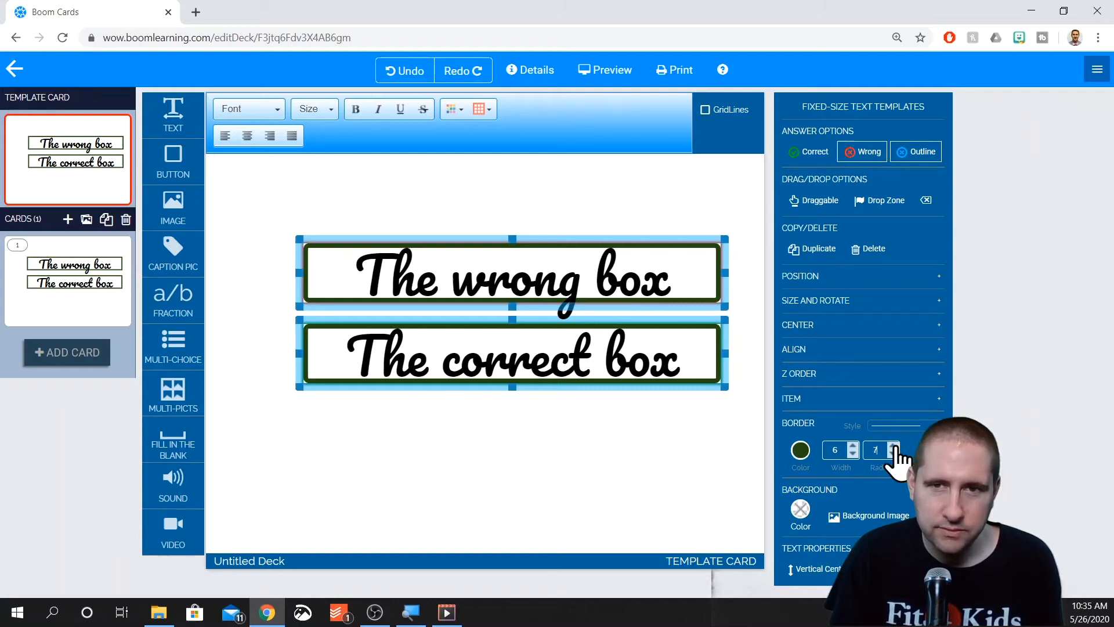
mouse_move(800, 449)
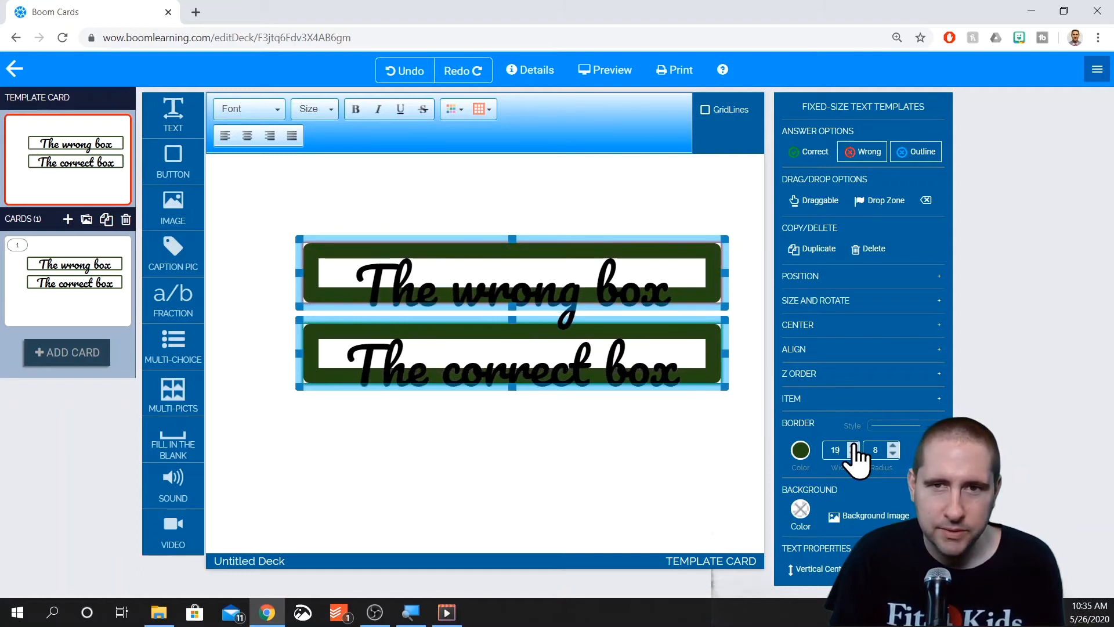
click(854, 446)
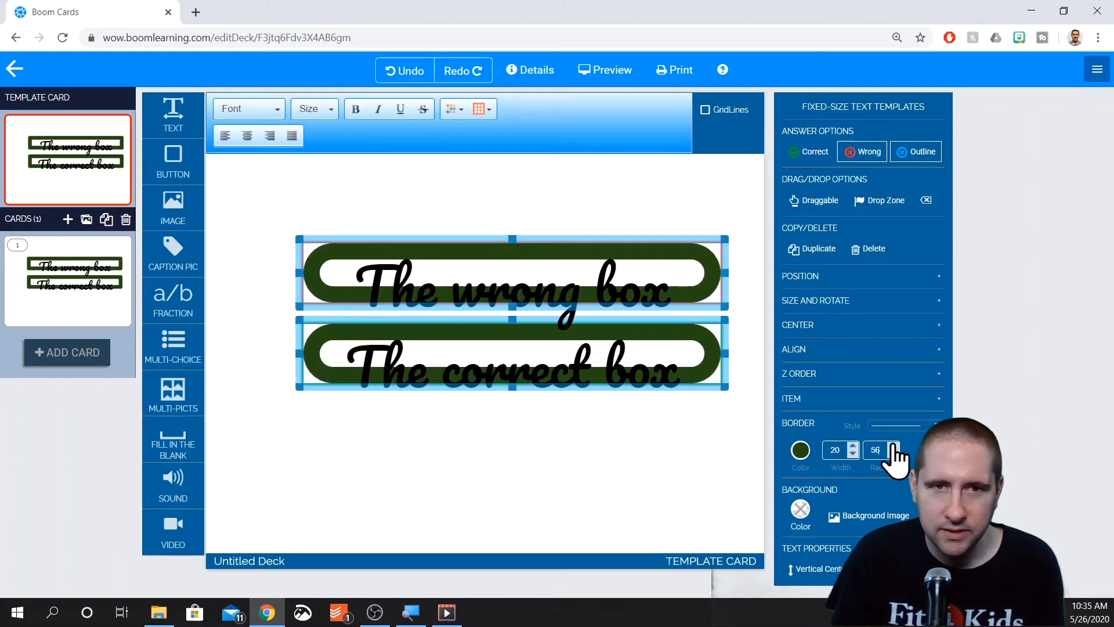
click(895, 445)
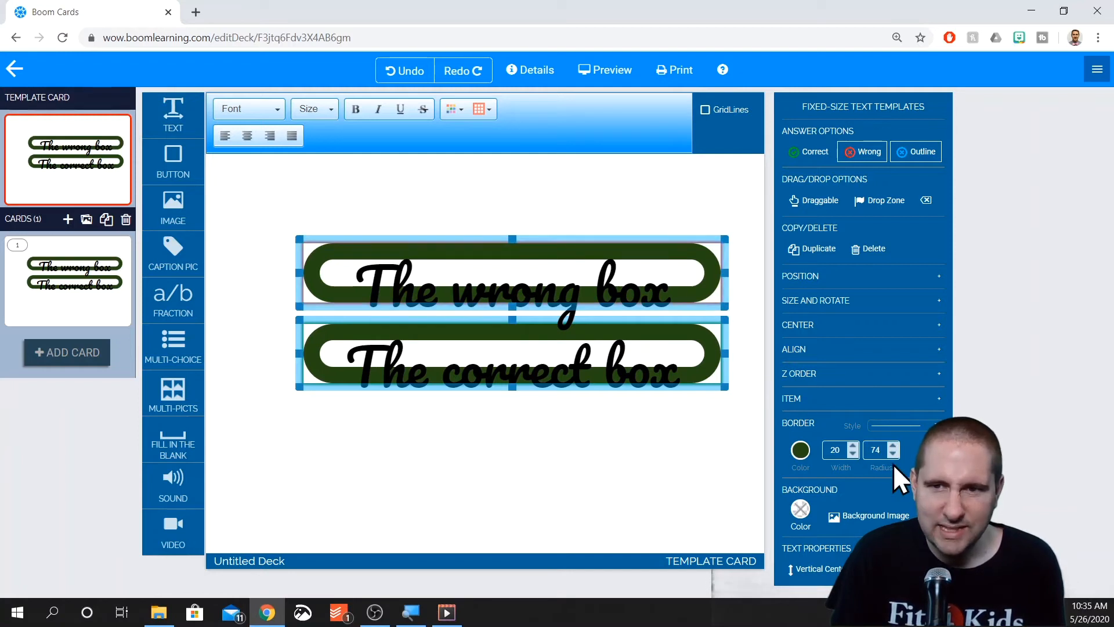
click(893, 453)
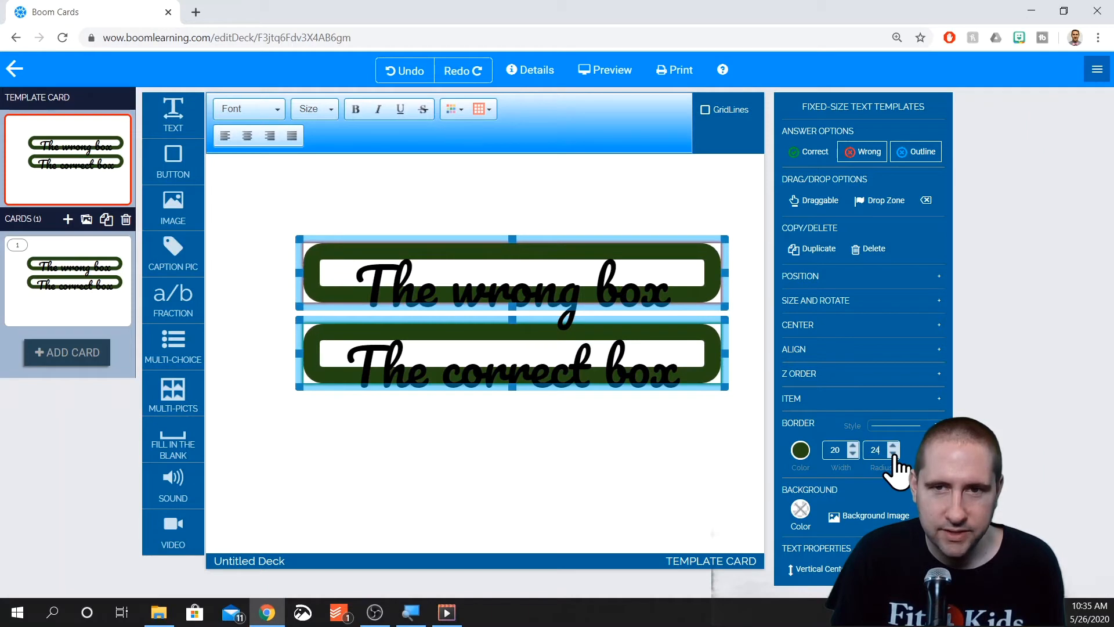
click(891, 453)
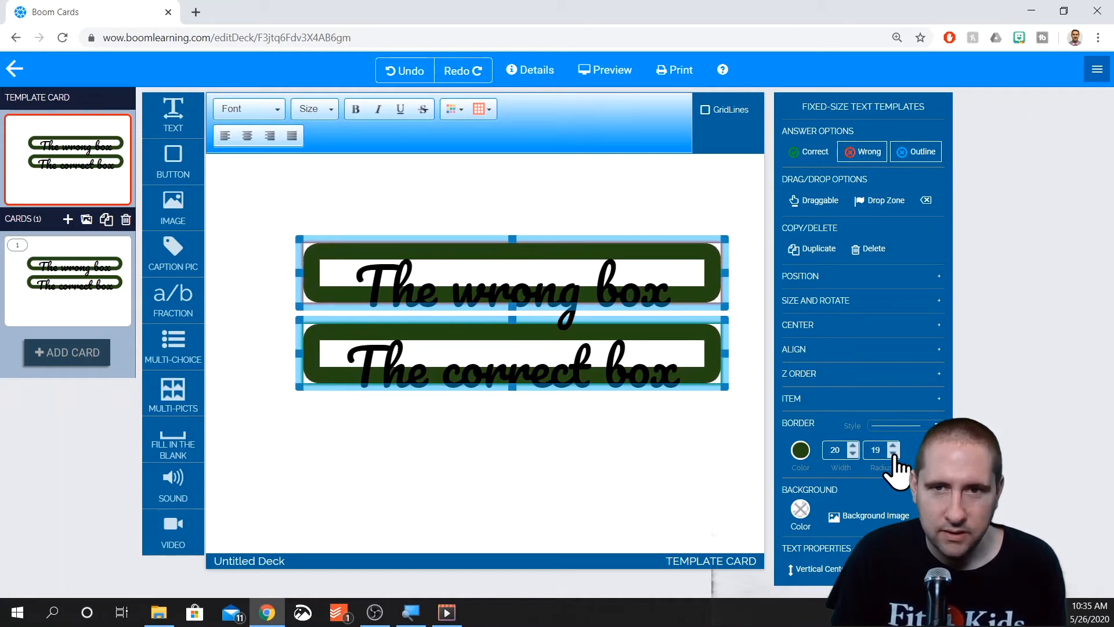
click(893, 454)
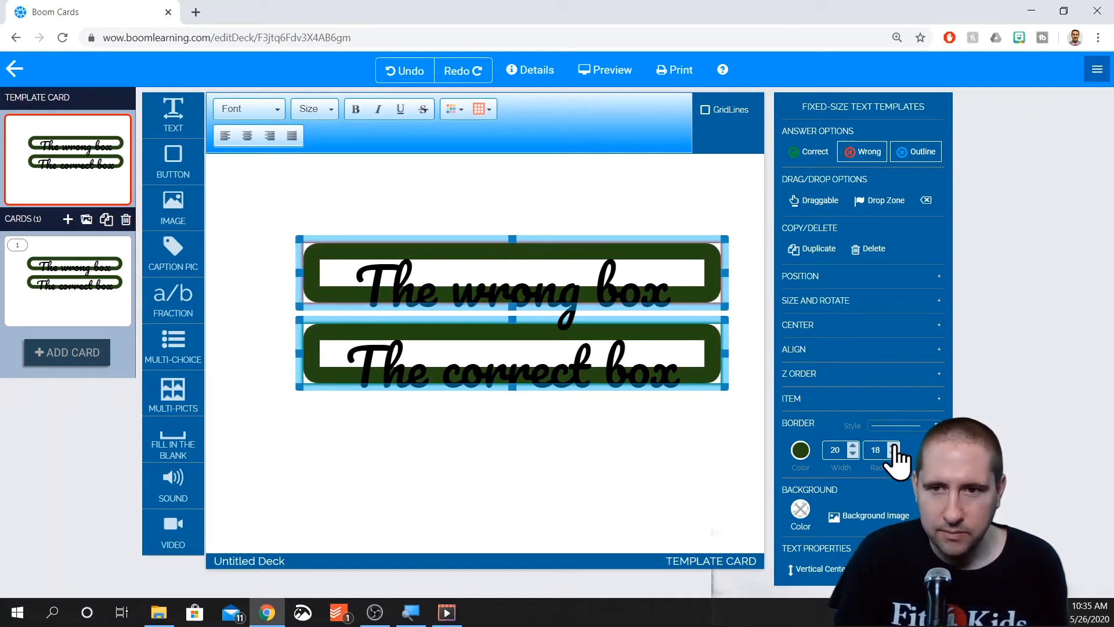
click(895, 446)
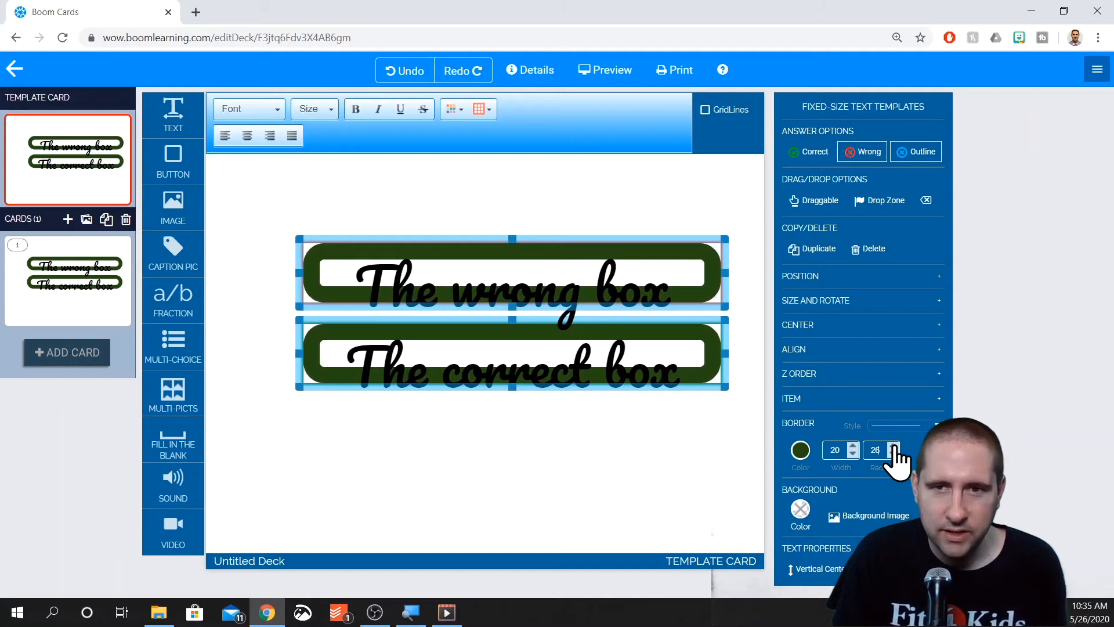
click(893, 445)
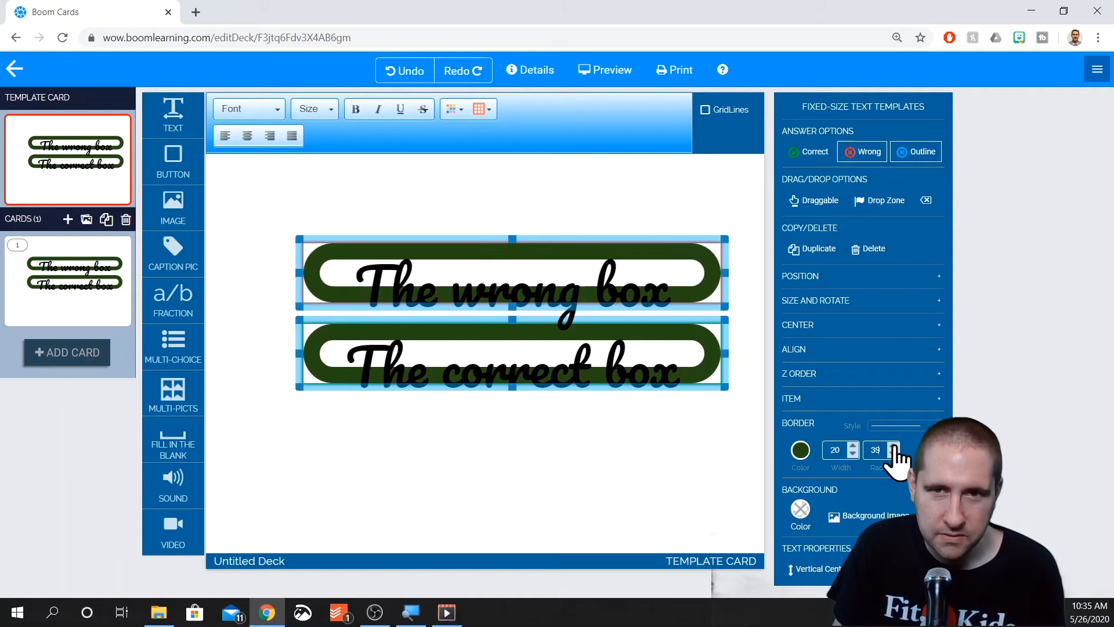
click(893, 445)
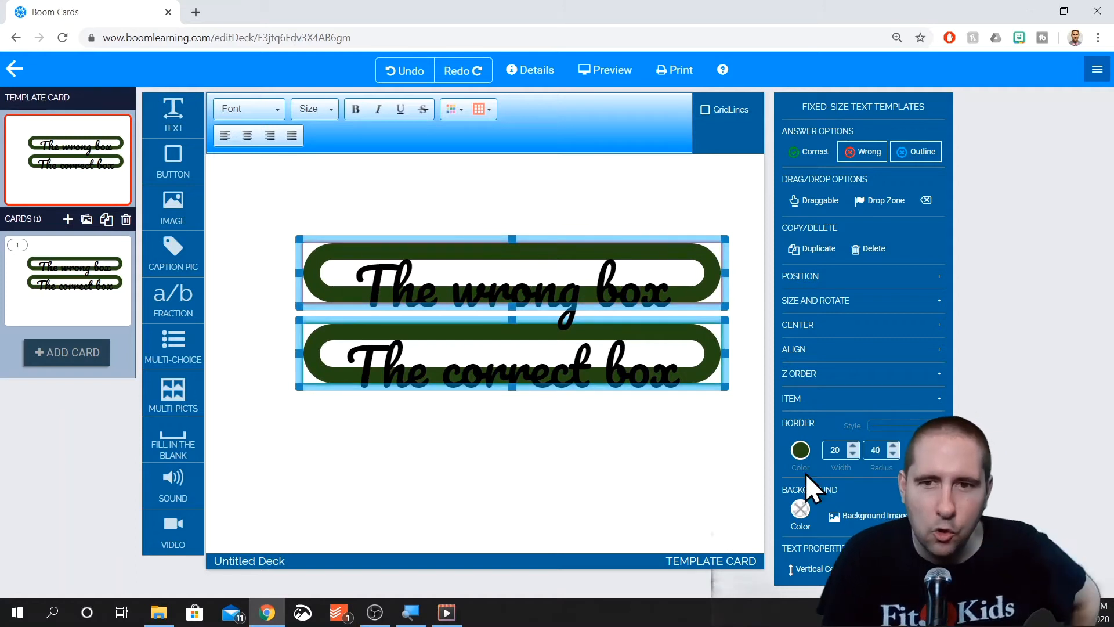
Try a dotted border style, then switch the borders back to solid
click(917, 427)
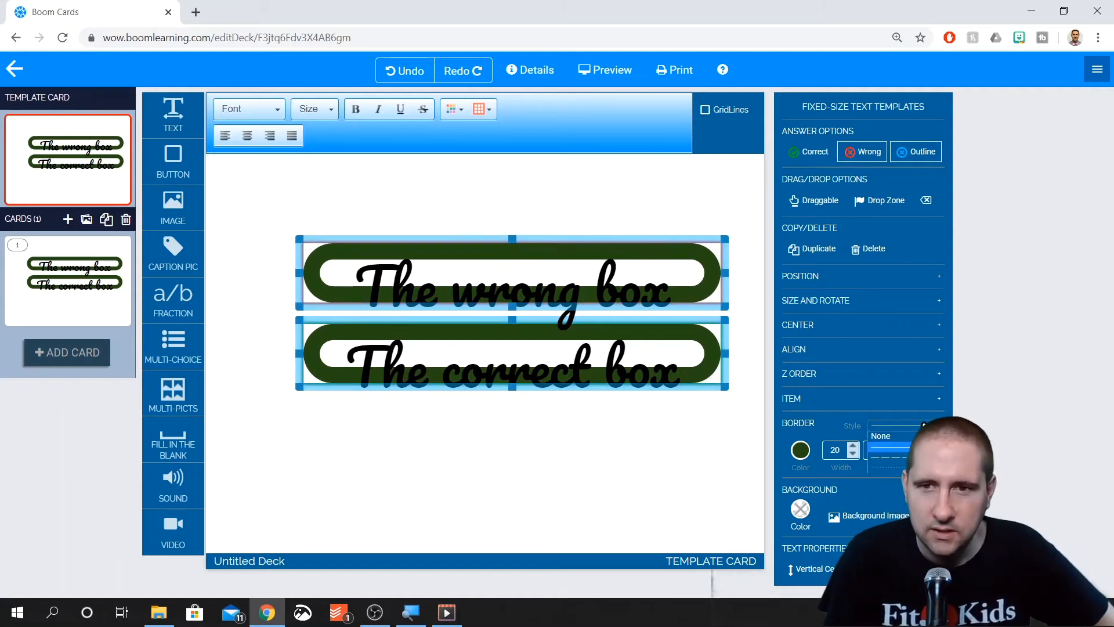
click(893, 425)
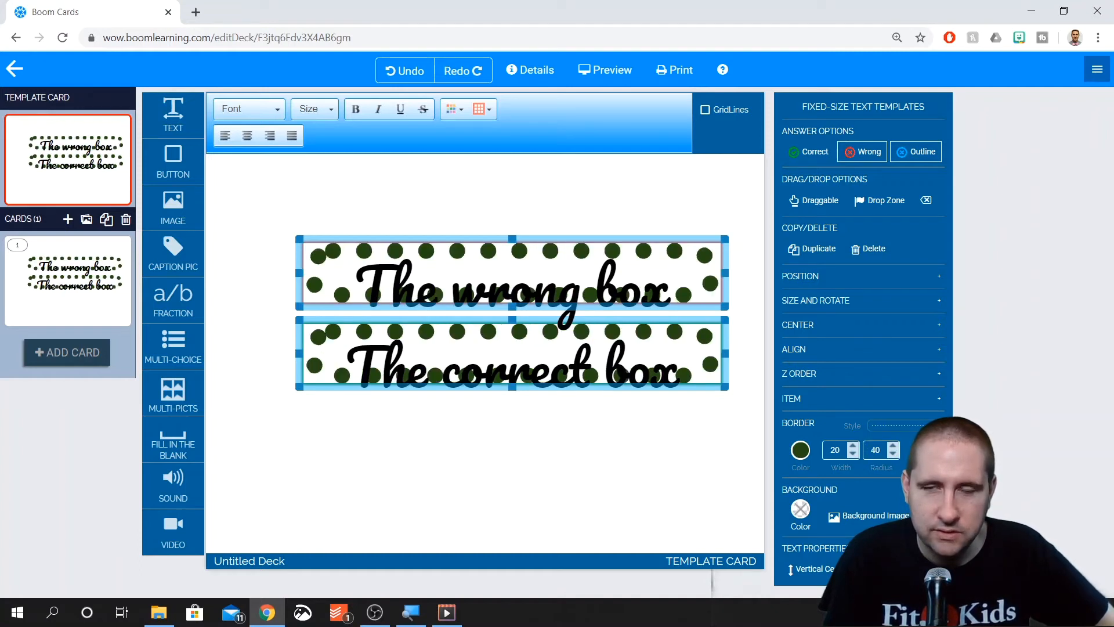
click(800, 449)
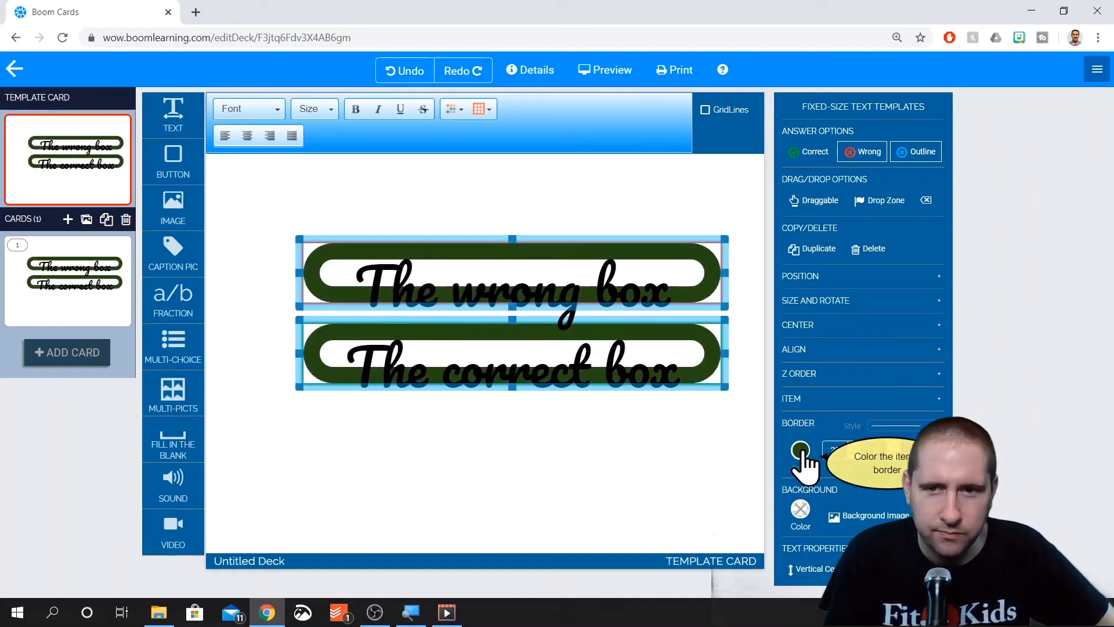
click(800, 449)
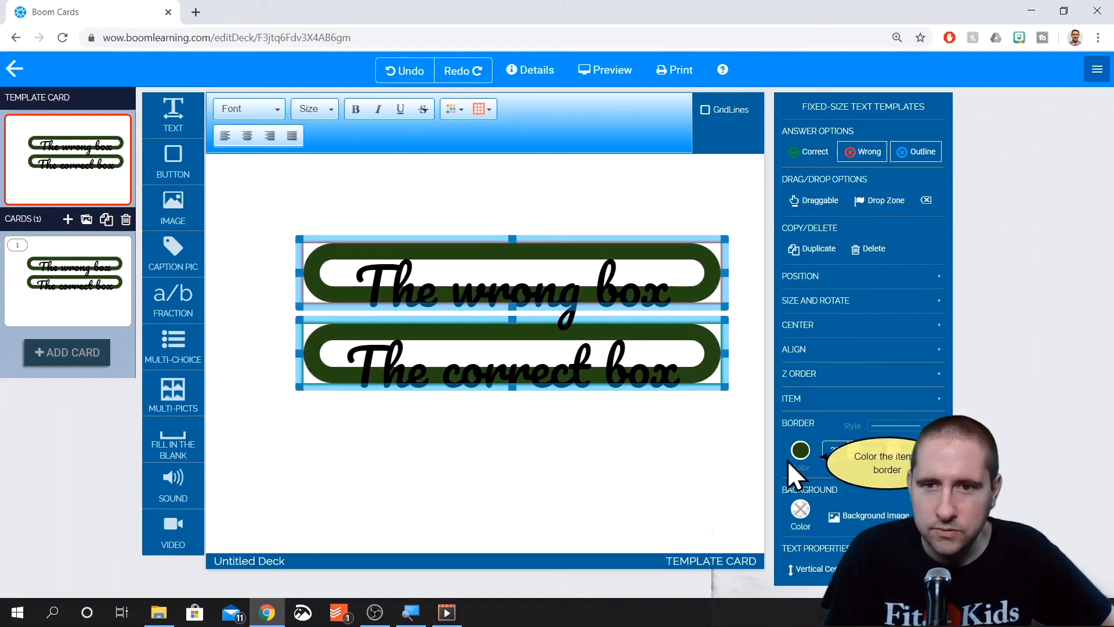
Set border width to 0 and center both boxes horizontally
click(801, 449)
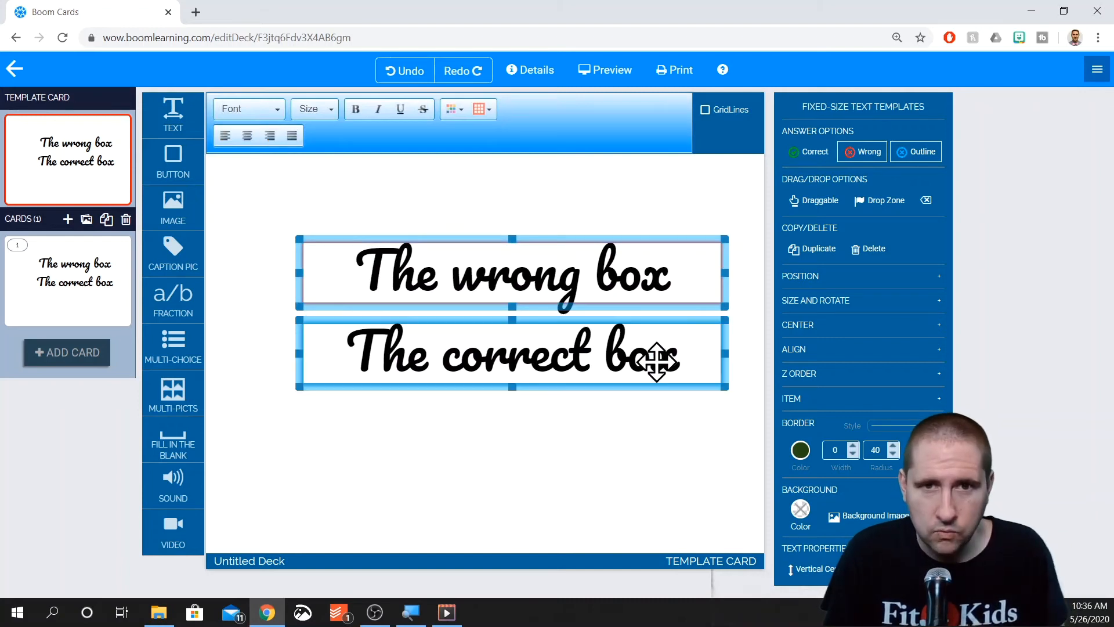
click(798, 325)
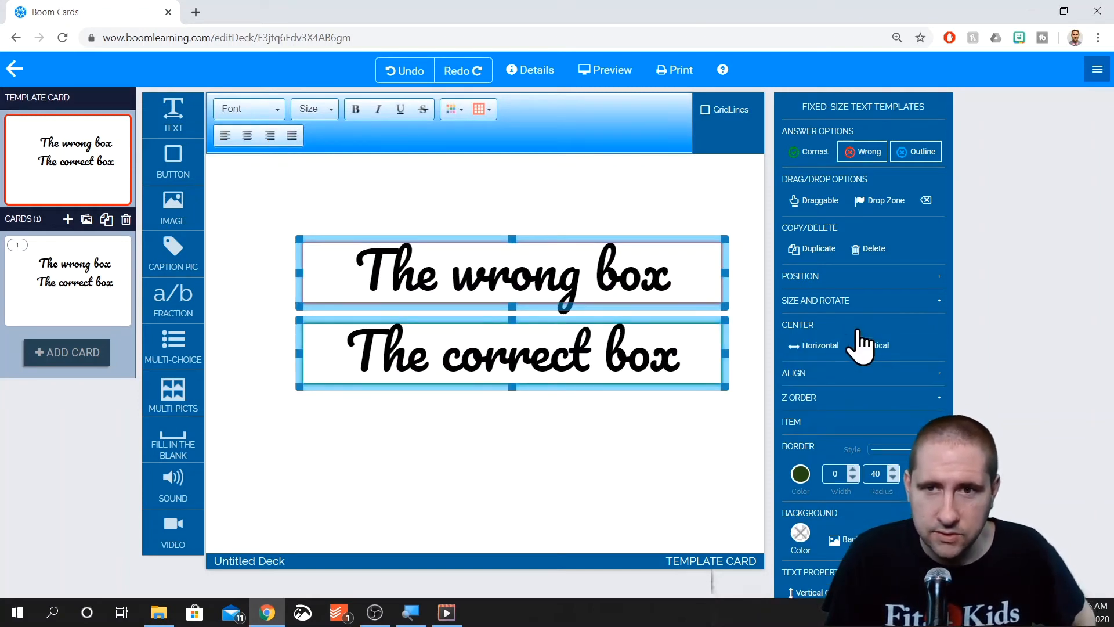
click(813, 346)
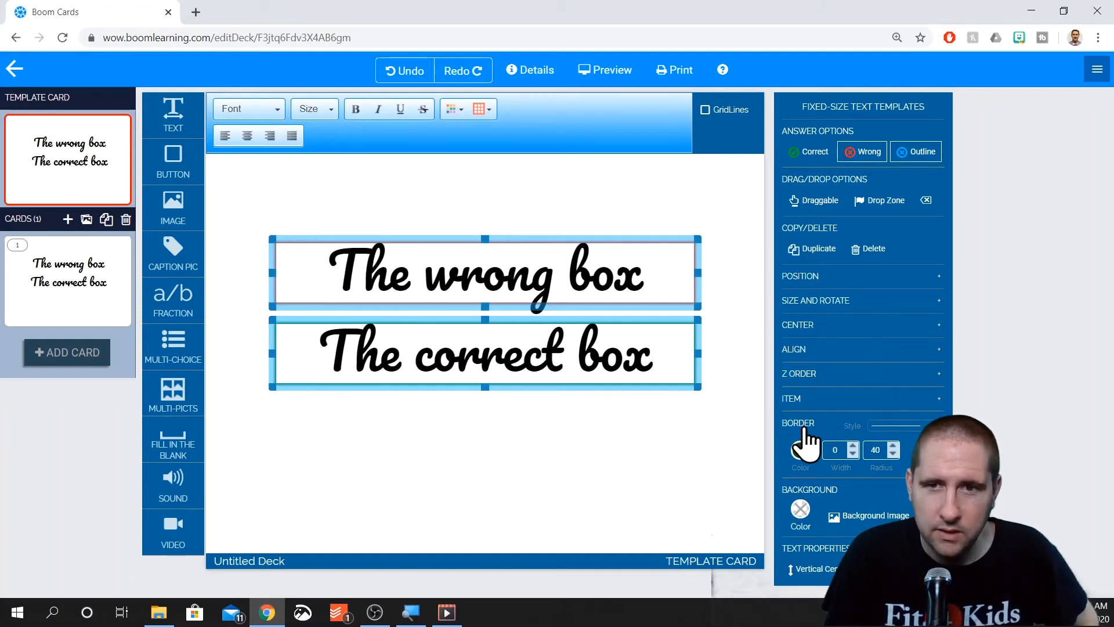
click(798, 424)
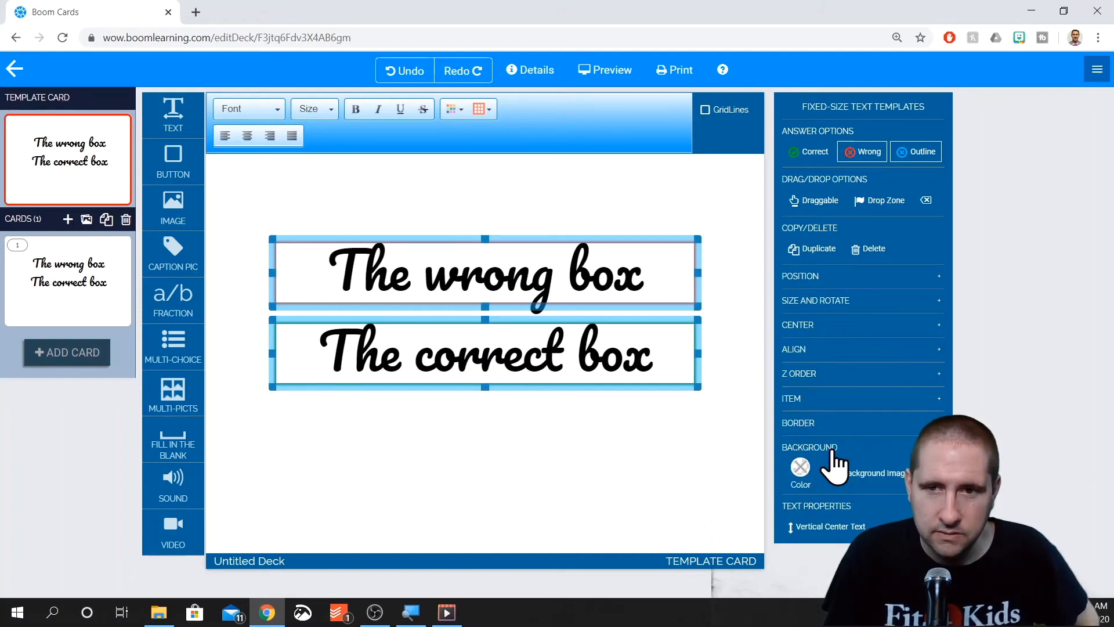
click(808, 446)
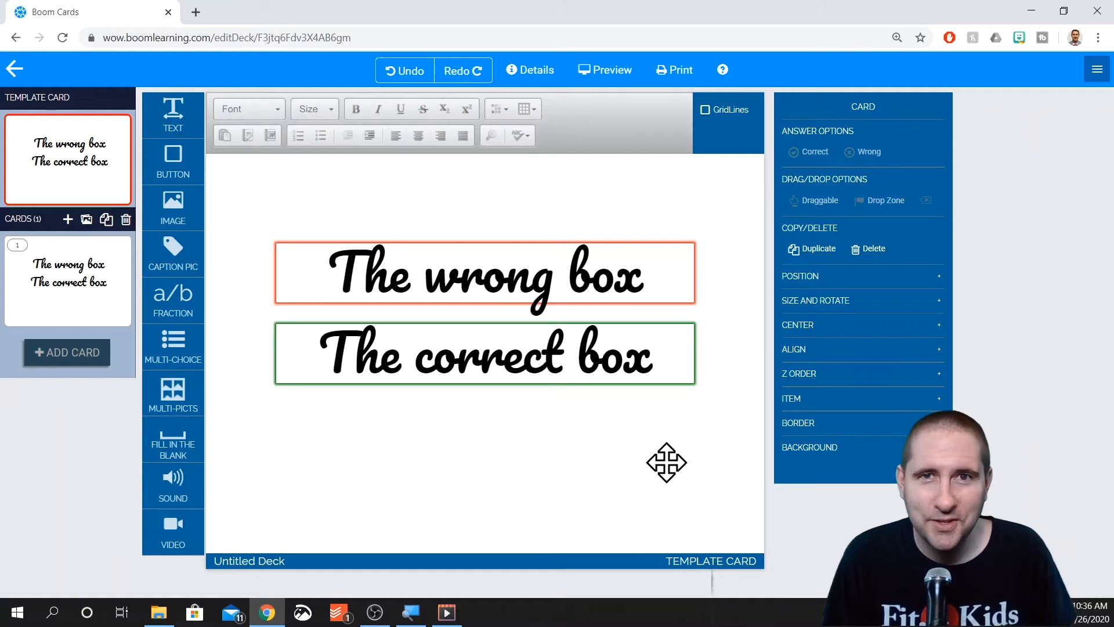
mouse_move(200, 169)
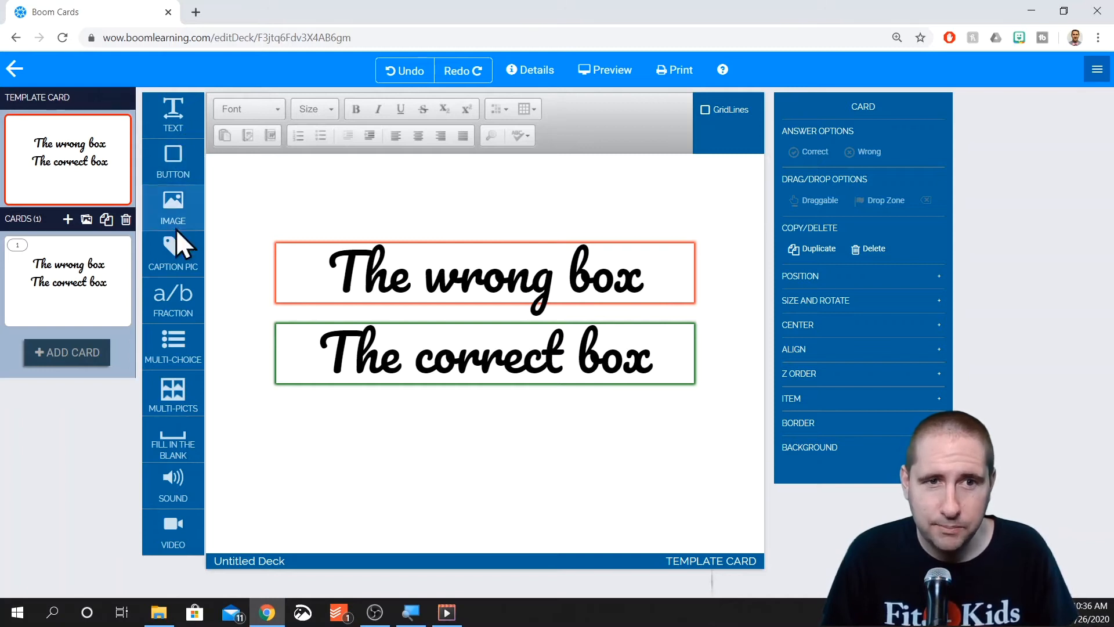
click(485, 274)
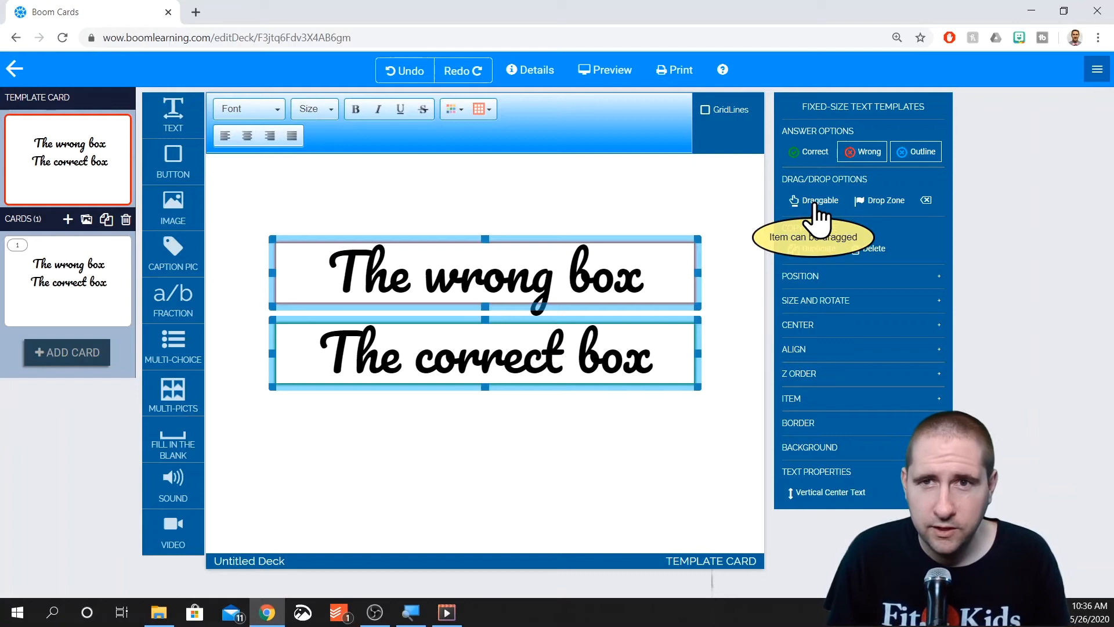
Turn on Draggable for both answer boxes under DRAG/DROP OPTIONS
click(813, 200)
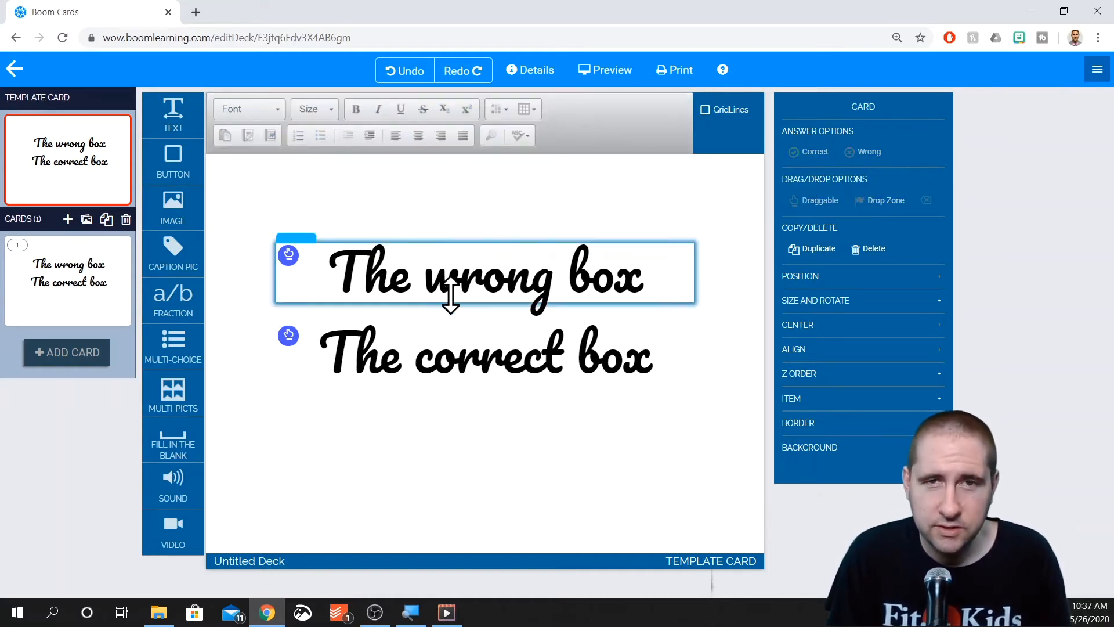
Preview the card as a student would see it
click(604, 70)
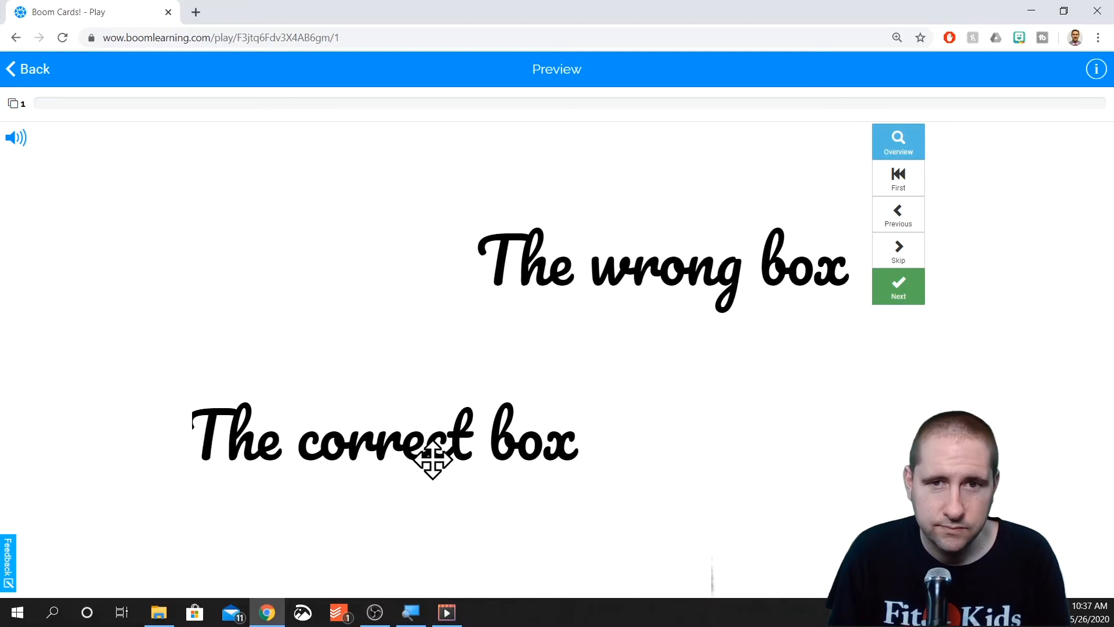
Drag an answer box in the preview, then quit the preview and return to the editor
drag(433, 458, 529, 373)
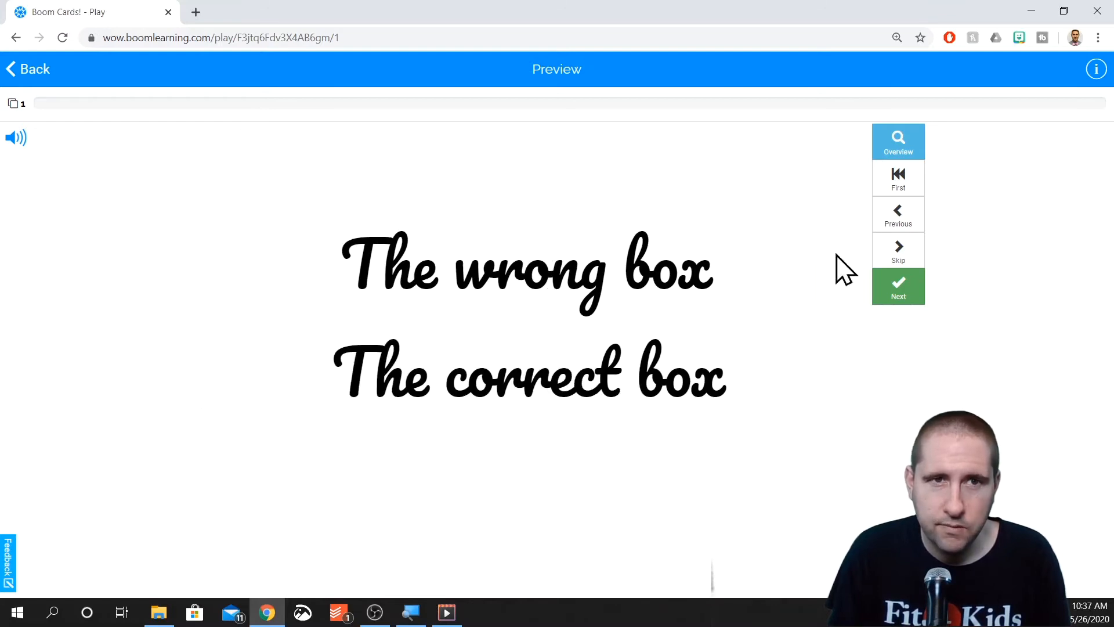
click(34, 69)
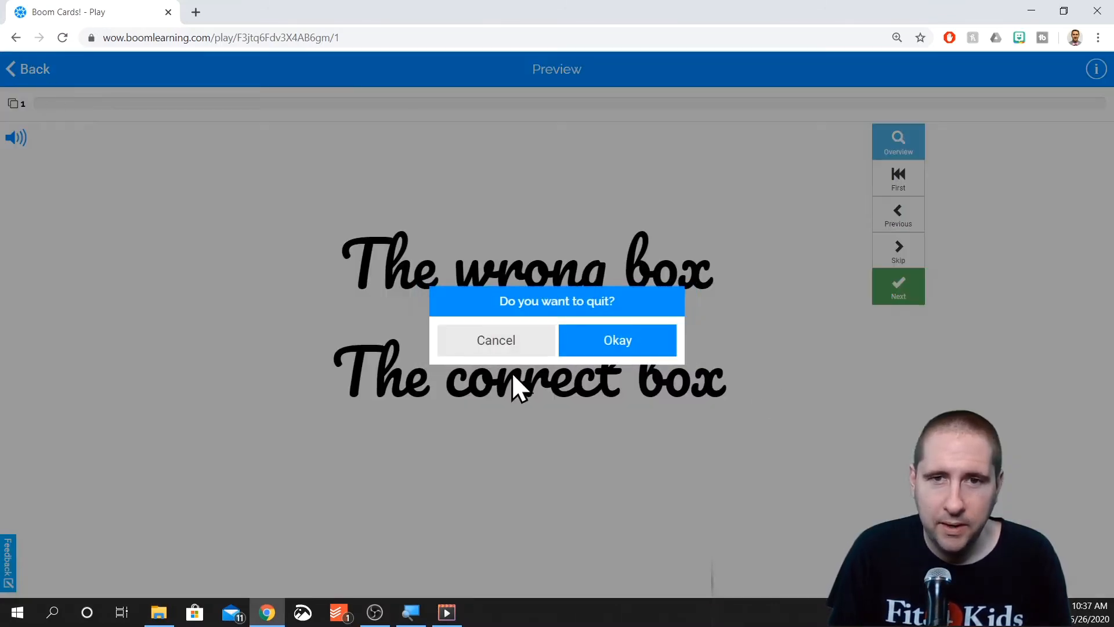
click(617, 339)
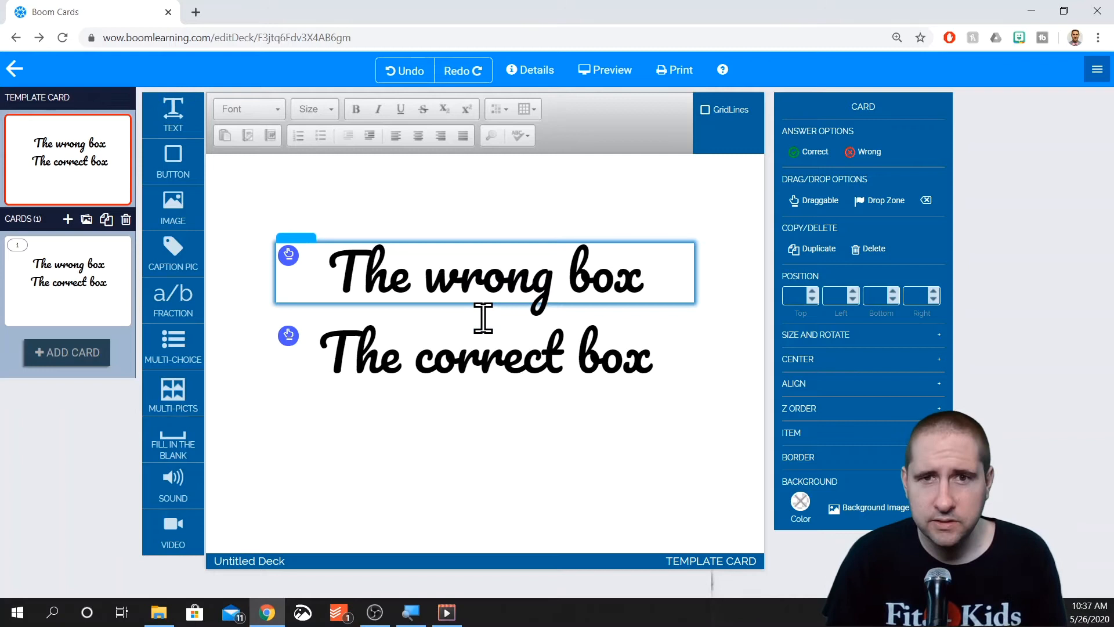
Select the stacked wrong and correct answer boxes on the card
click(485, 275)
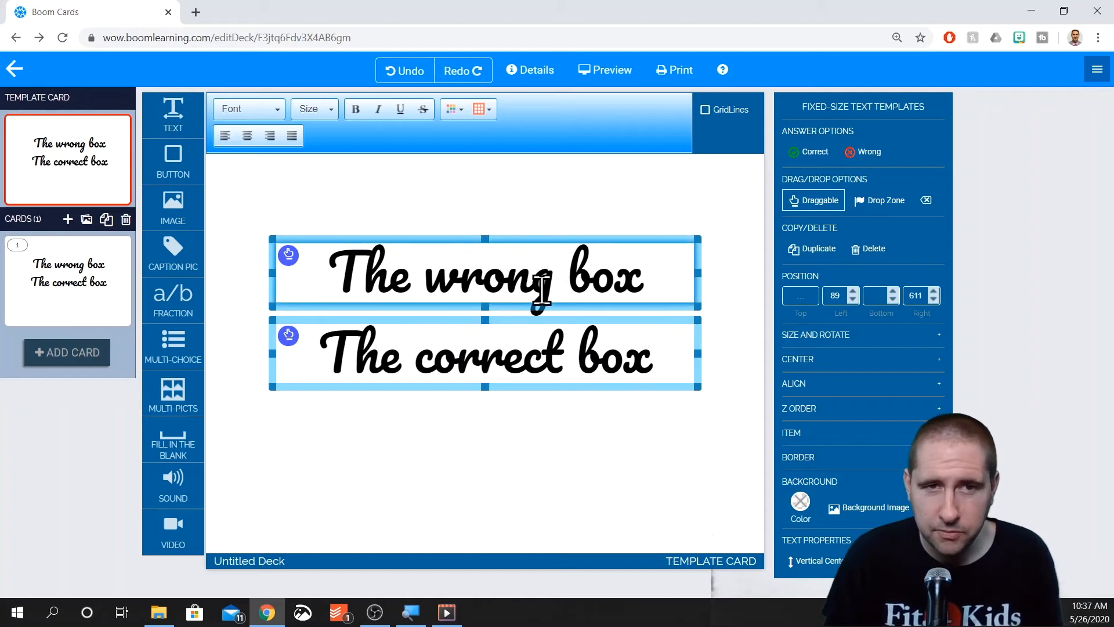
mouse_move(813, 200)
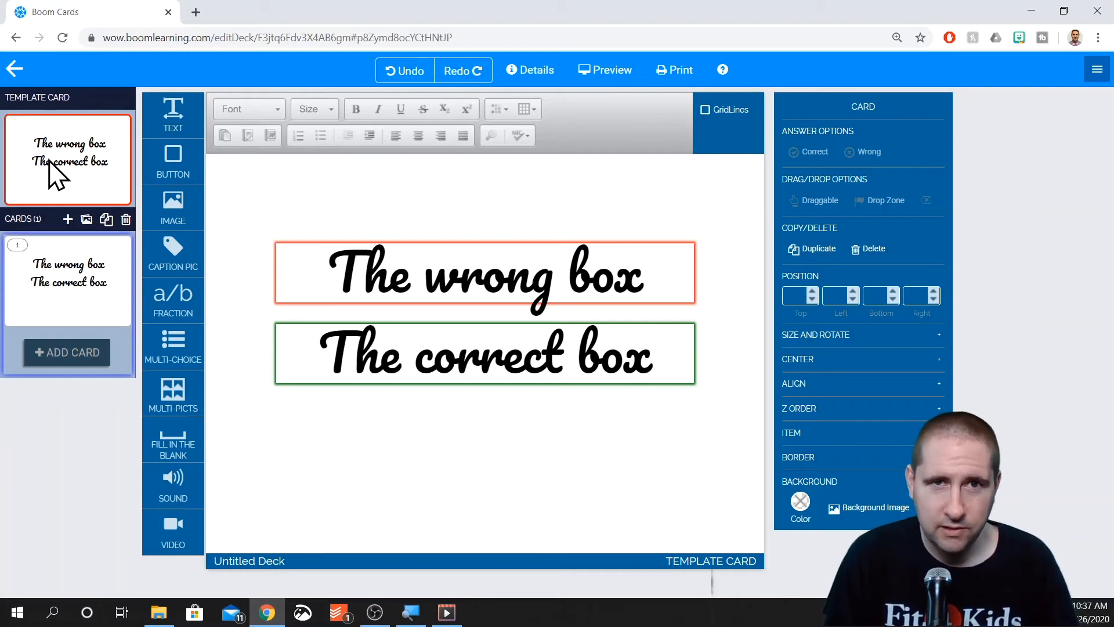
mouse_move(71, 181)
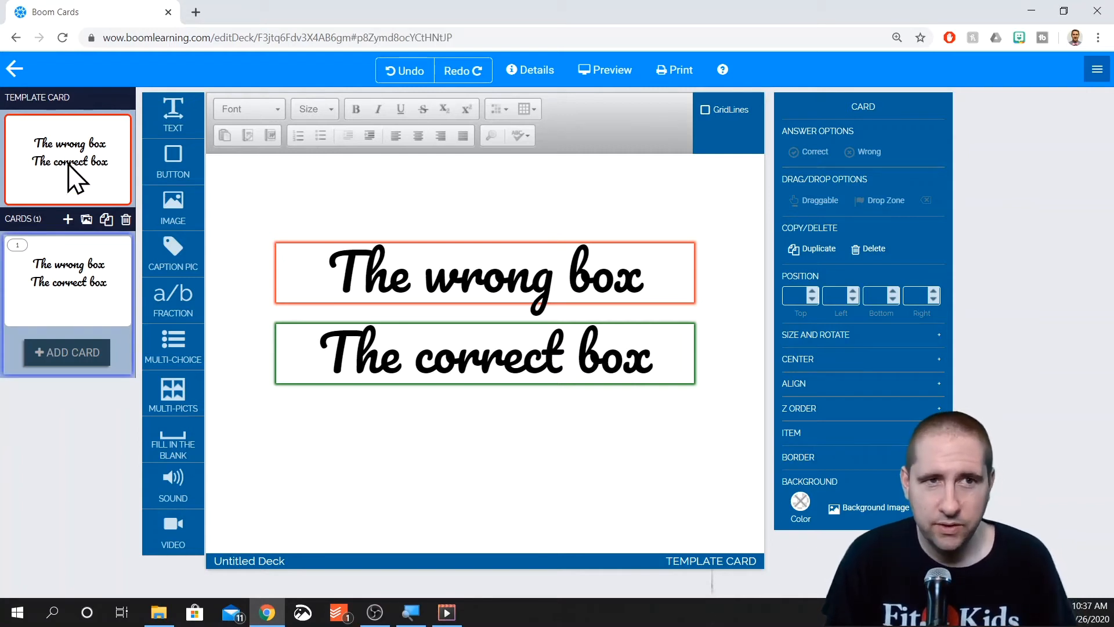
Add two new cards for a three-card deck and reopen the template card
click(68, 219)
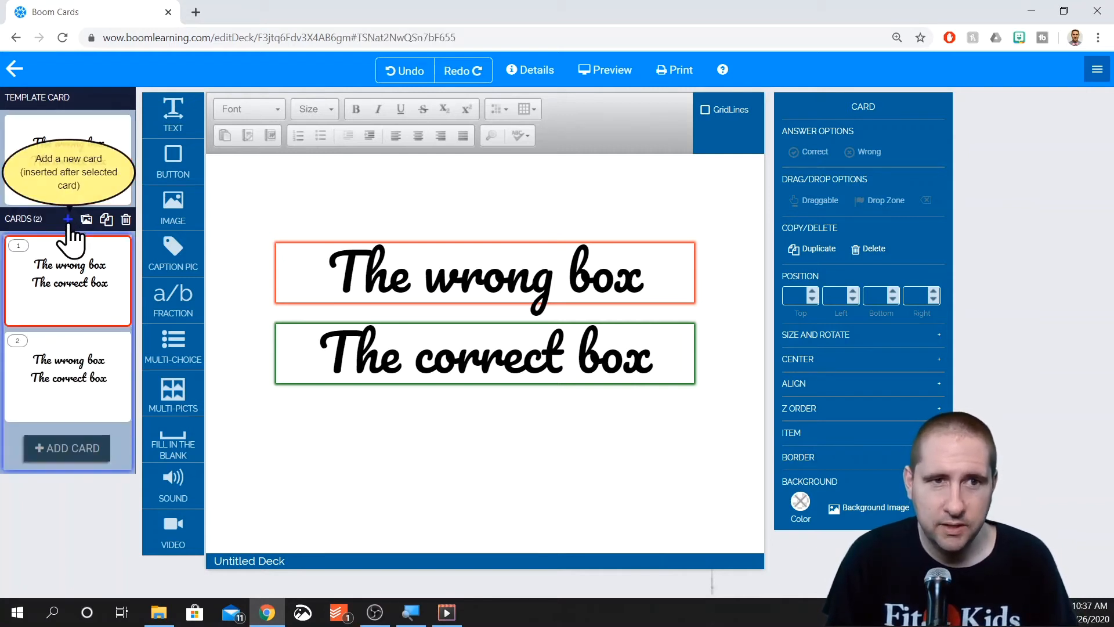
click(68, 219)
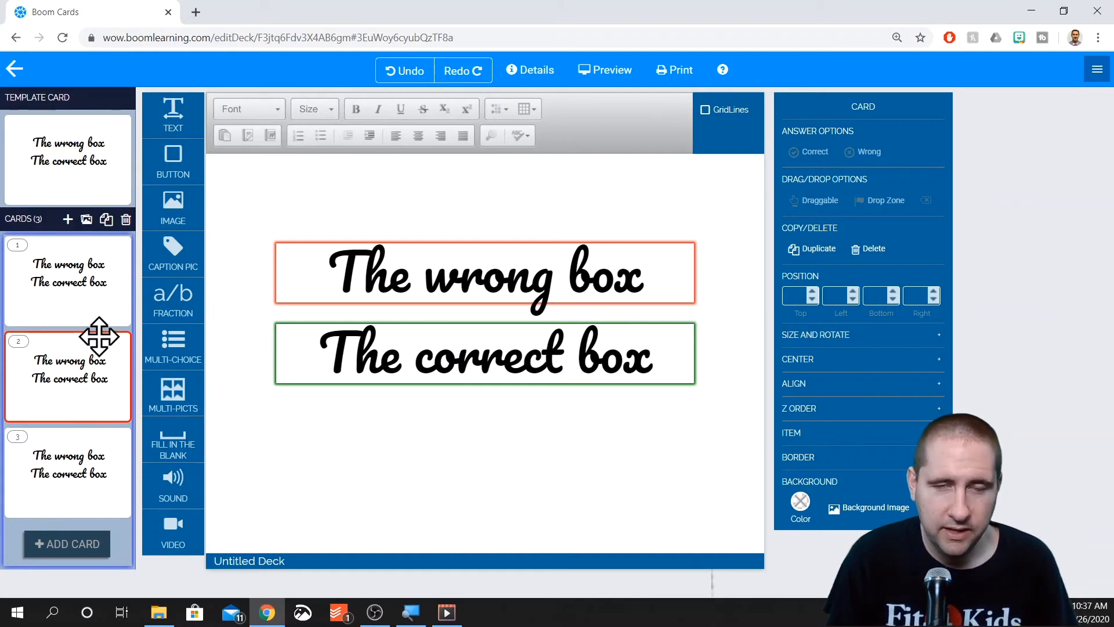
click(67, 281)
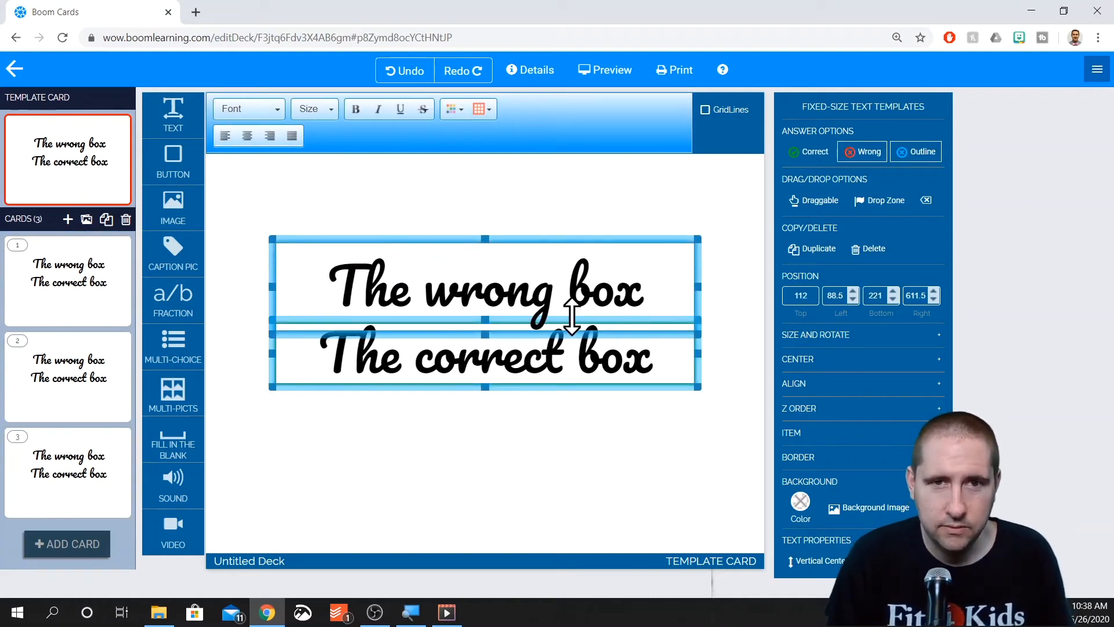
Select both answer boxes and center them horizontally on the template card
click(525, 468)
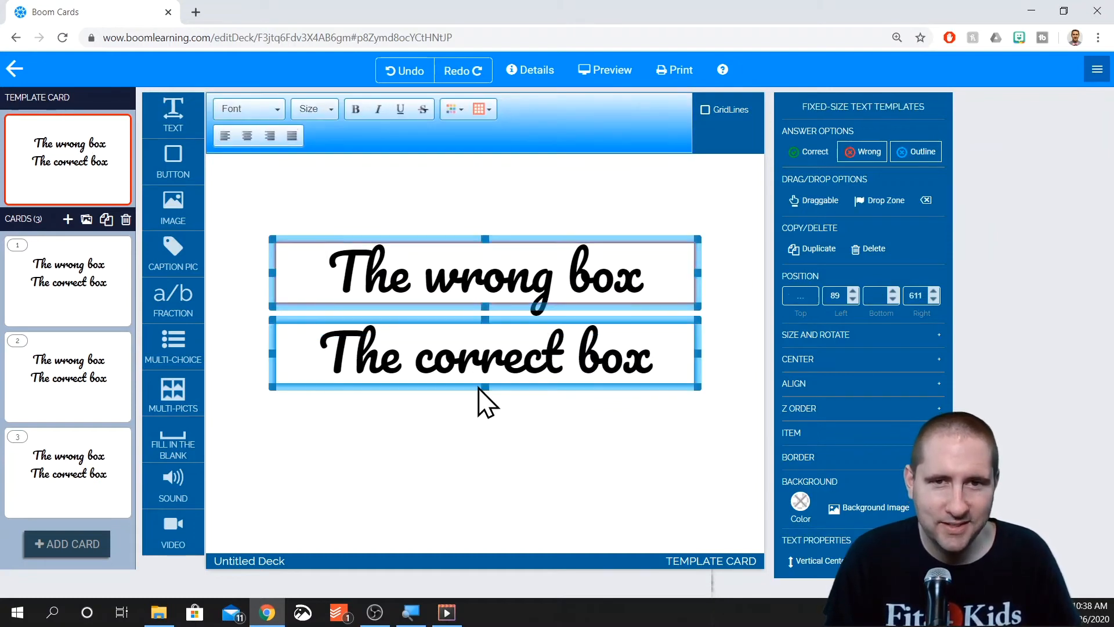
click(486, 273)
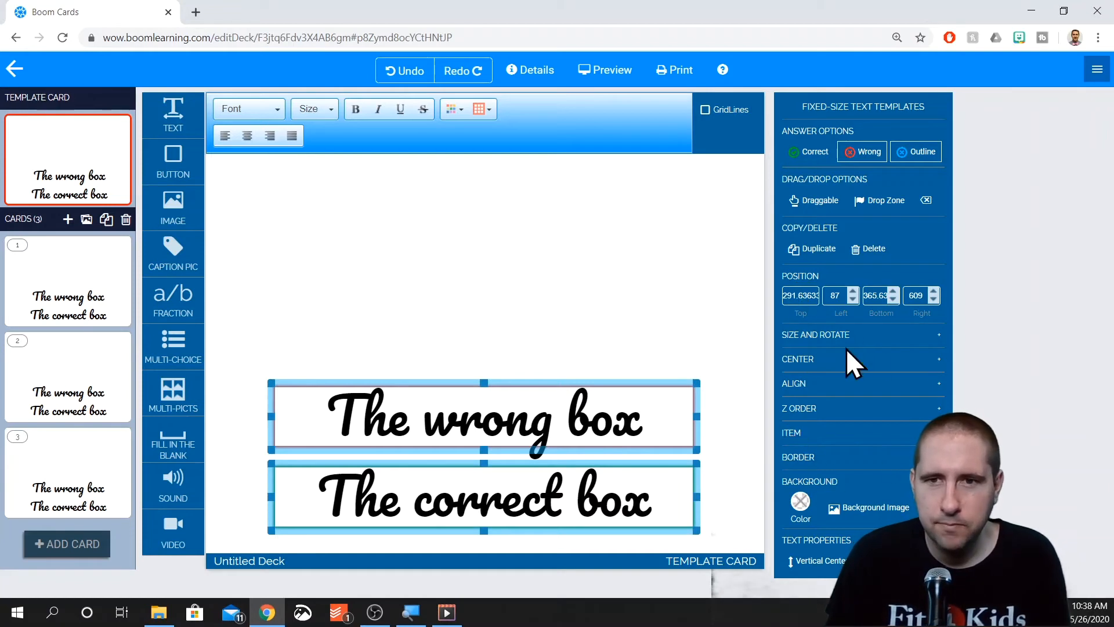
click(797, 358)
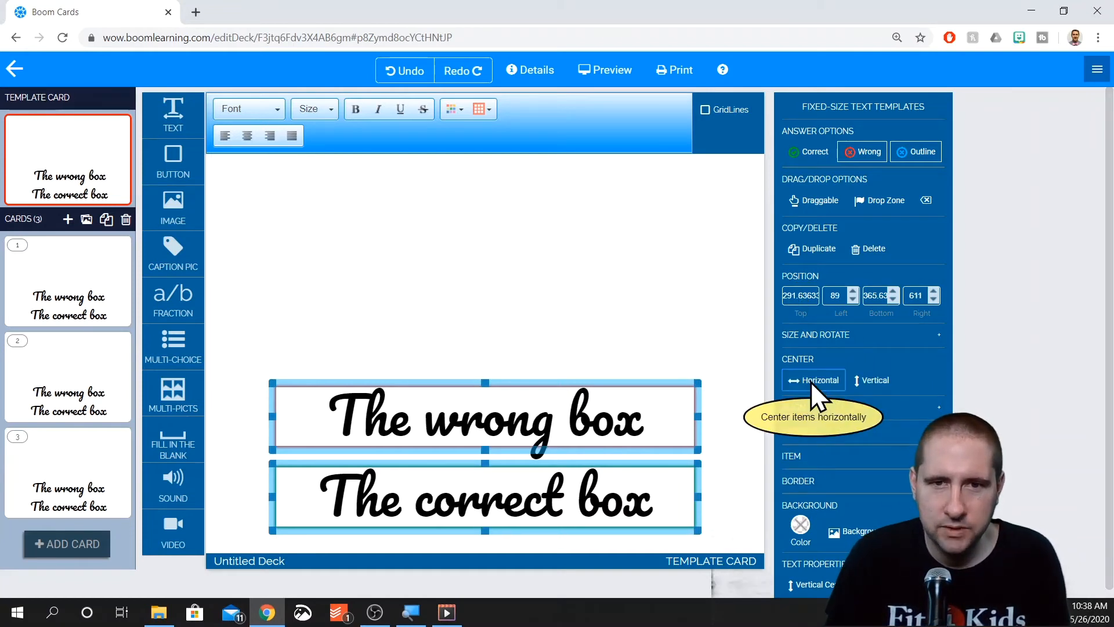
click(483, 497)
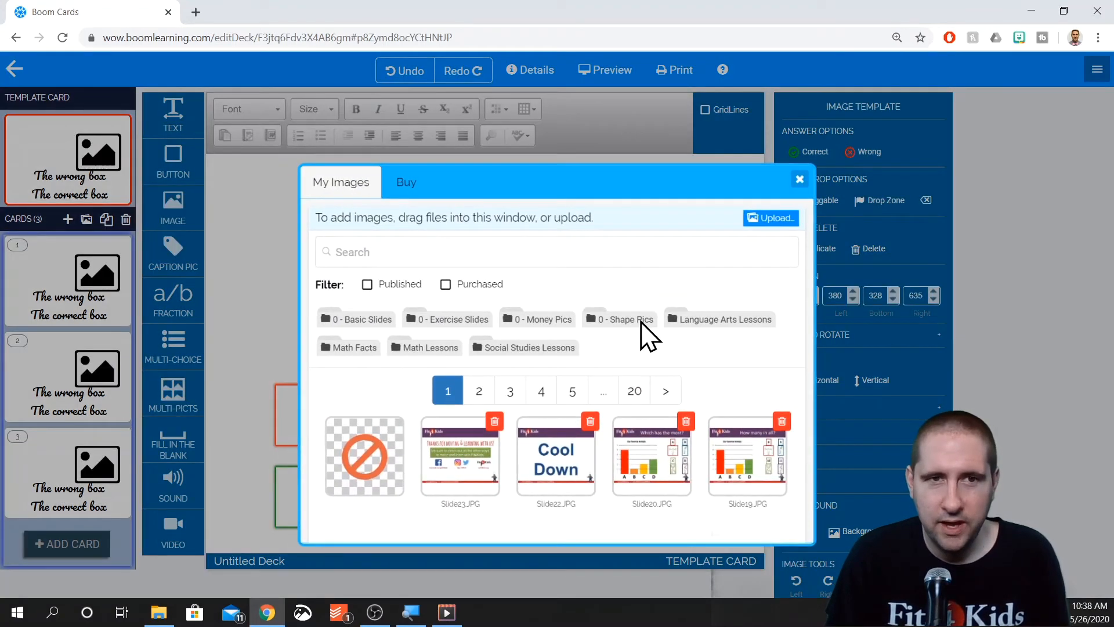
Insert the blue square from the '0 - Shape Pics' folder onto the template card
scroll(down, 3)
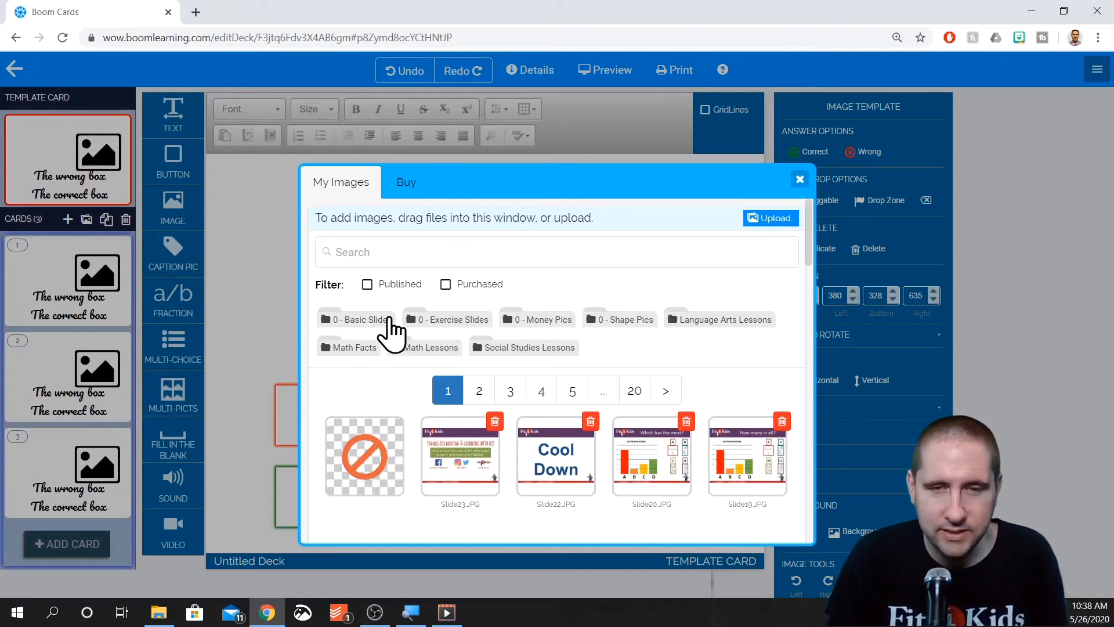
click(619, 319)
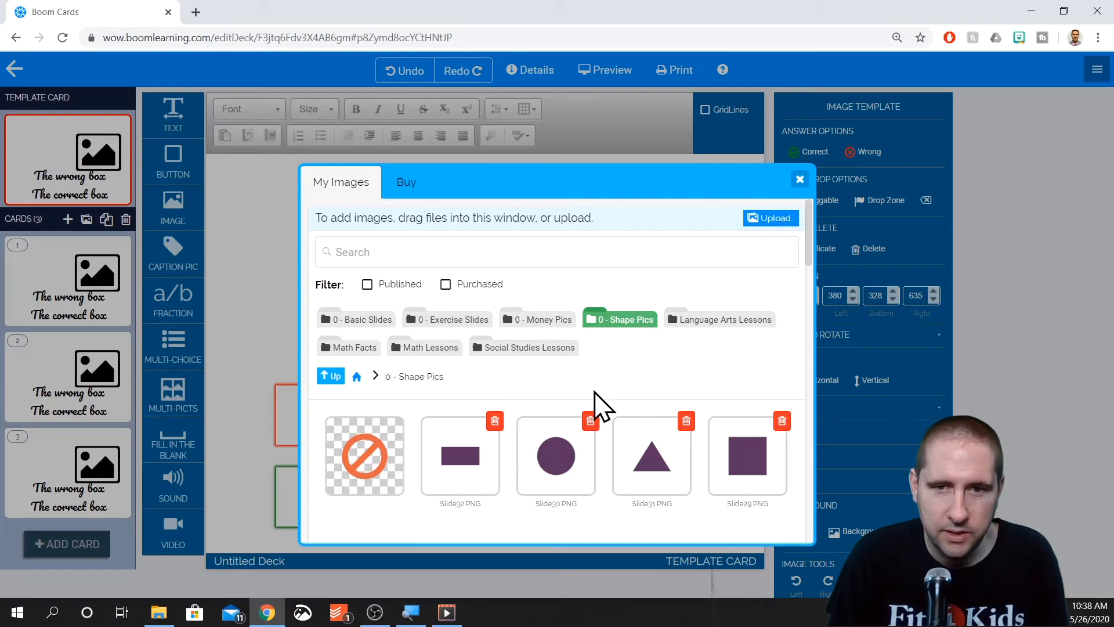
scroll(down, 3)
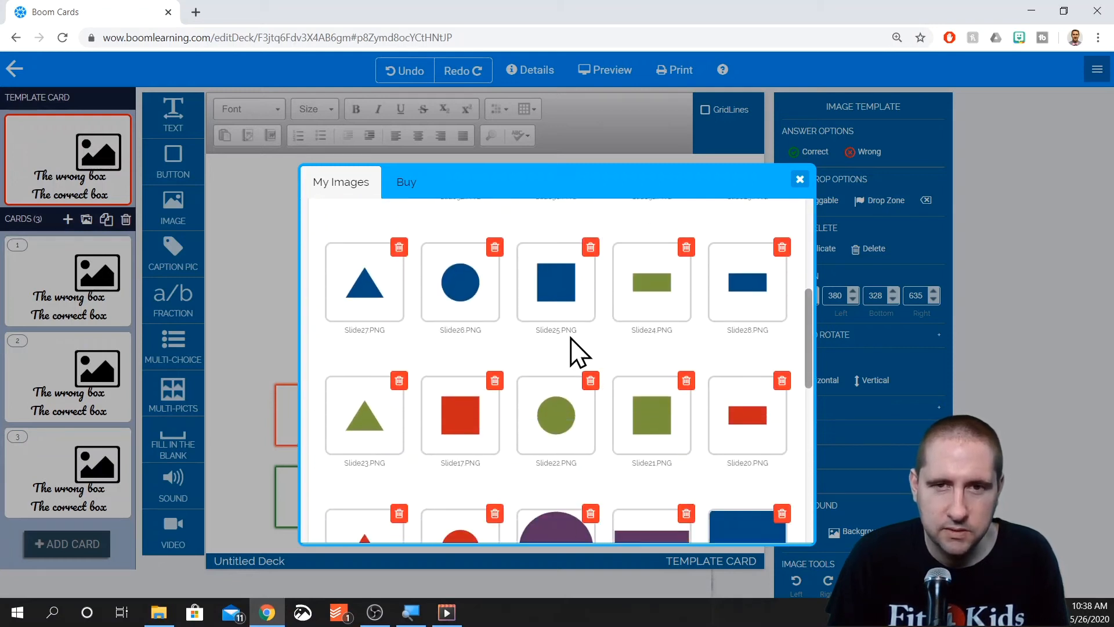
click(557, 282)
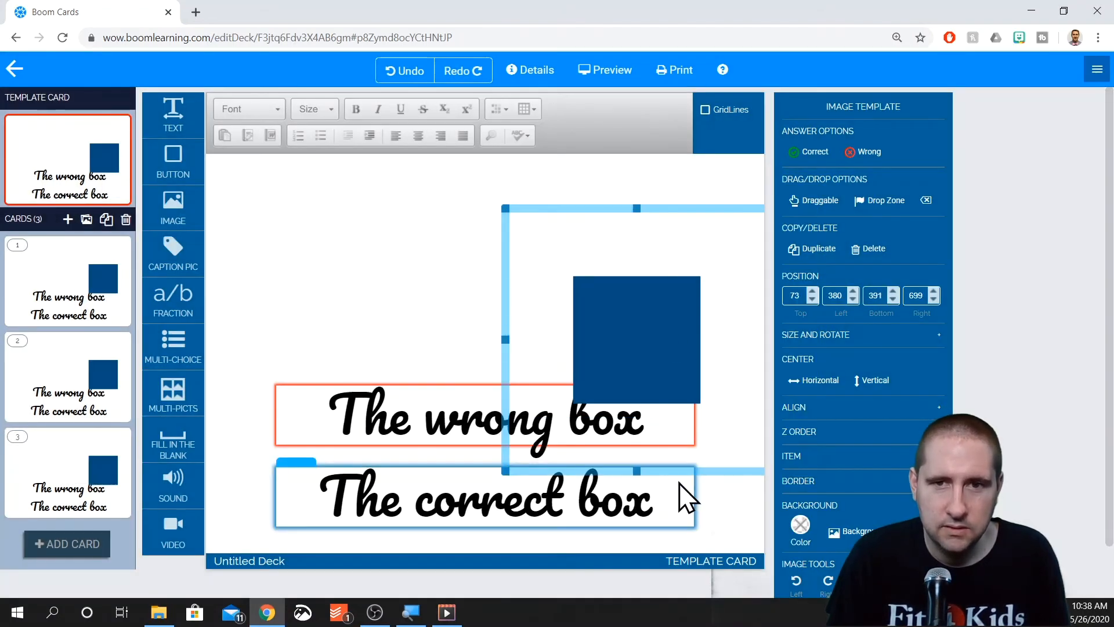
Resize the blue square small and move it to the card's top-left corner
drag(636, 339, 548, 354)
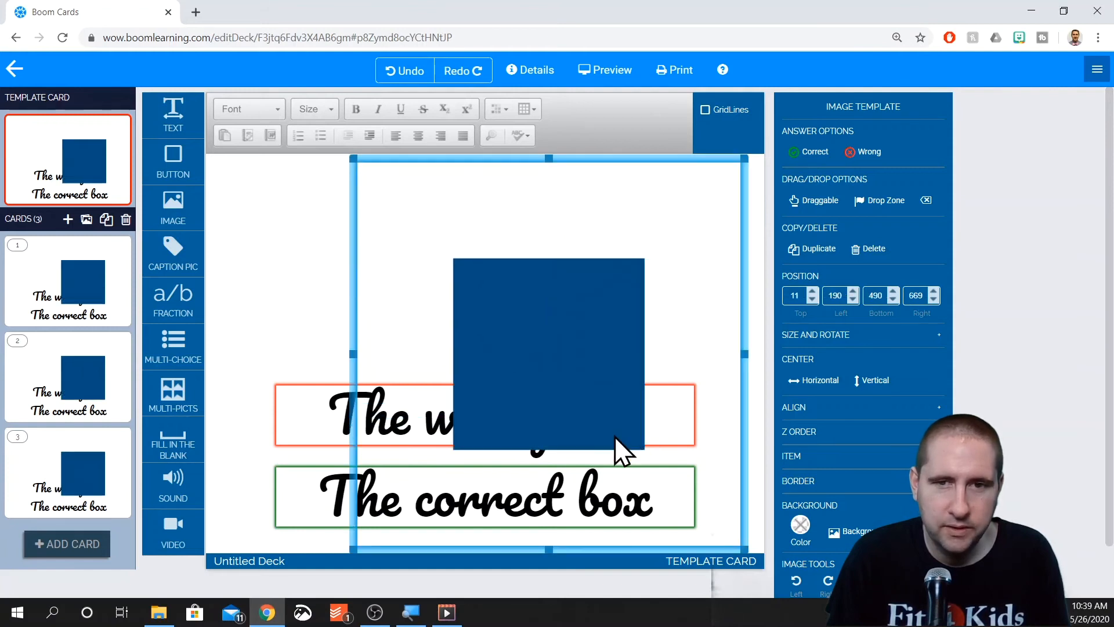
mouse_move(744, 159)
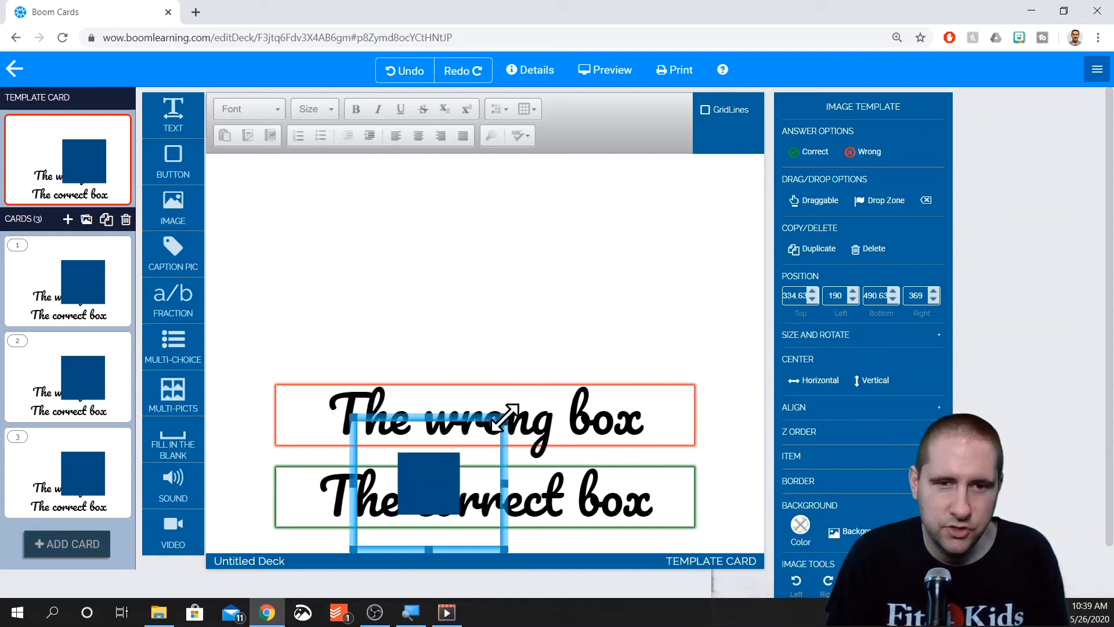
drag(462, 483, 425, 409)
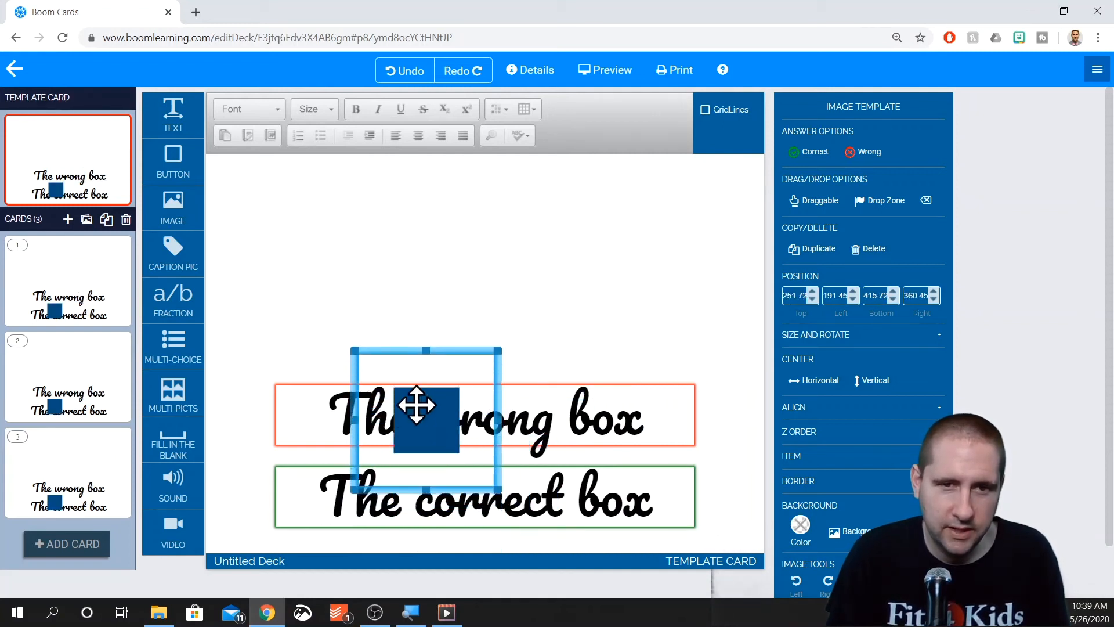
drag(425, 408, 314, 251)
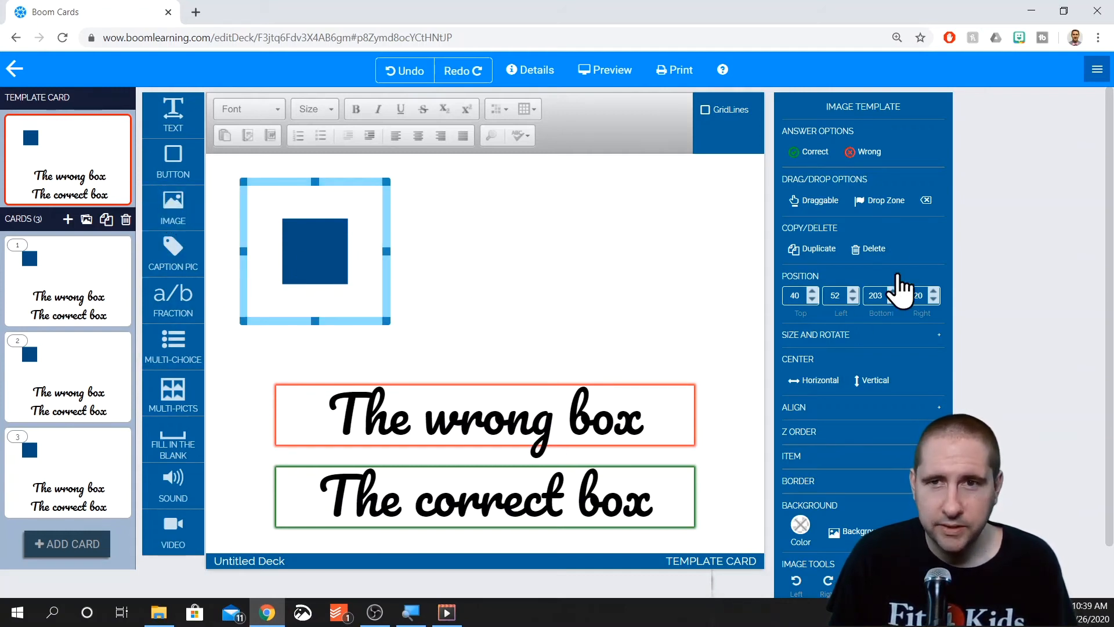
Duplicate the square picture twice, changing the copies to a blue circle and triangle
click(811, 248)
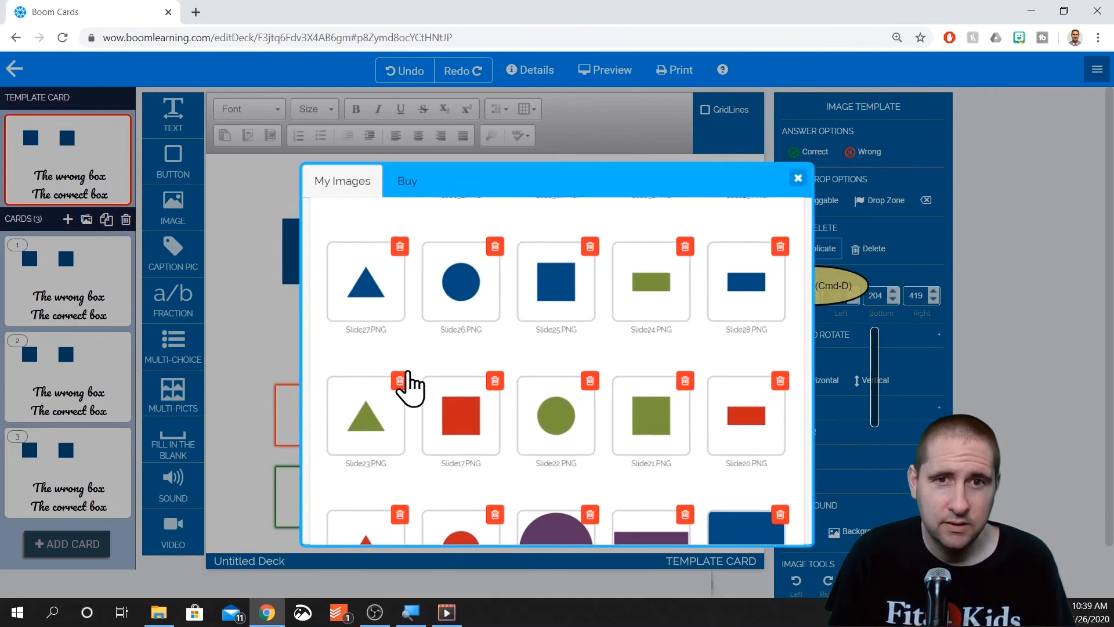
click(797, 178)
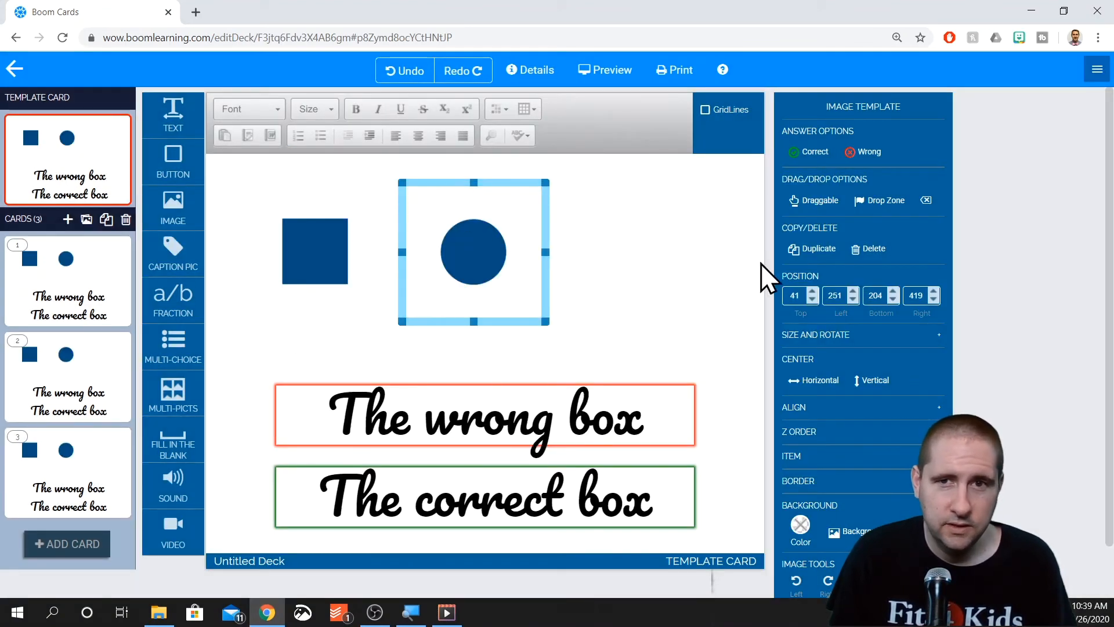
click(817, 249)
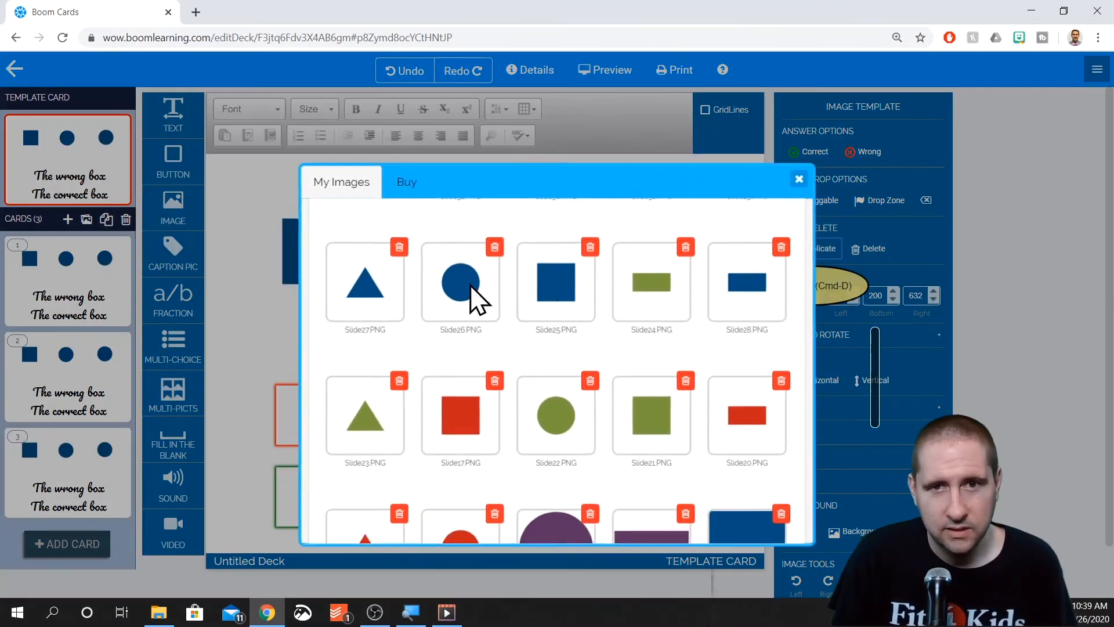
click(798, 178)
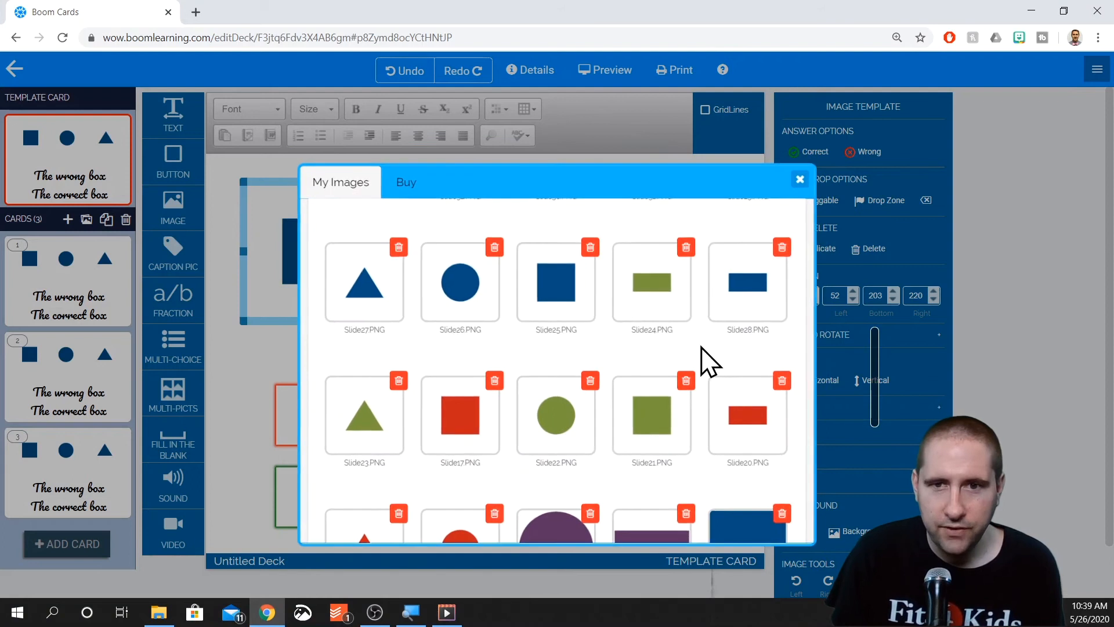
Swap the shapes for their larger blue versions, including the triangle
scroll(down, 3)
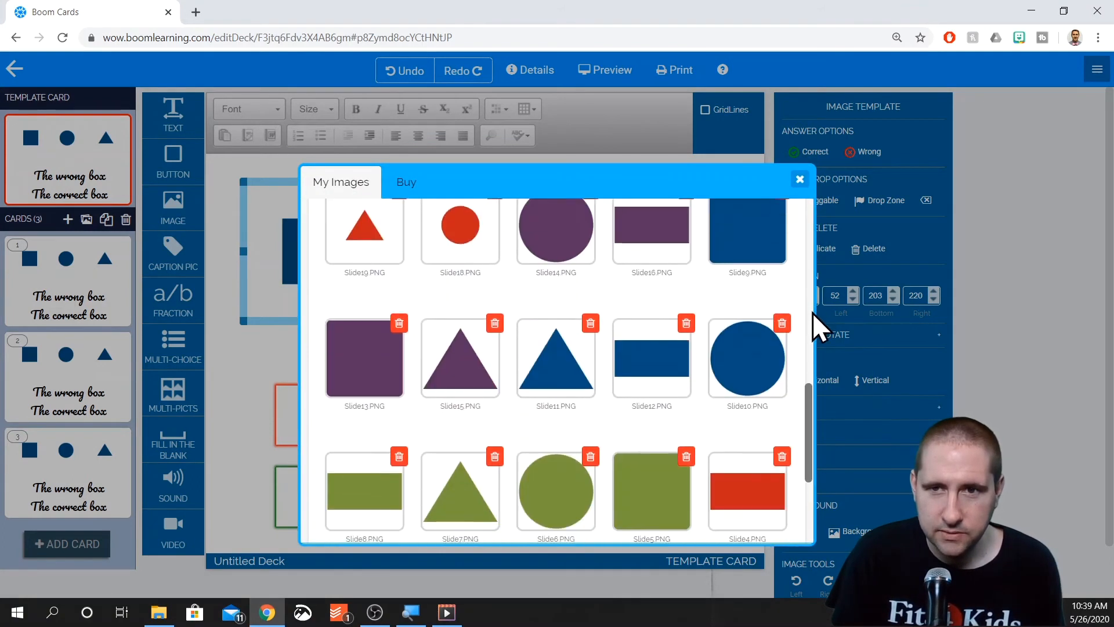
click(800, 178)
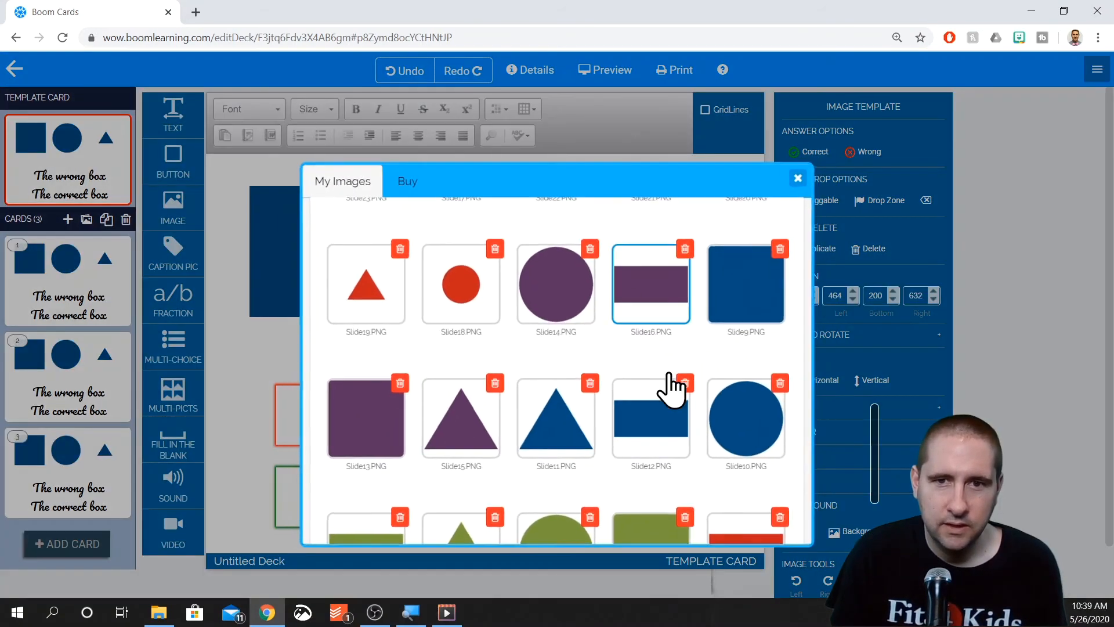
click(798, 177)
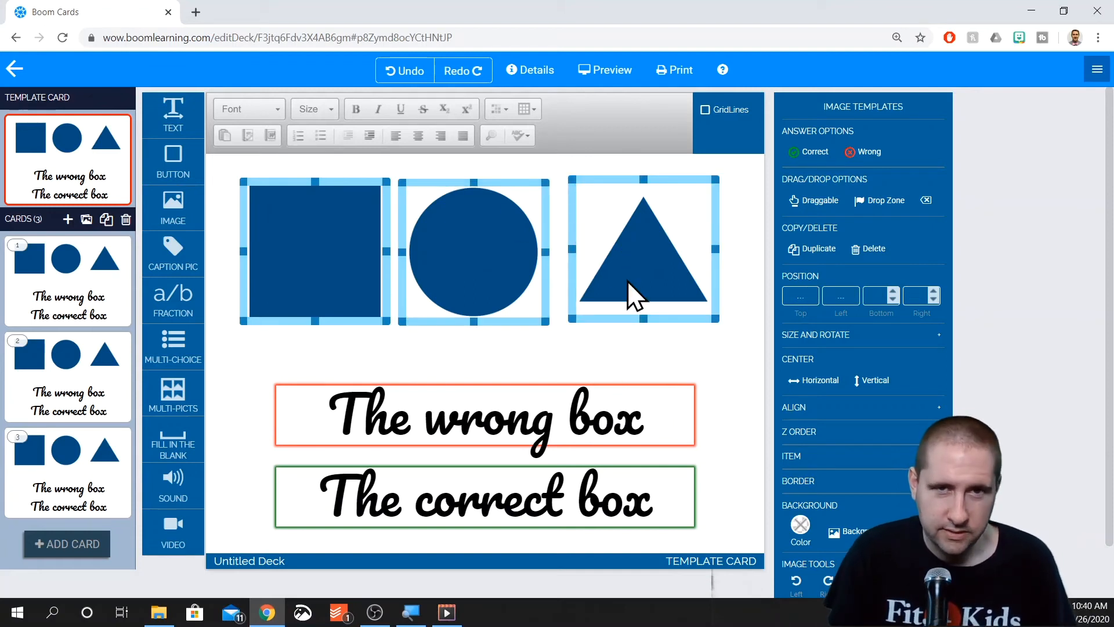
mouse_move(831, 444)
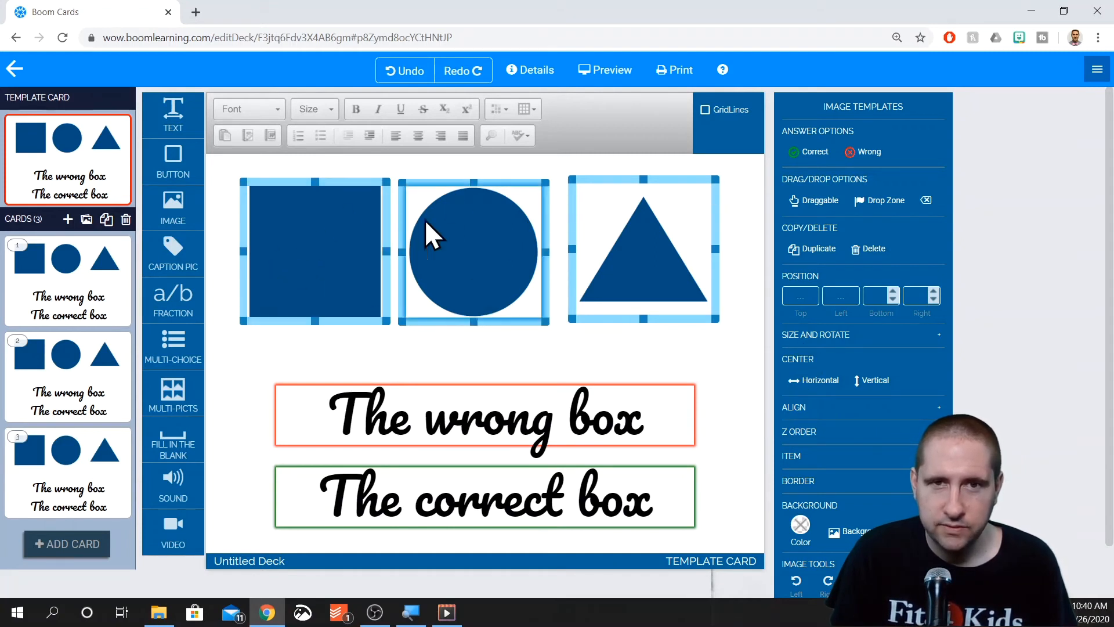
mouse_move(817, 249)
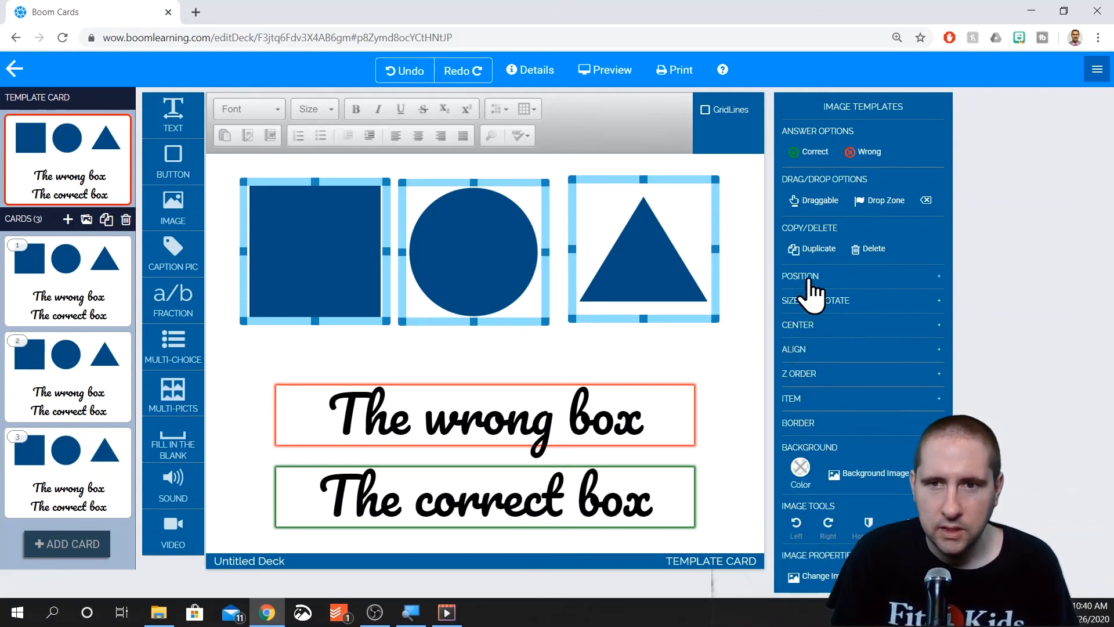
mouse_move(816, 359)
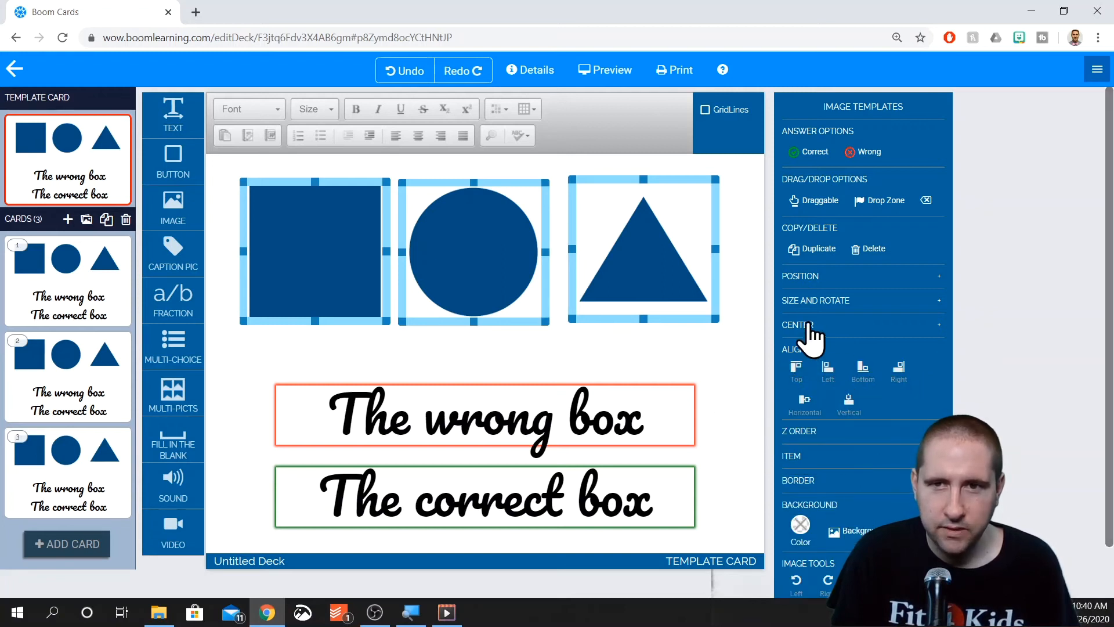
Center the three shape pictures vertically on the card
click(795, 325)
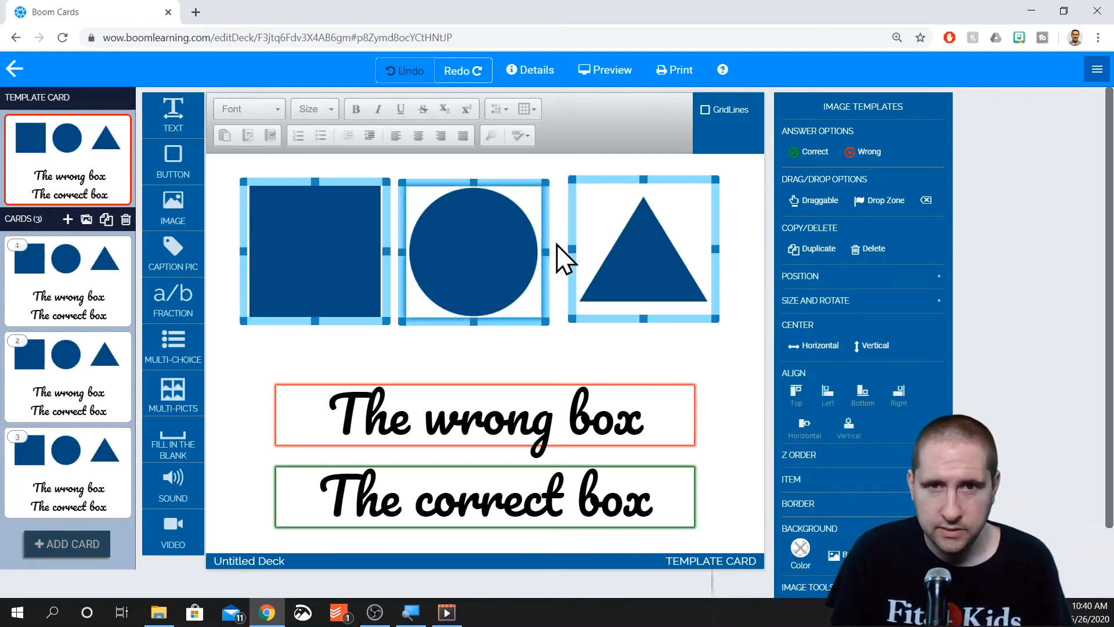
click(871, 345)
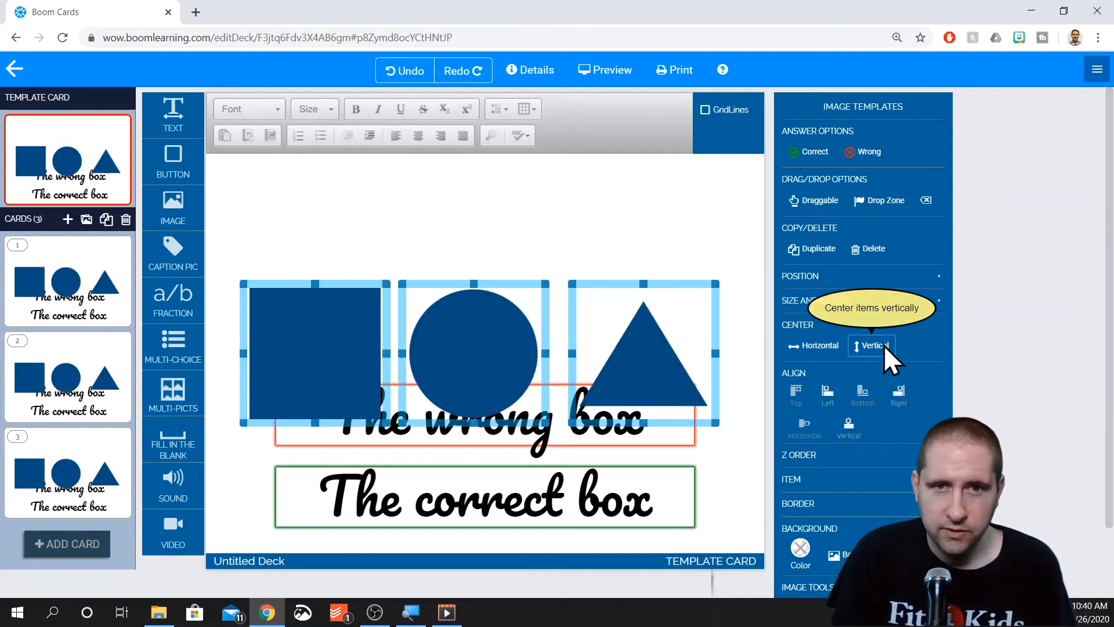
click(871, 345)
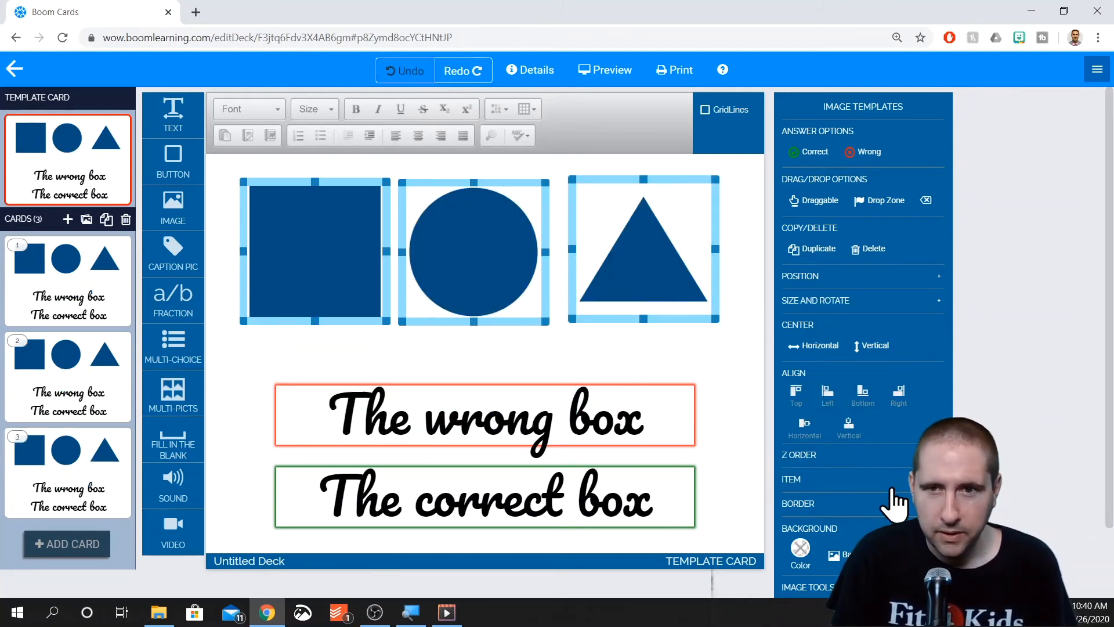
click(314, 250)
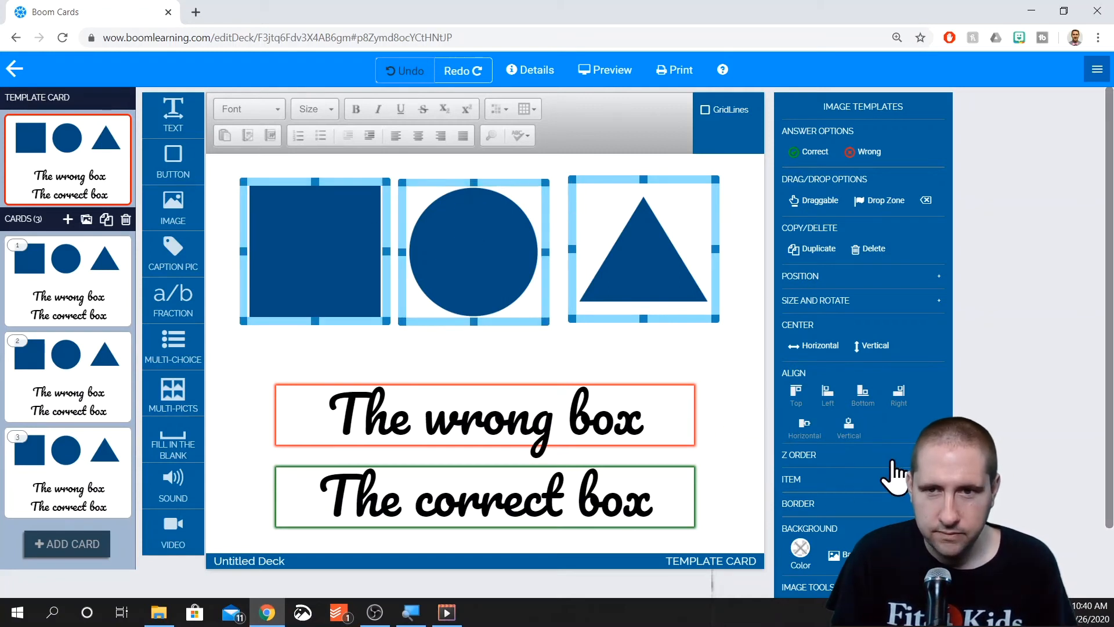
mouse_move(796, 392)
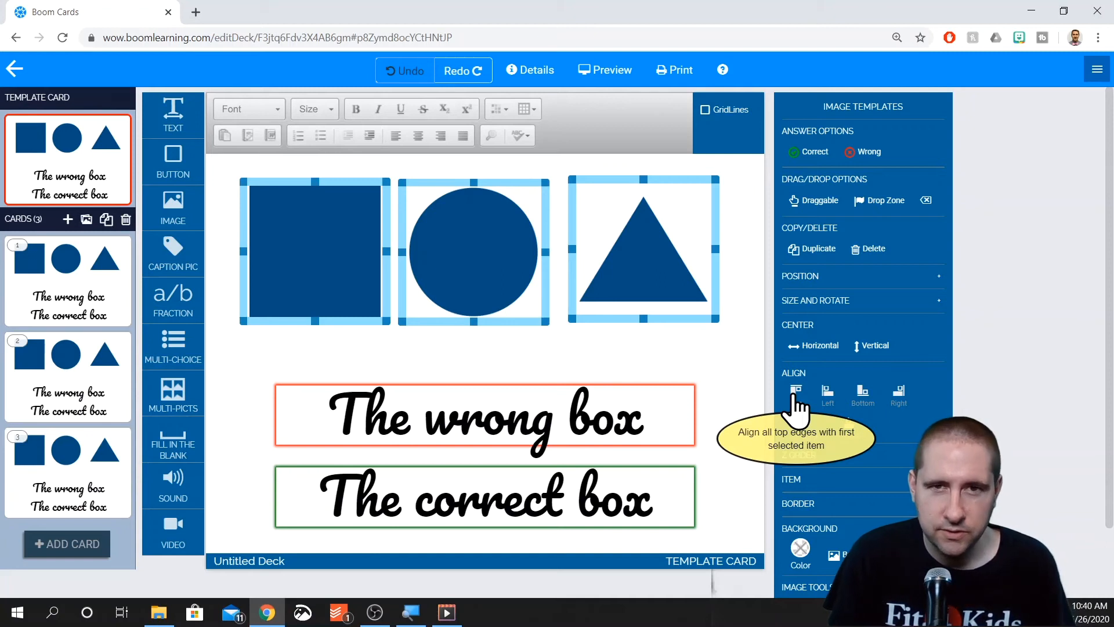
Align the shapes' tops and nudge the circle slightly right
click(795, 388)
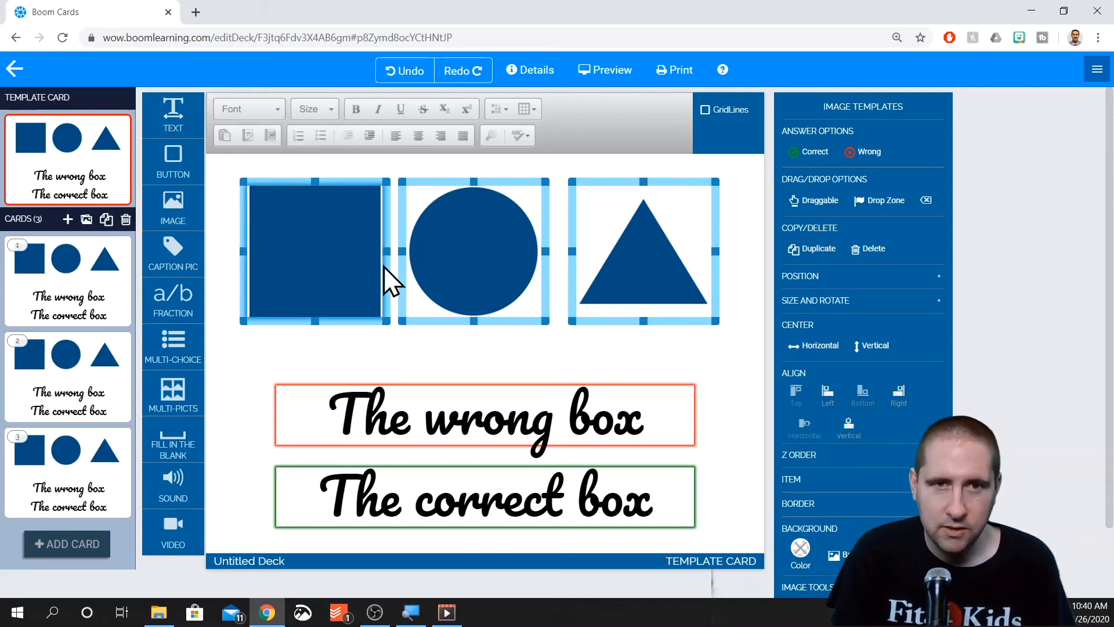
click(473, 251)
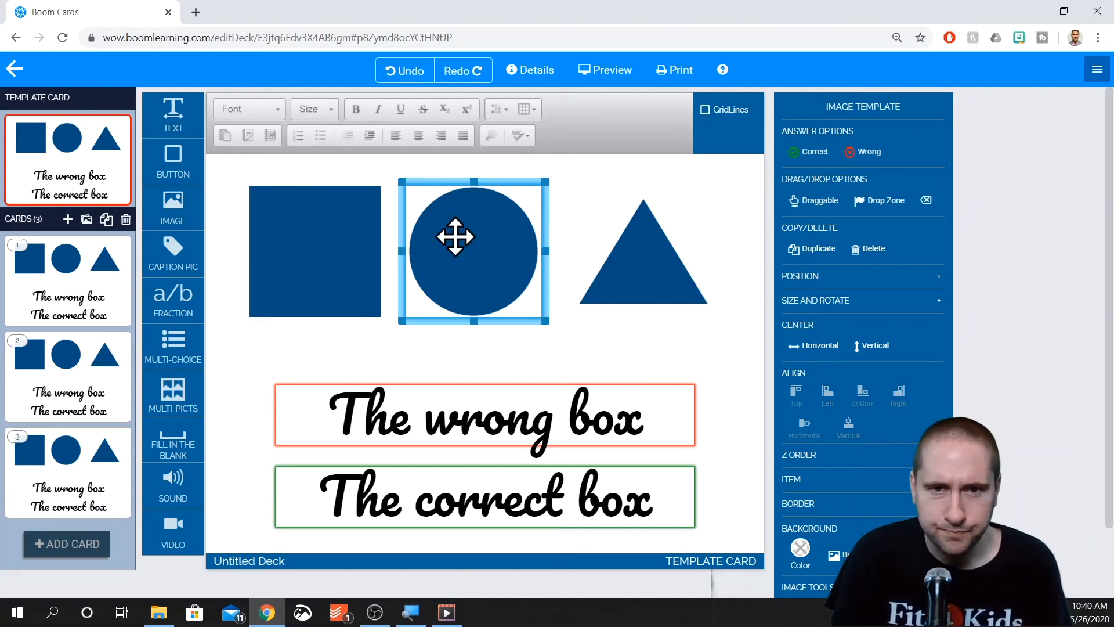
drag(455, 236, 477, 247)
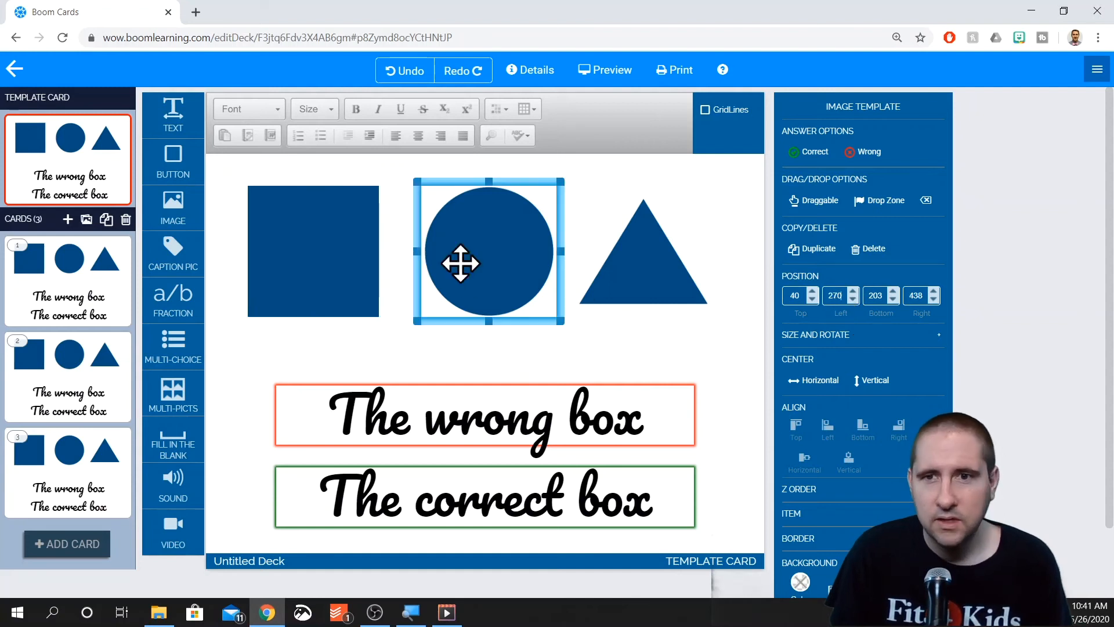
Select the shapes, shift the square right for even spacing, then deselect
click(852, 291)
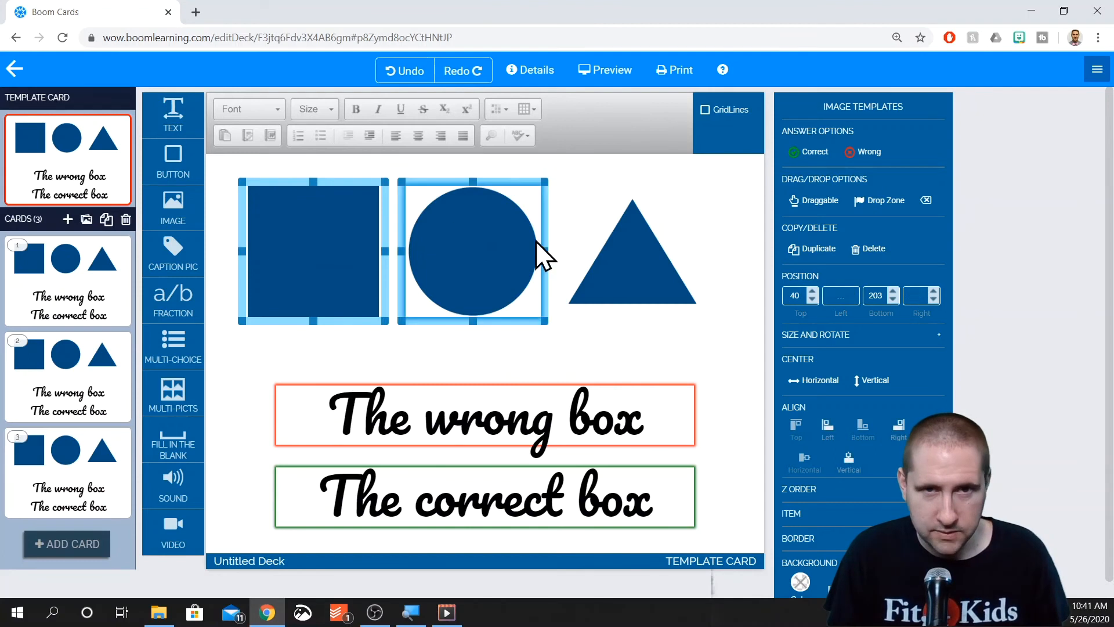
click(631, 250)
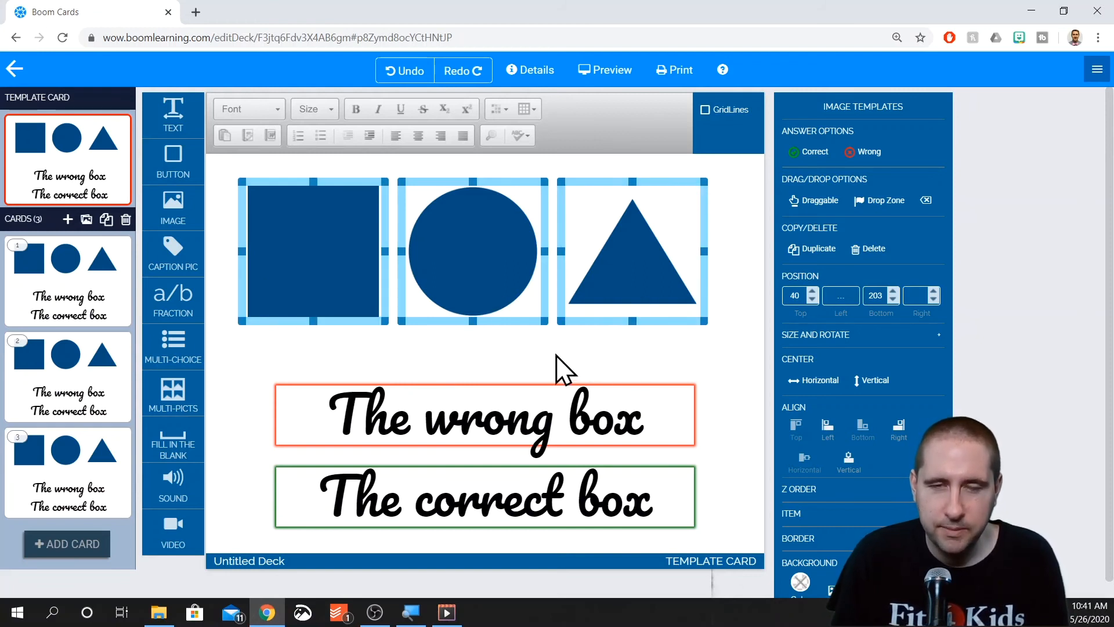
click(631, 251)
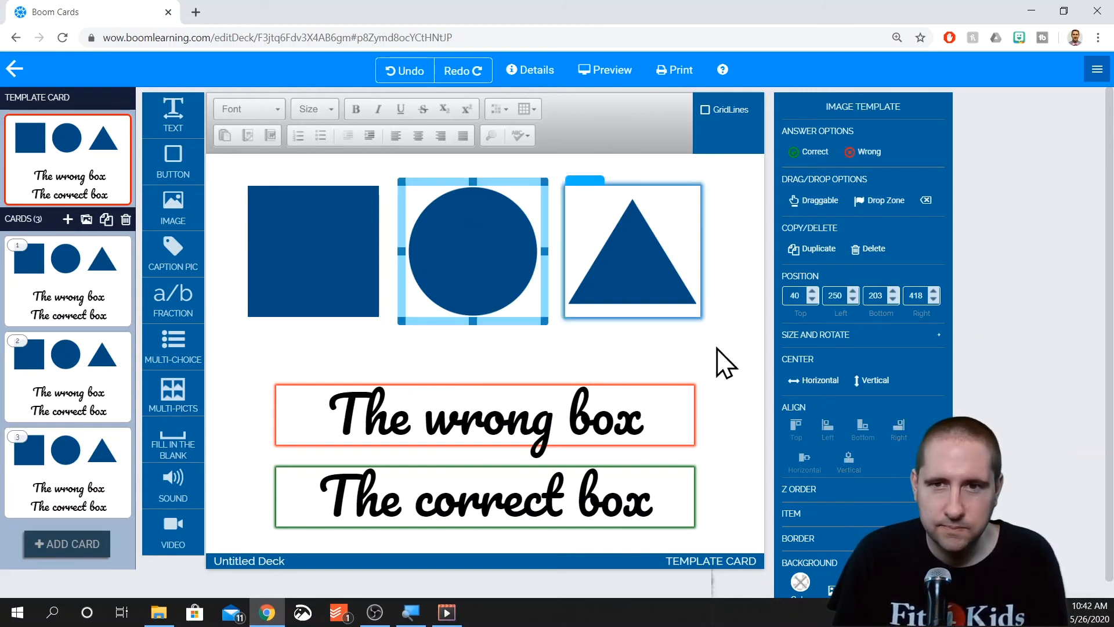
click(813, 380)
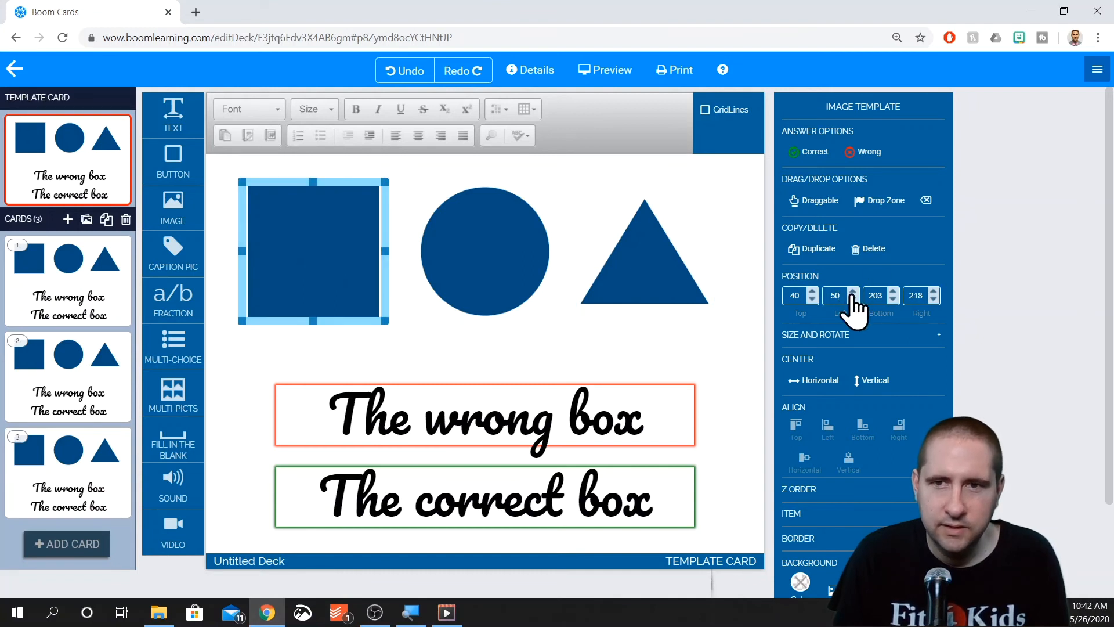
click(852, 292)
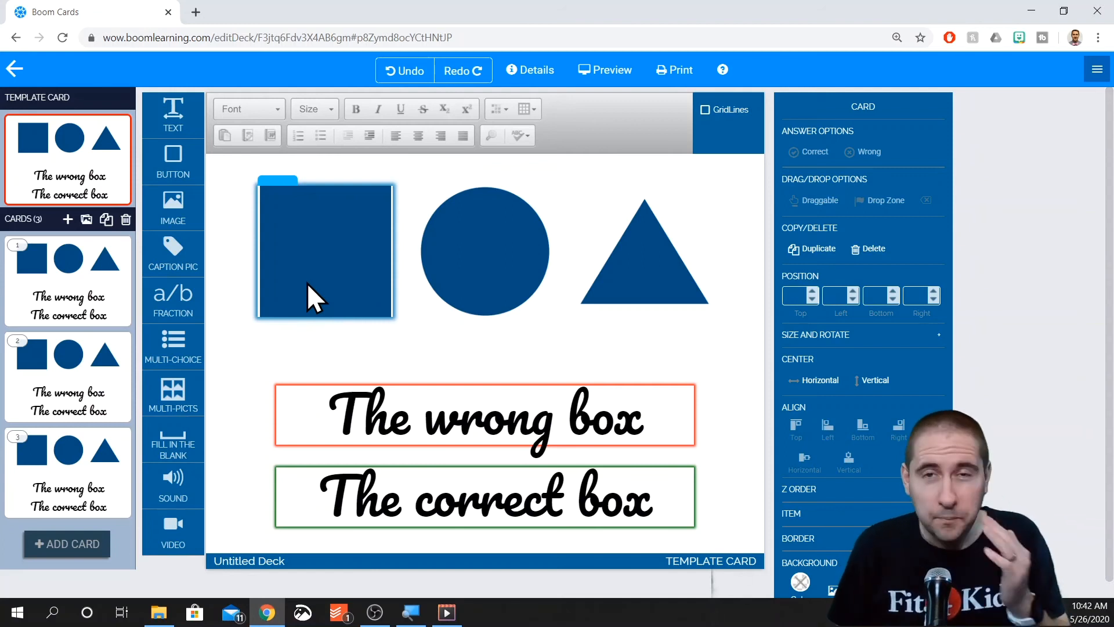
click(484, 251)
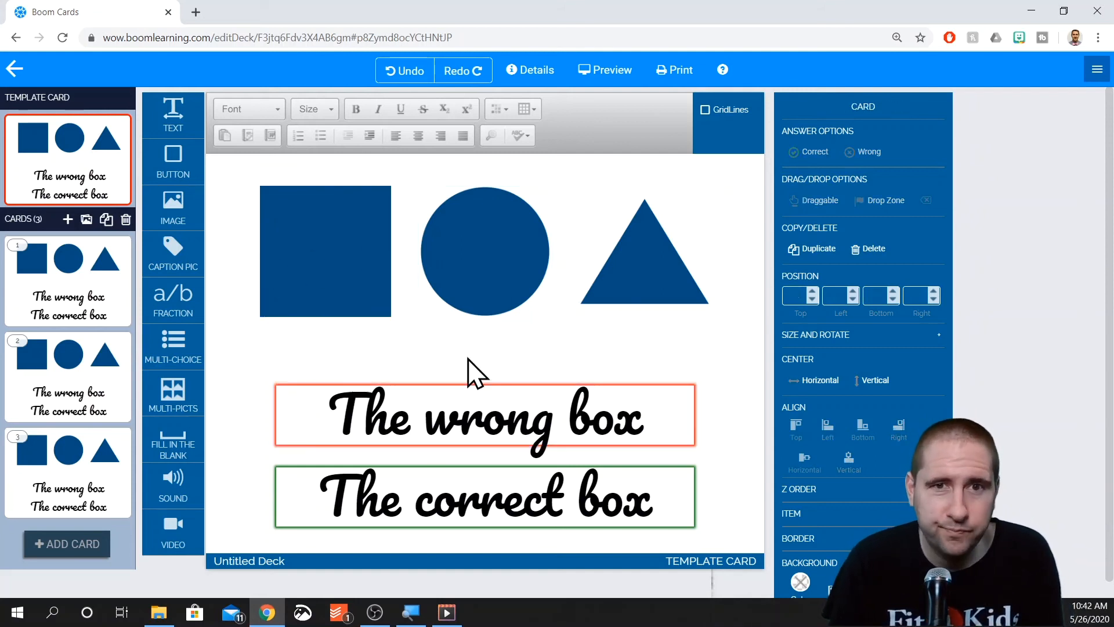
Swap the template card's circle for the purple circle image
click(324, 250)
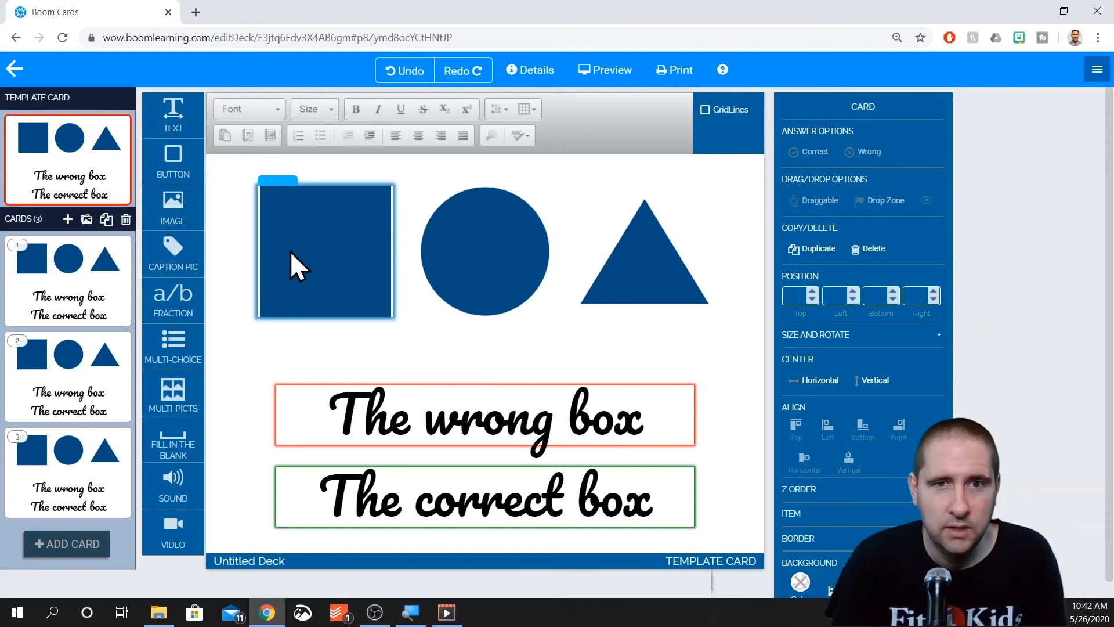
click(484, 251)
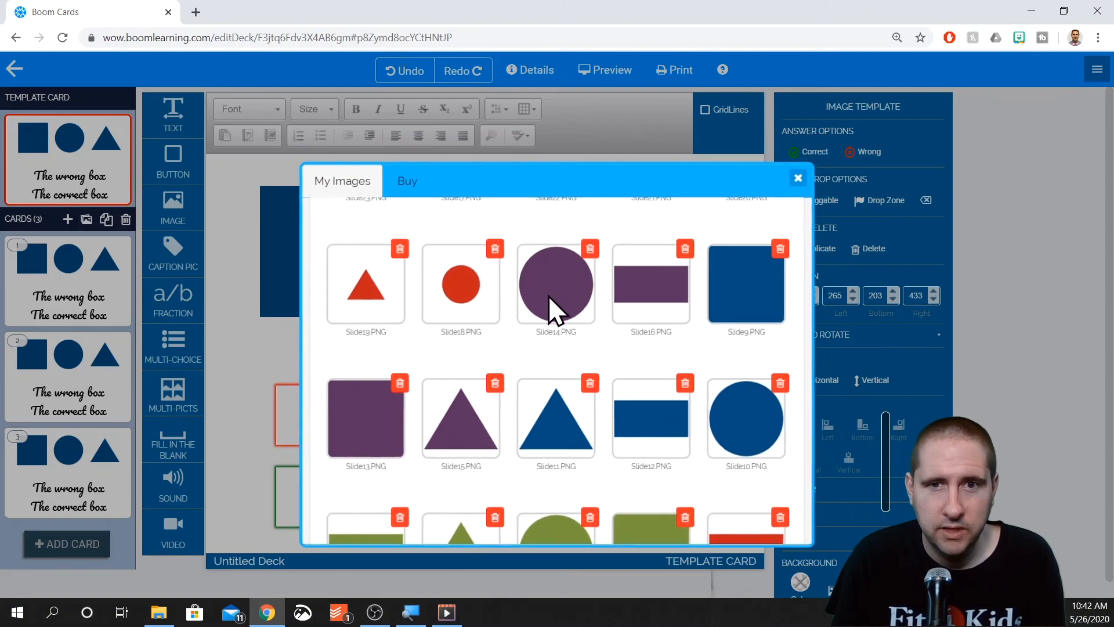
click(557, 285)
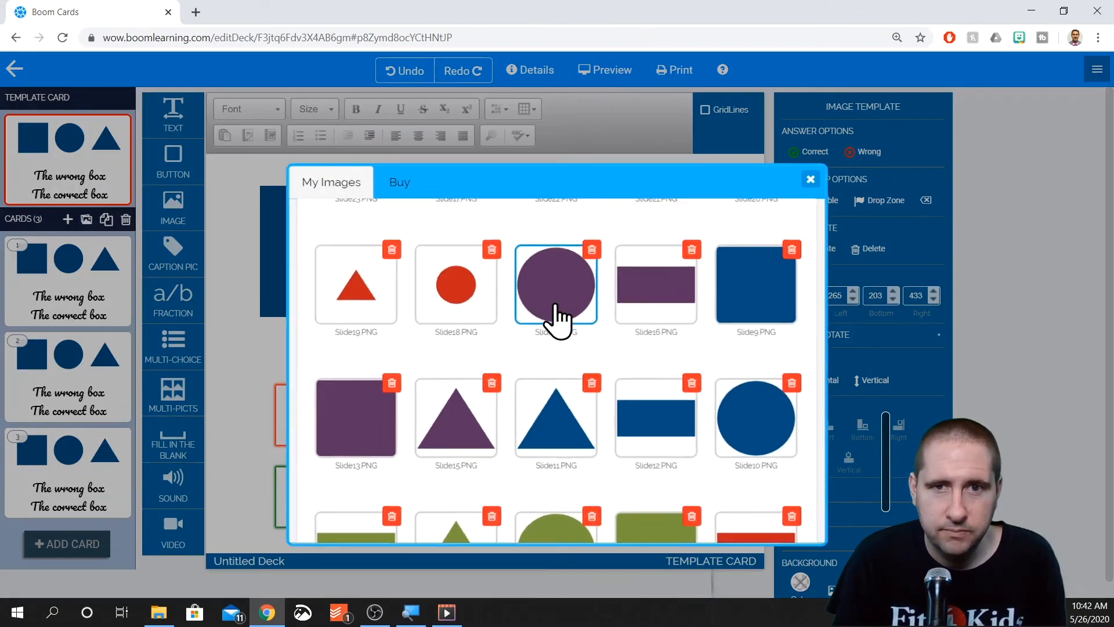
click(557, 285)
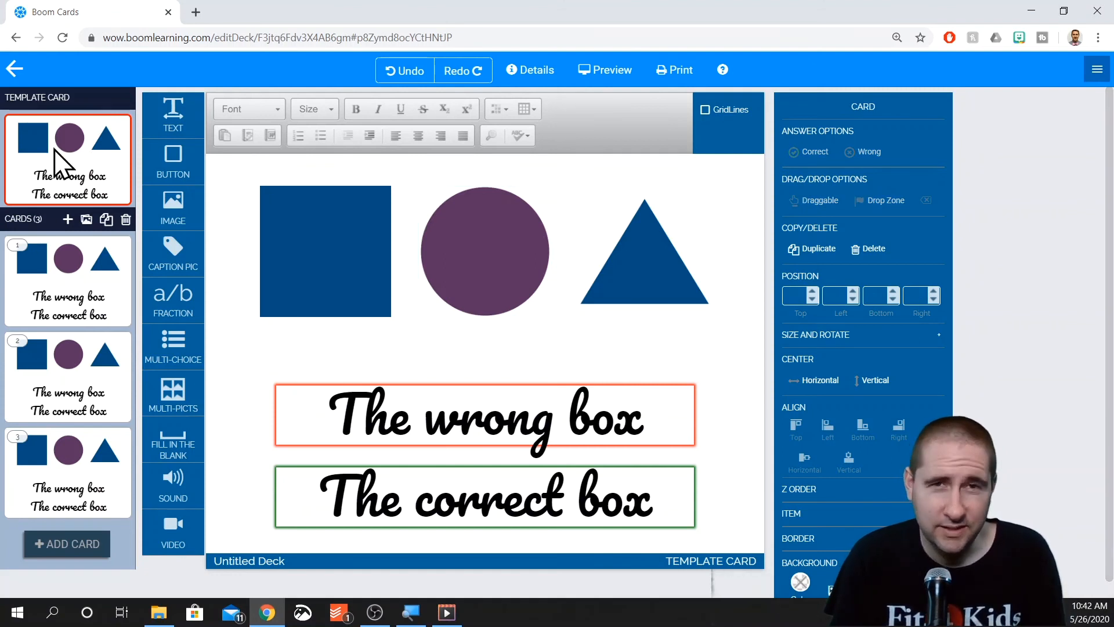
Recolour card 1's shapes to purple and blue, and card 2's shapes to red
click(67, 279)
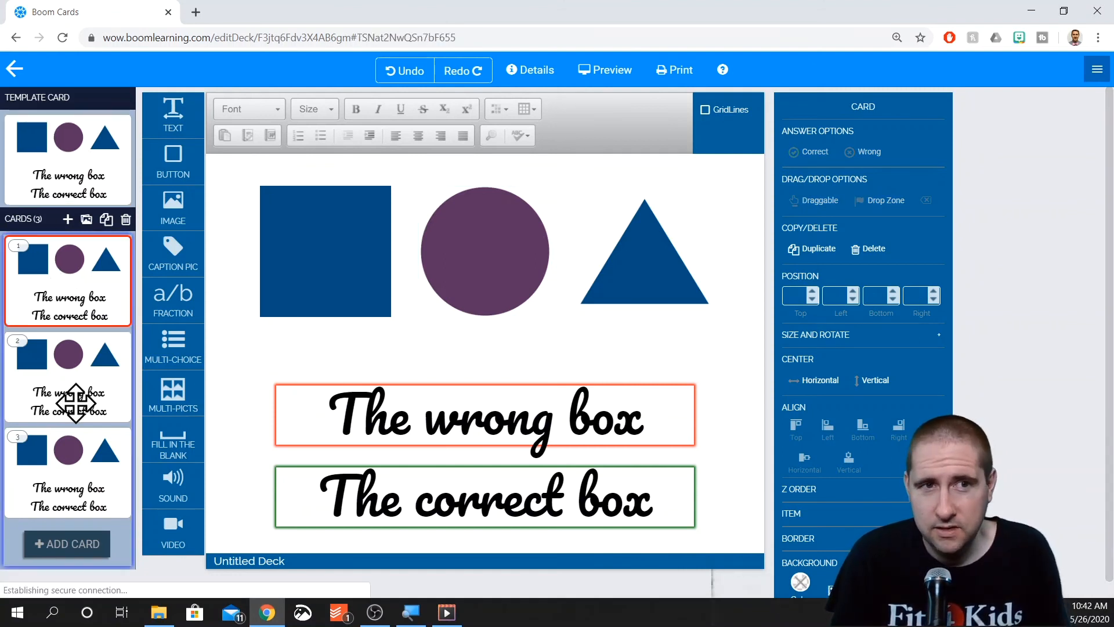
click(68, 473)
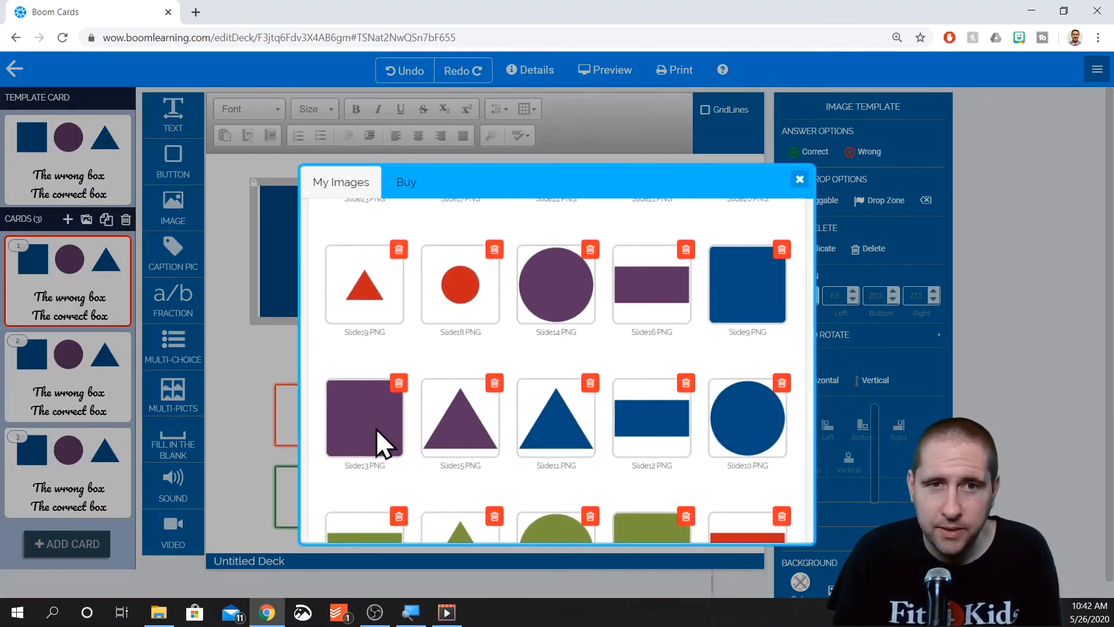
click(798, 178)
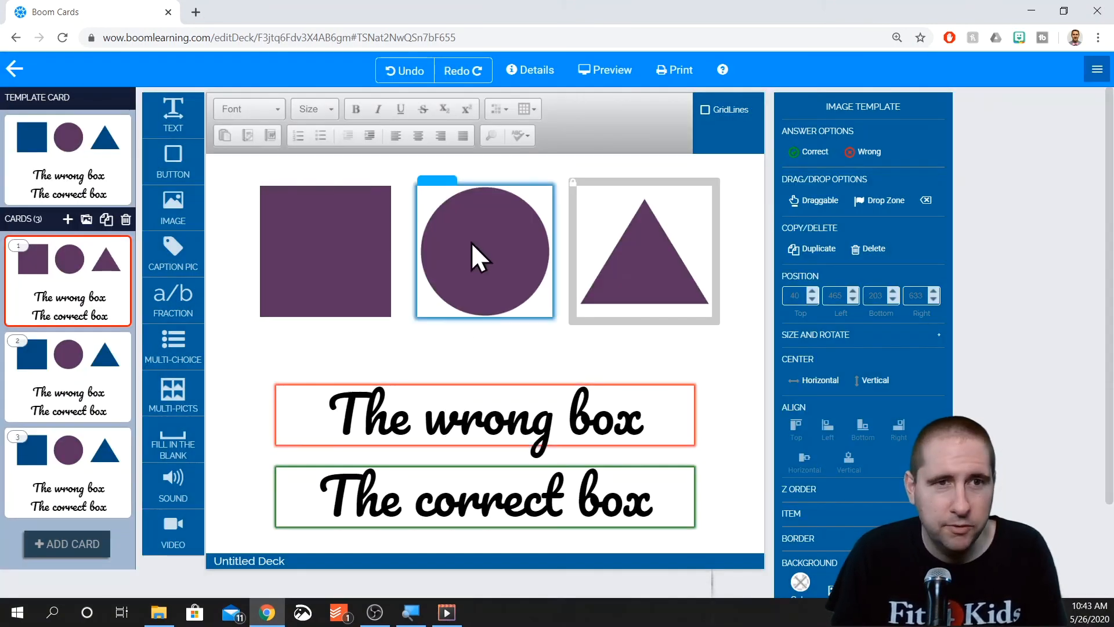
mouse_move(486, 252)
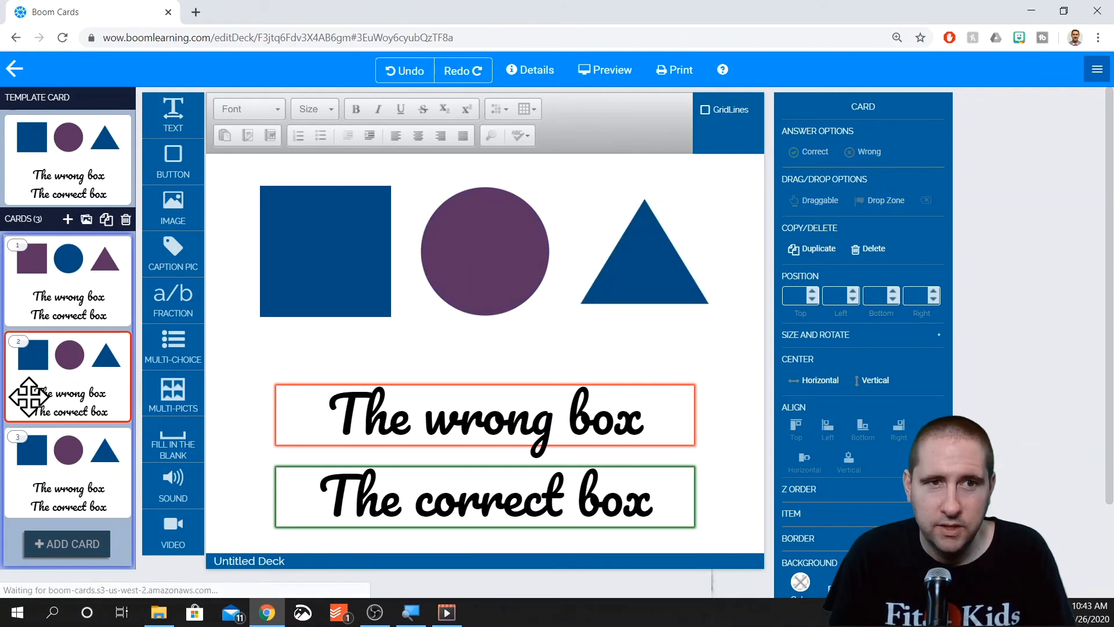
click(485, 250)
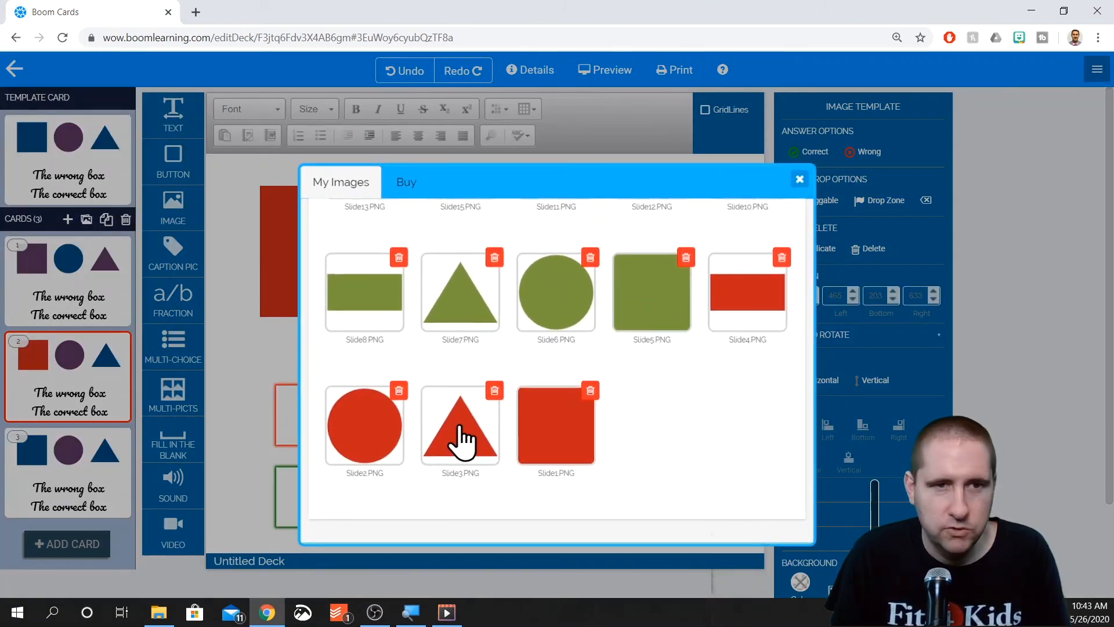
click(459, 423)
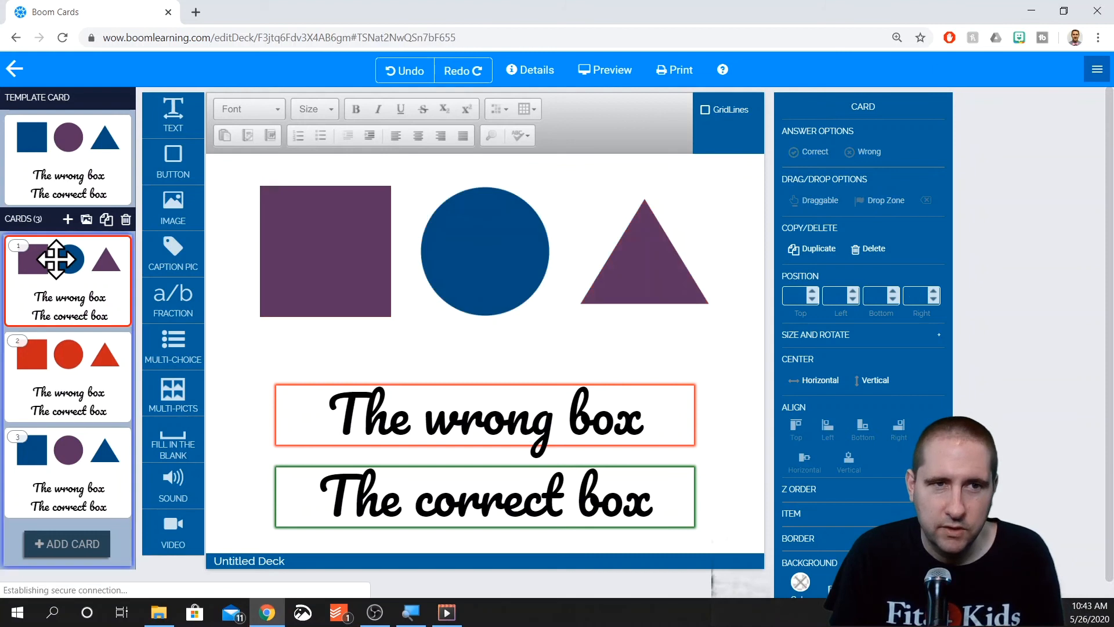
click(604, 70)
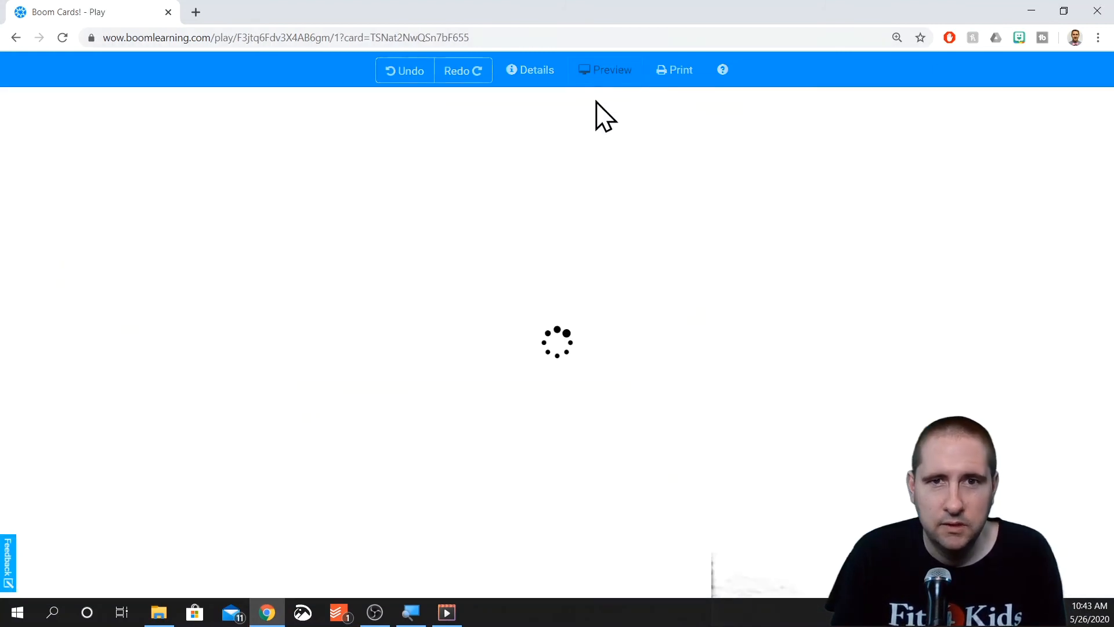
click(604, 69)
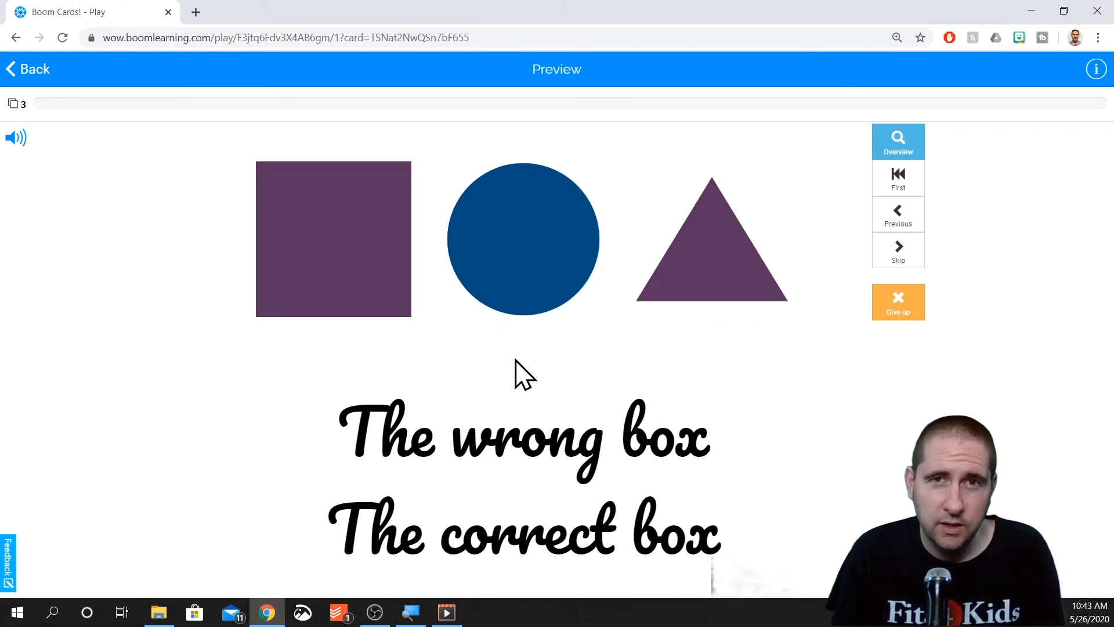
mouse_move(544, 395)
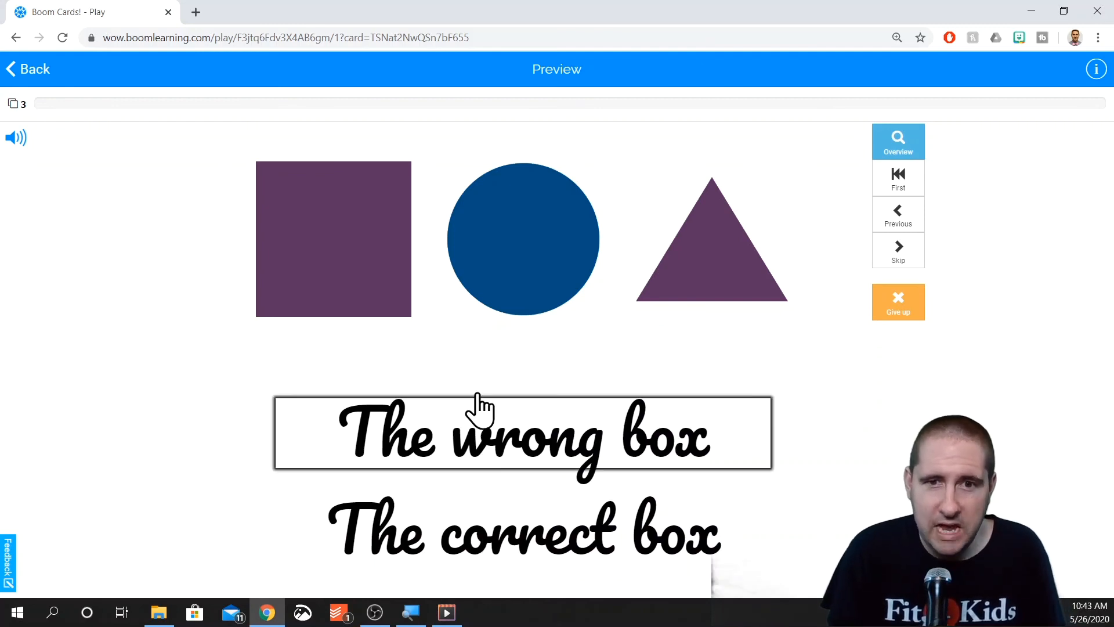
mouse_move(497, 529)
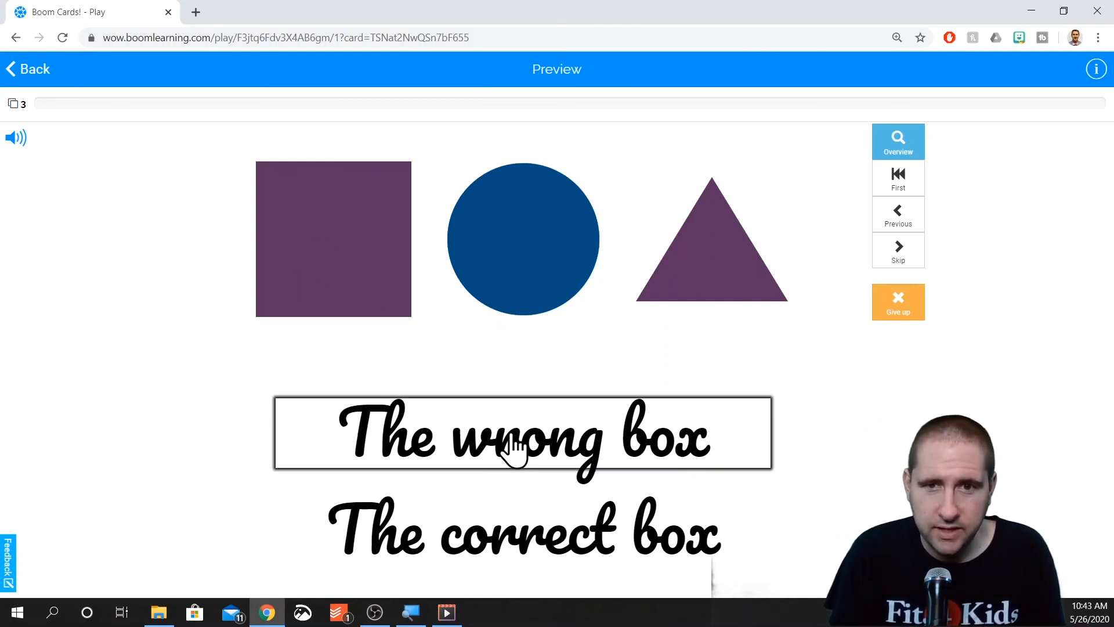
mouse_move(550, 430)
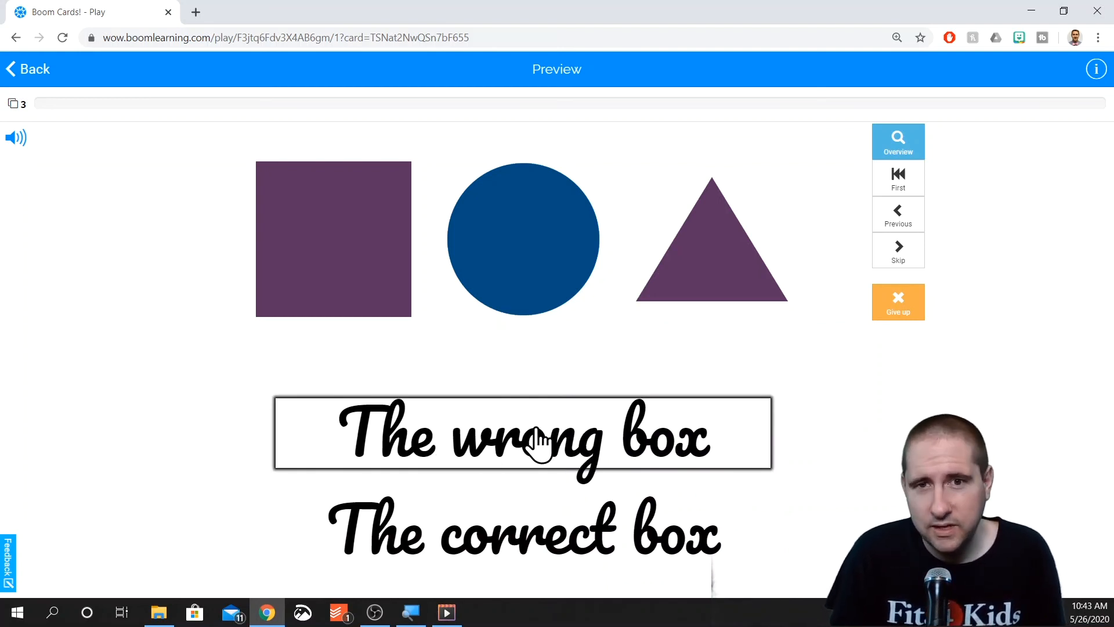
click(522, 434)
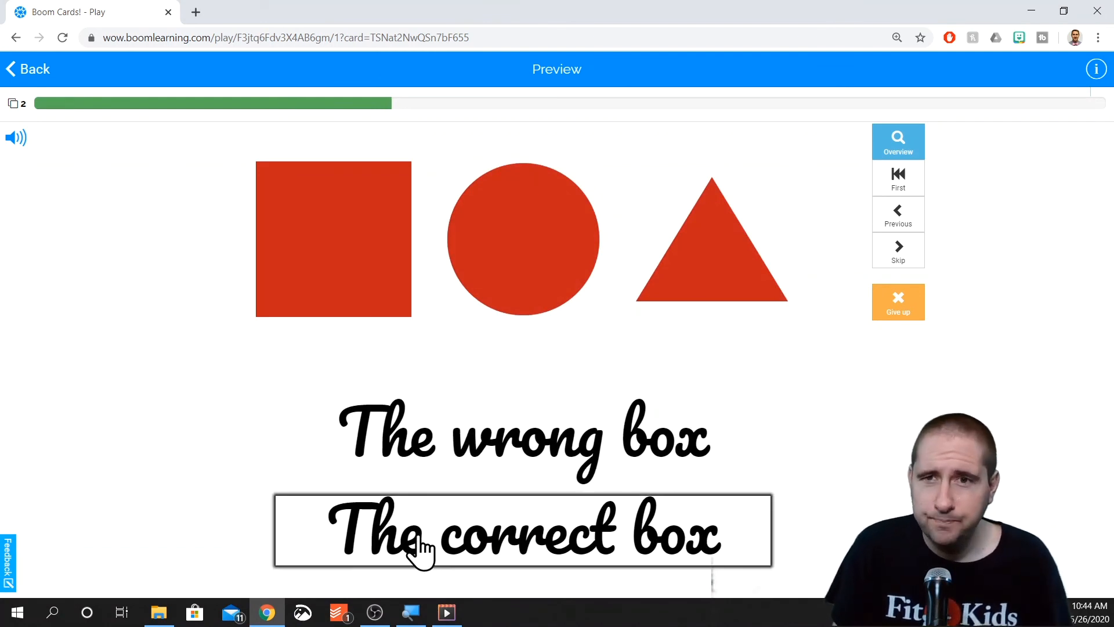
click(522, 529)
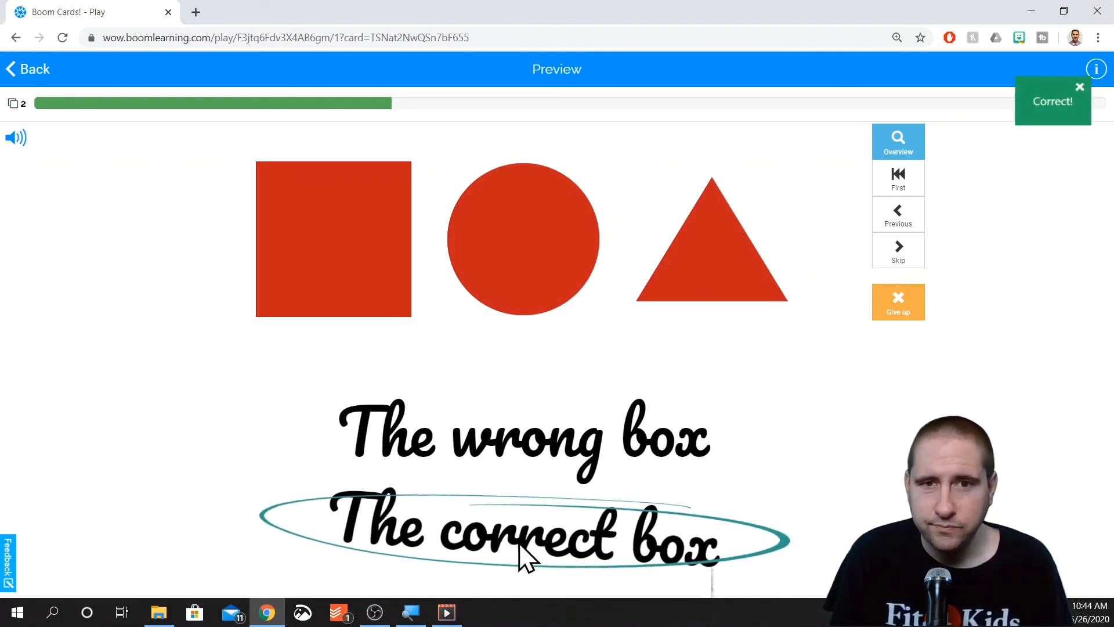
click(525, 529)
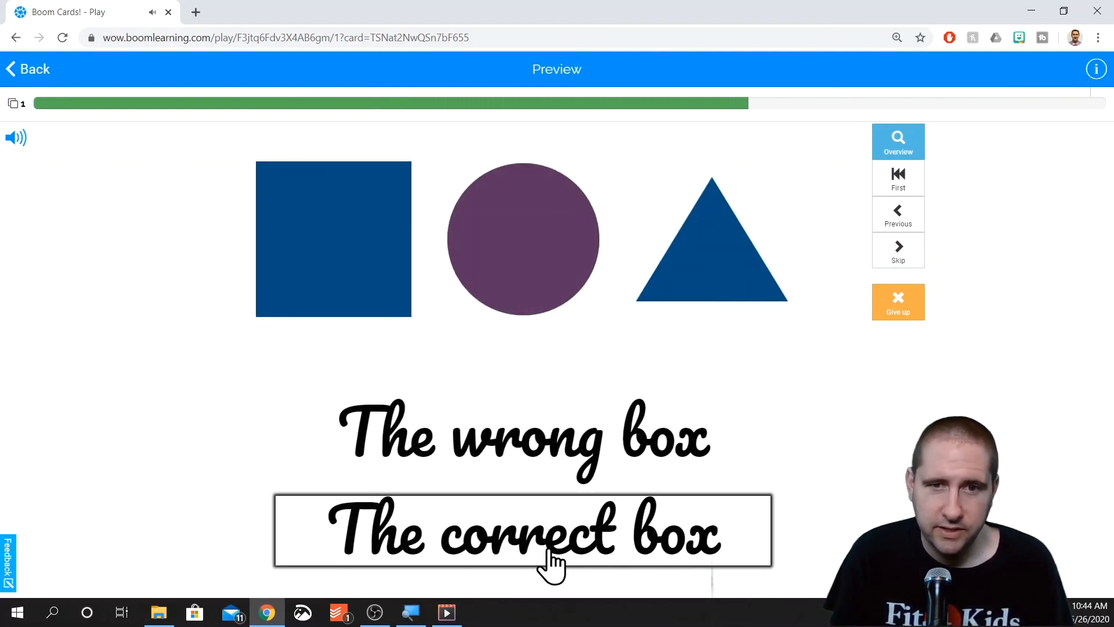
click(523, 530)
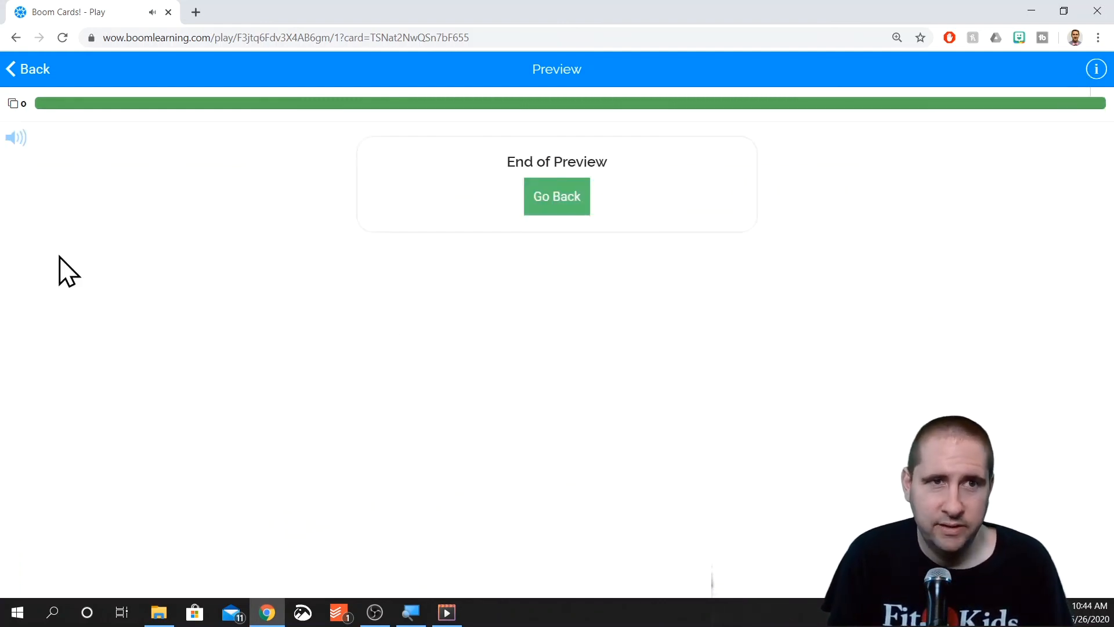
click(556, 196)
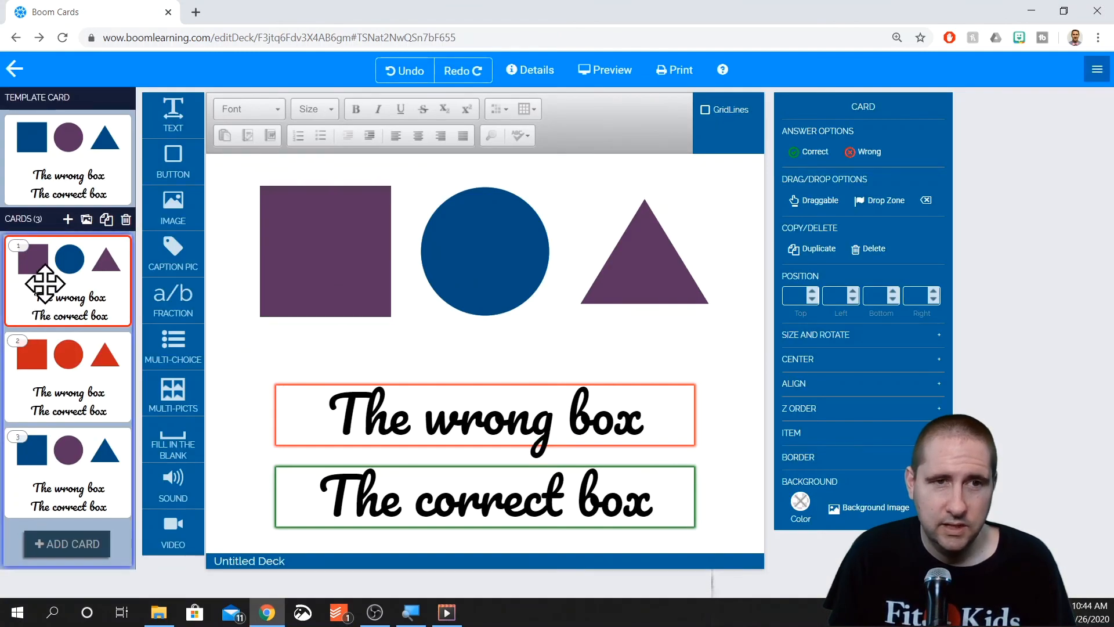
Duplicate card 3 as a fourth card and test its two correct boxes in preview
click(67, 473)
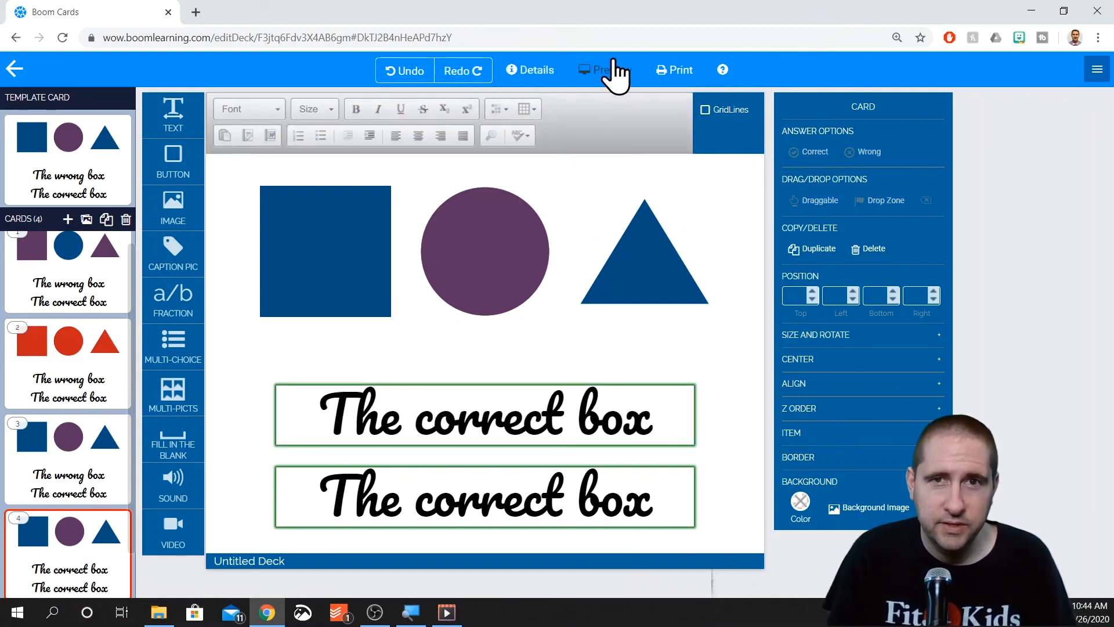
click(604, 70)
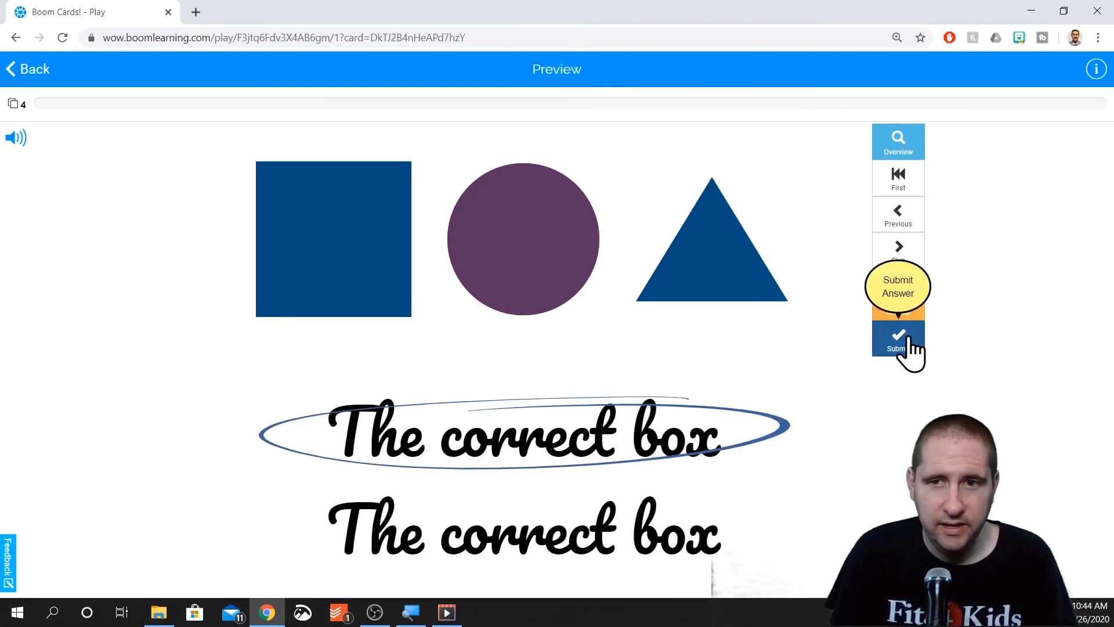
click(898, 339)
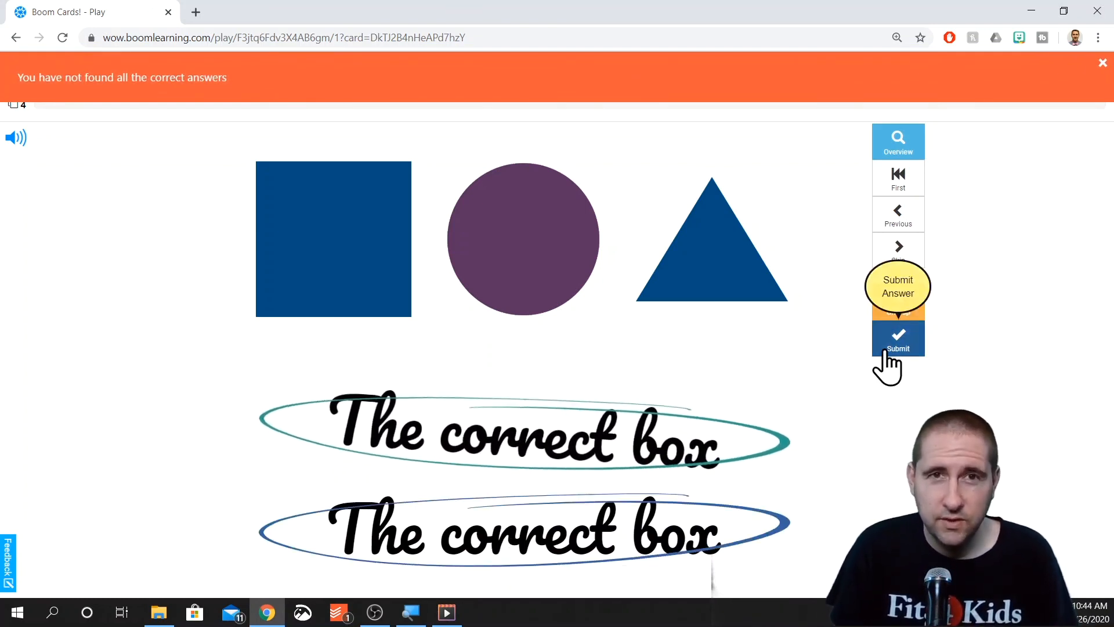
click(898, 340)
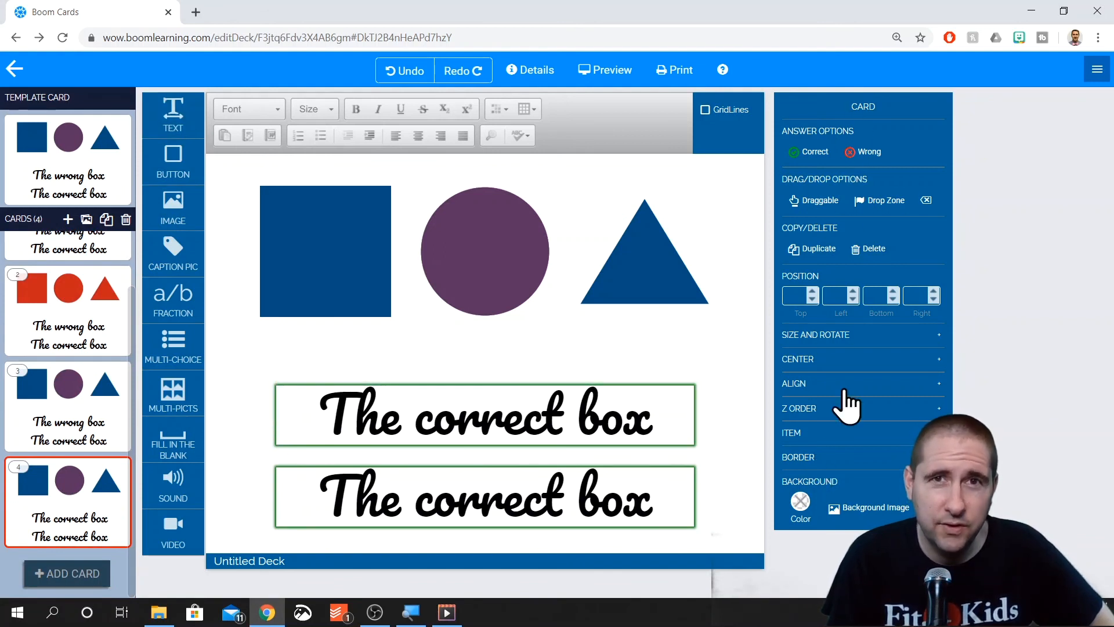
Give card 4's circle a transparent background and drag it down over the top answer box
click(485, 251)
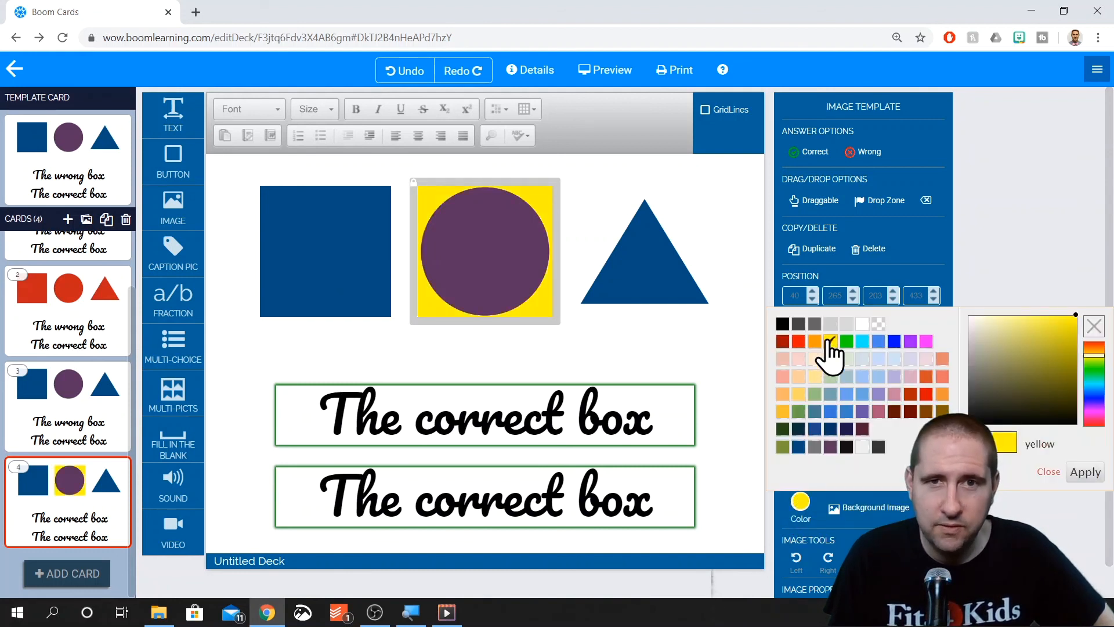
click(829, 341)
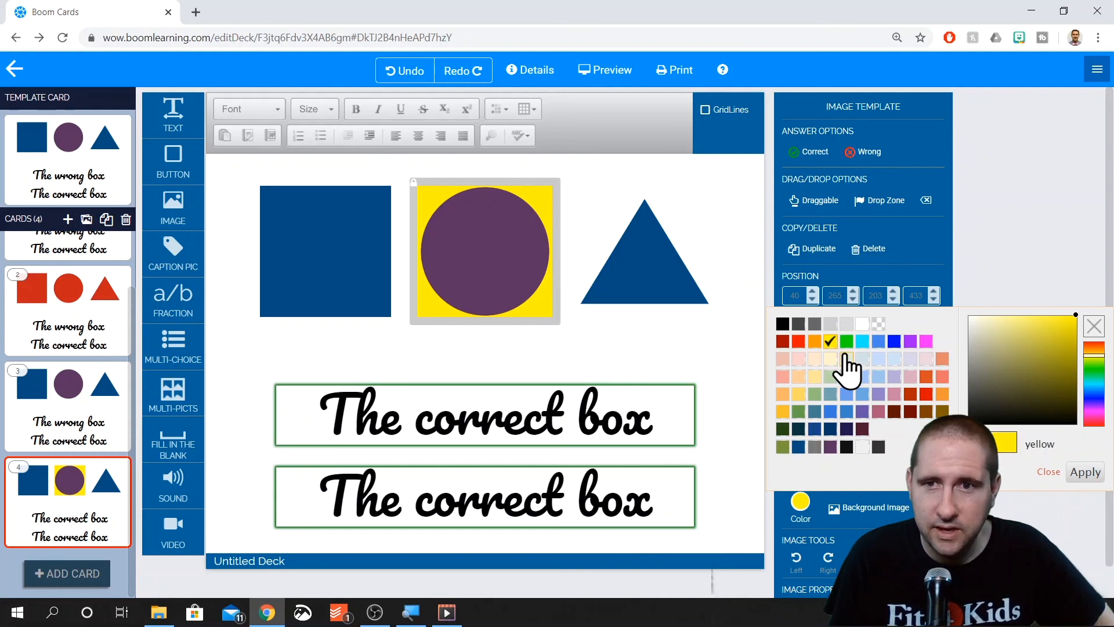
click(879, 323)
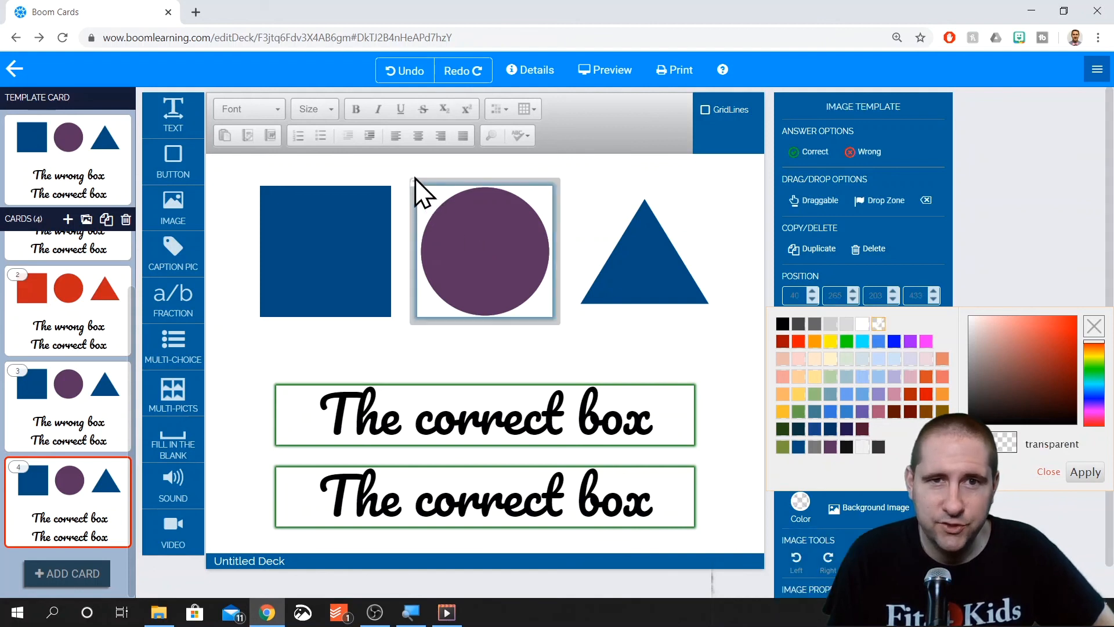
drag(484, 249, 497, 355)
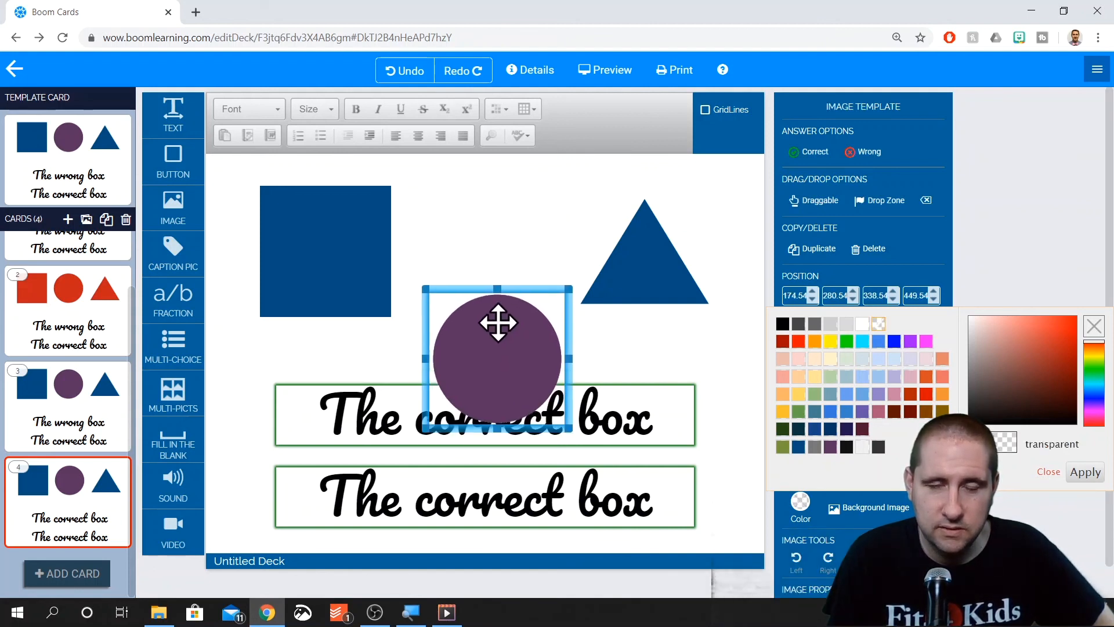